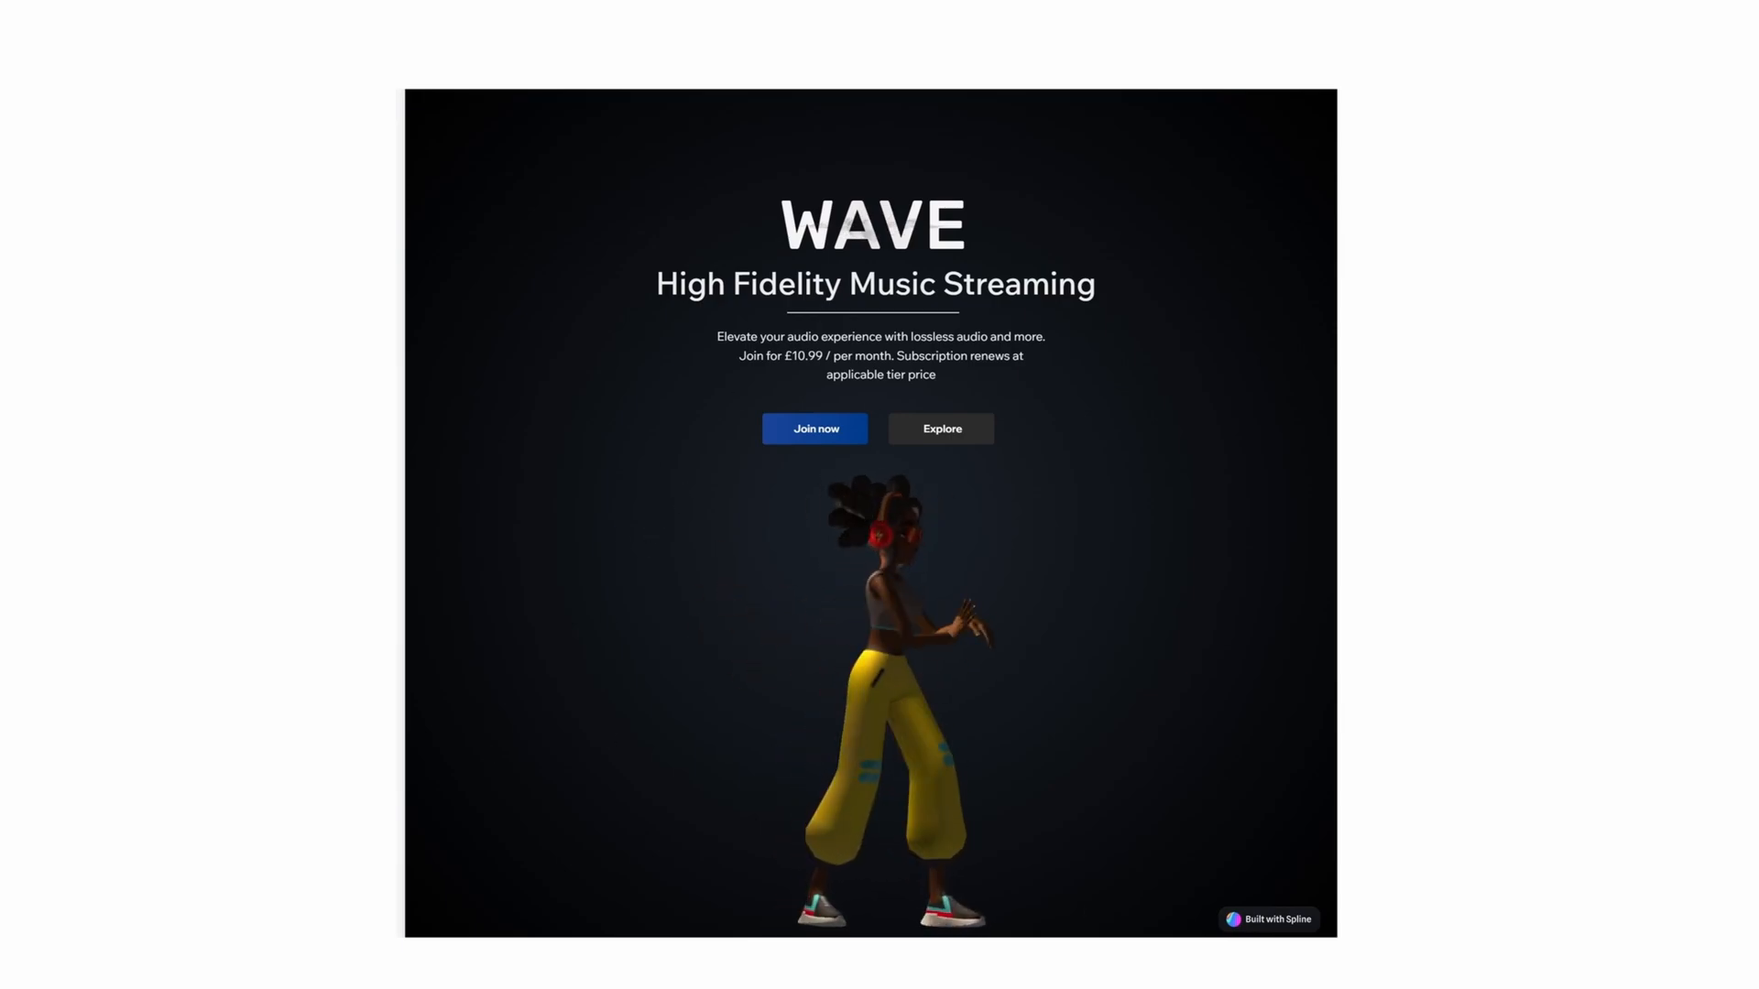
Preview the Golf Pre-Putt animation, then search the Mixamo animation library for 'dance'
{"action": "left_click", "coordinate": [548, 7]}
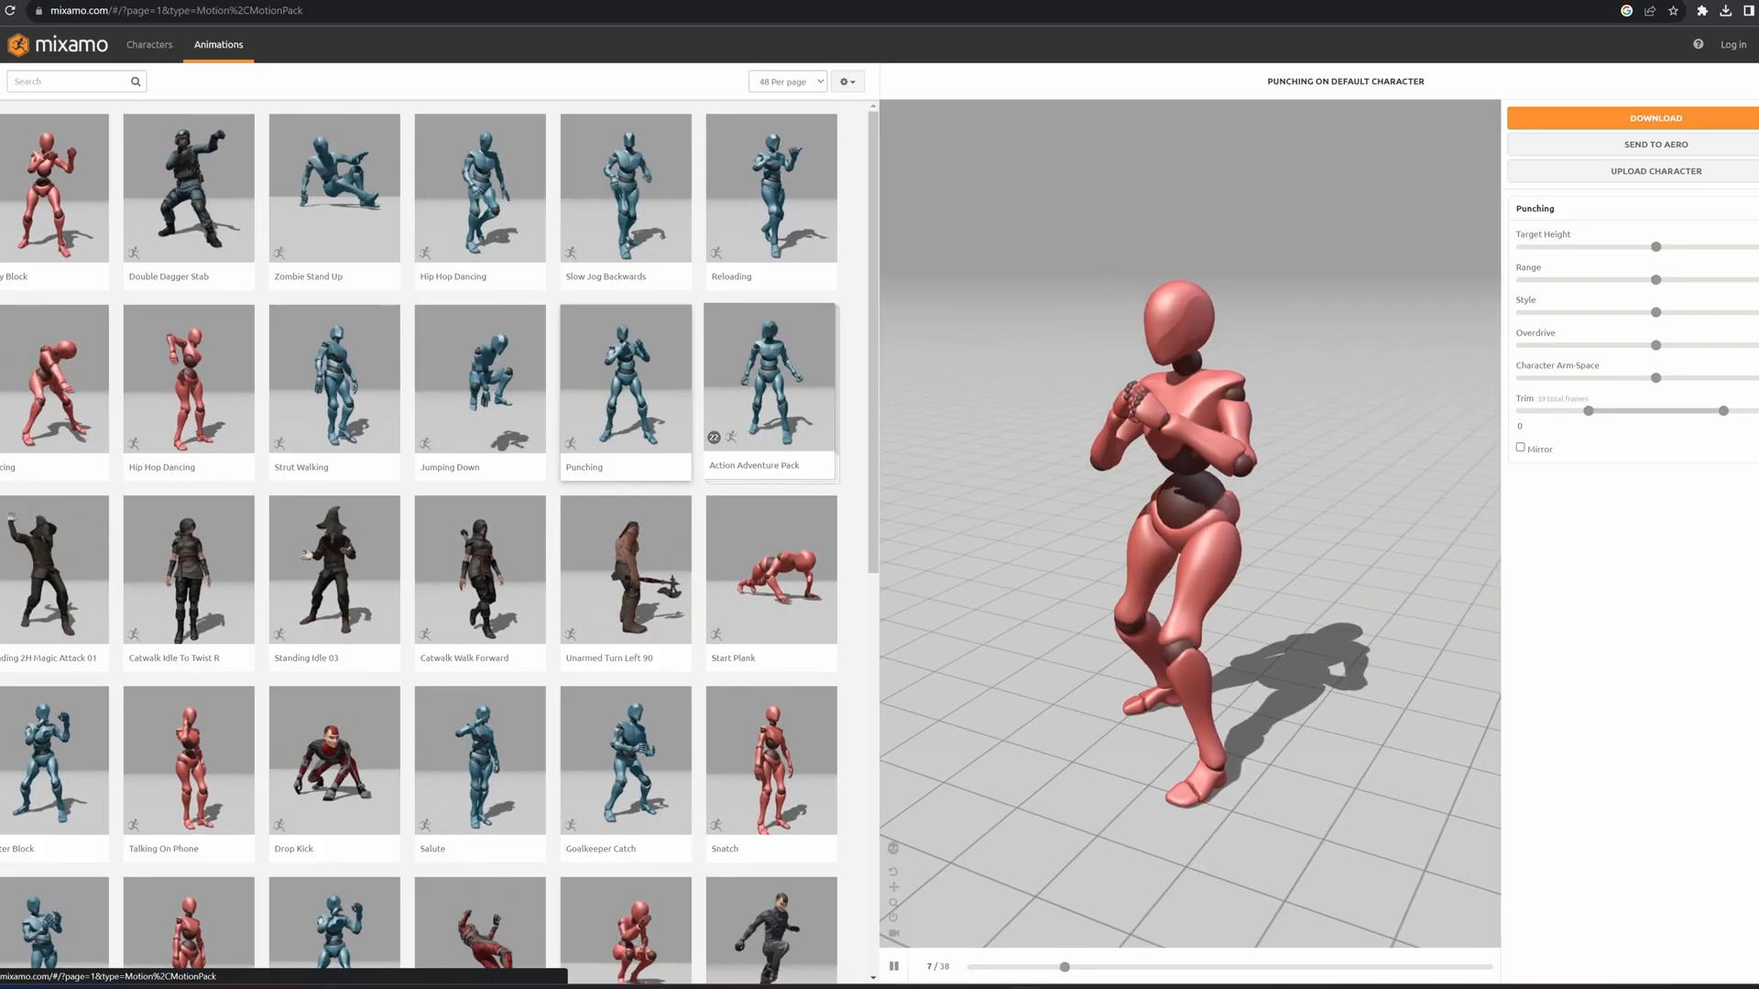
{"action": "scroll", "scroll_direction": "down", "scroll_amount": 3}
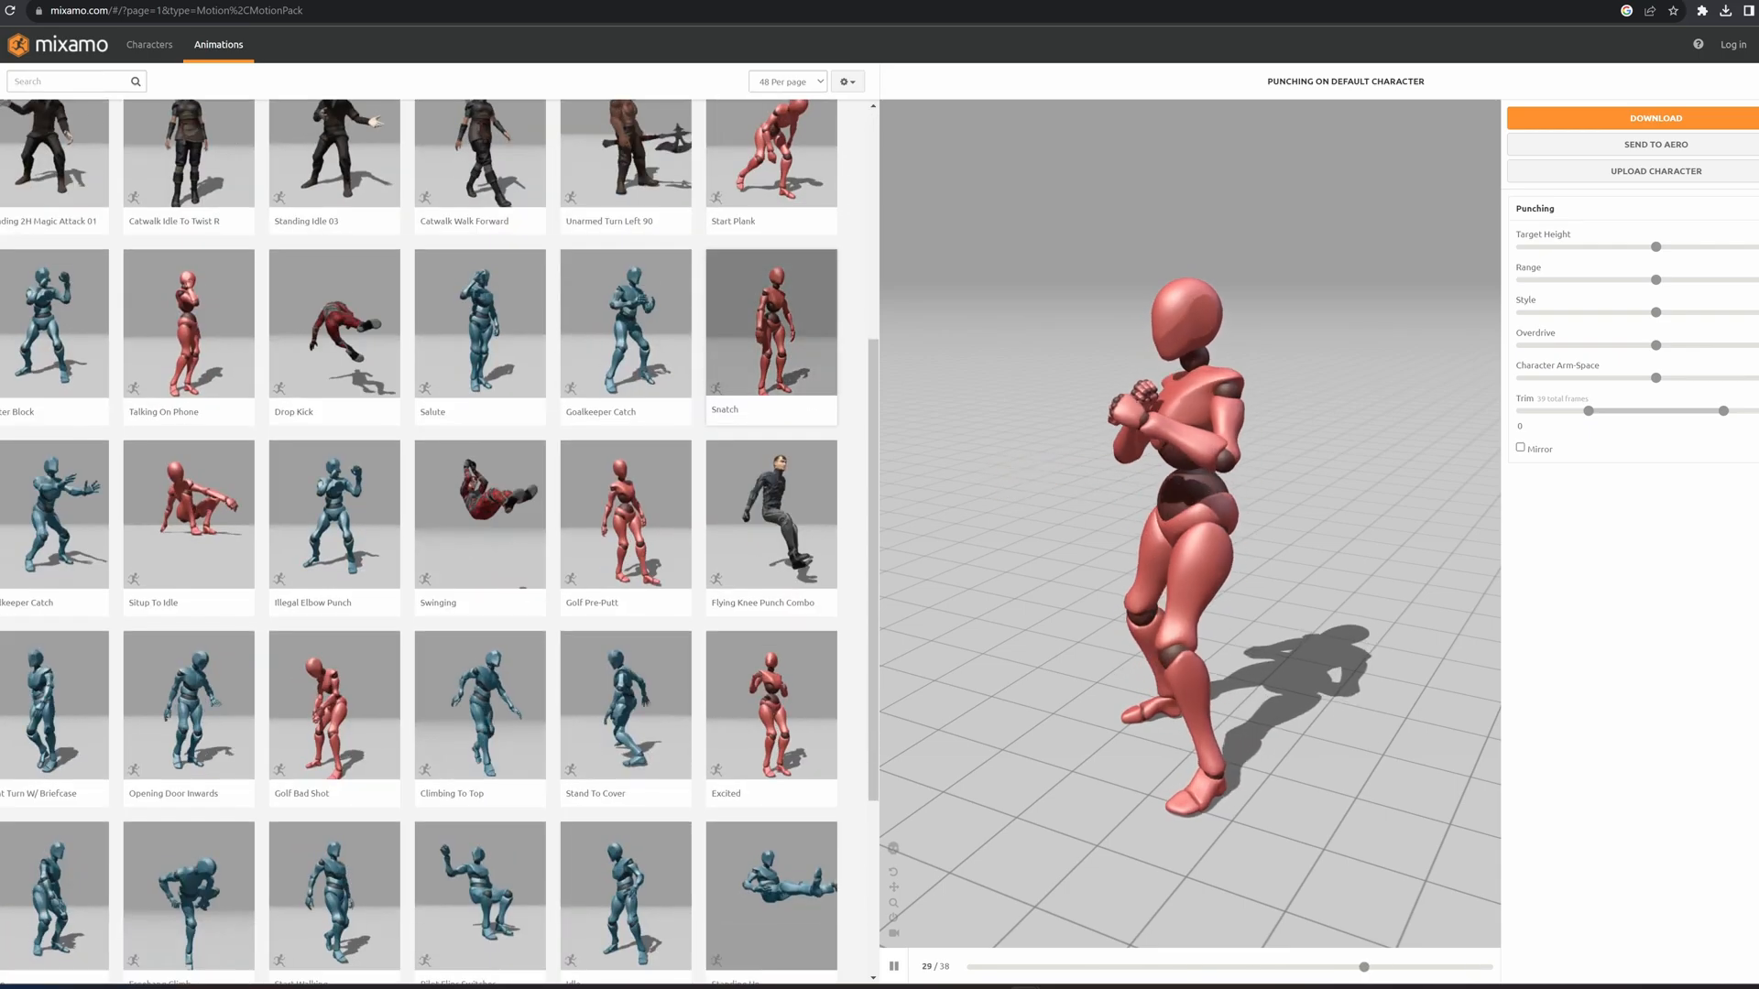
{"action": "left_click", "coordinate": [623, 514]}
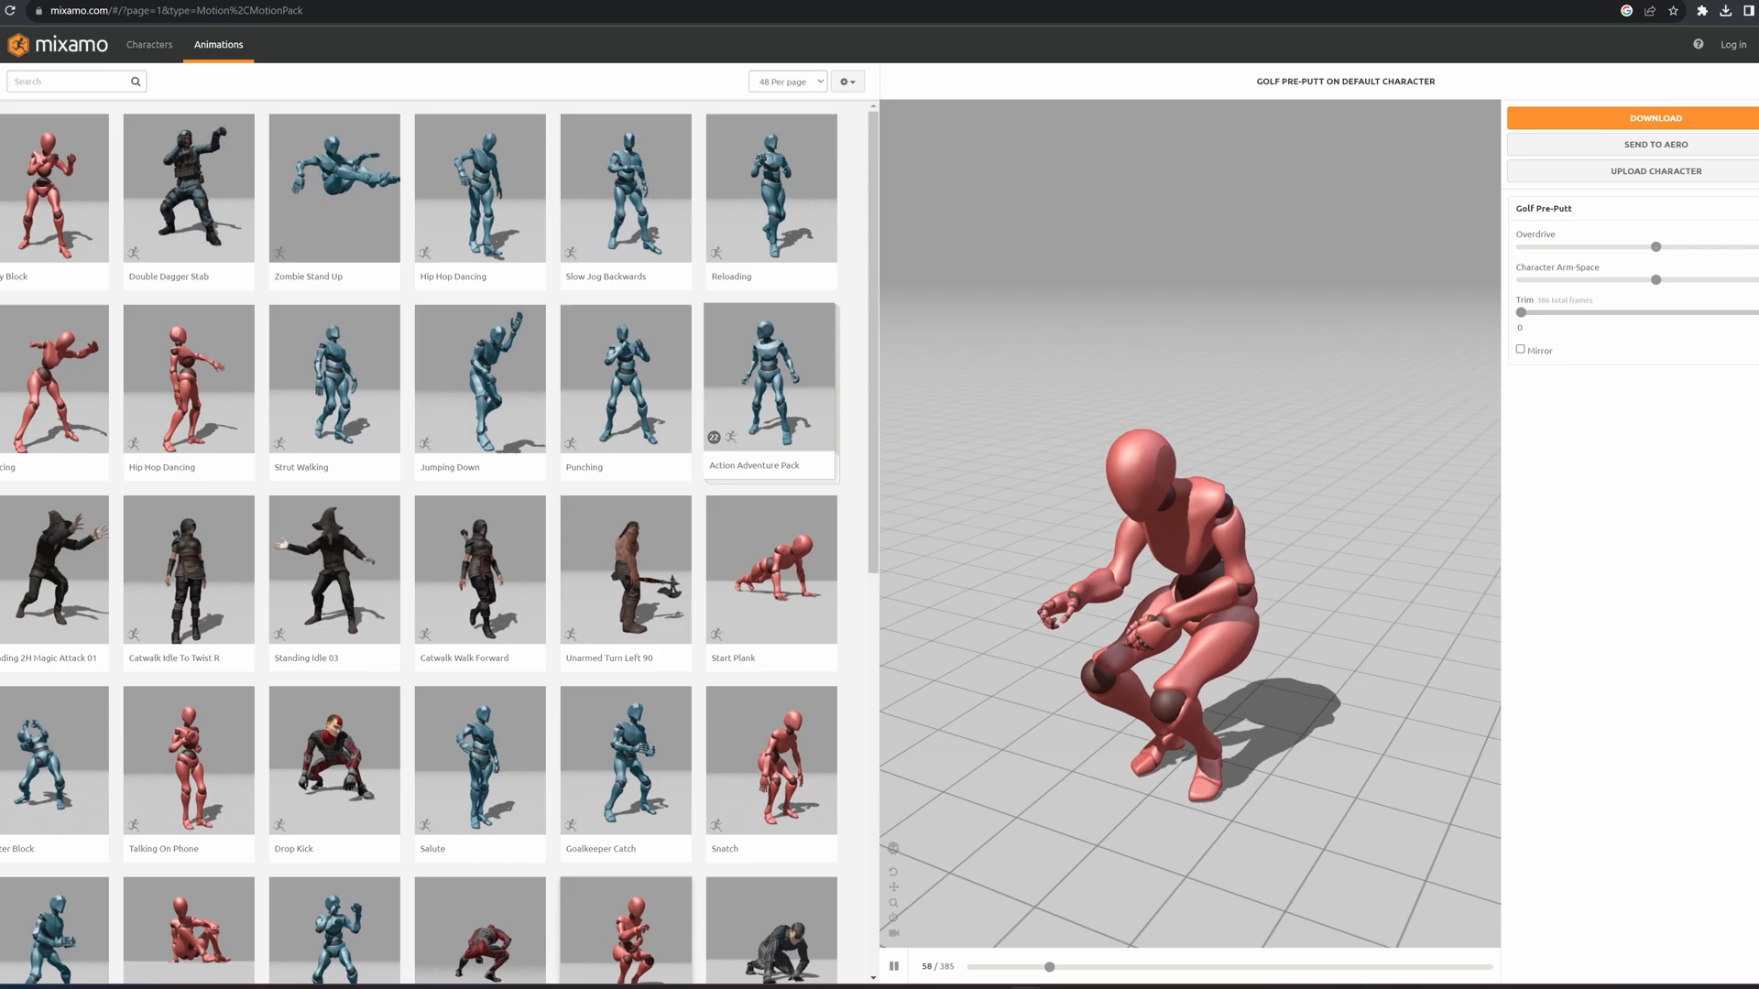
{"action": "left_click", "coordinate": [70, 81]}
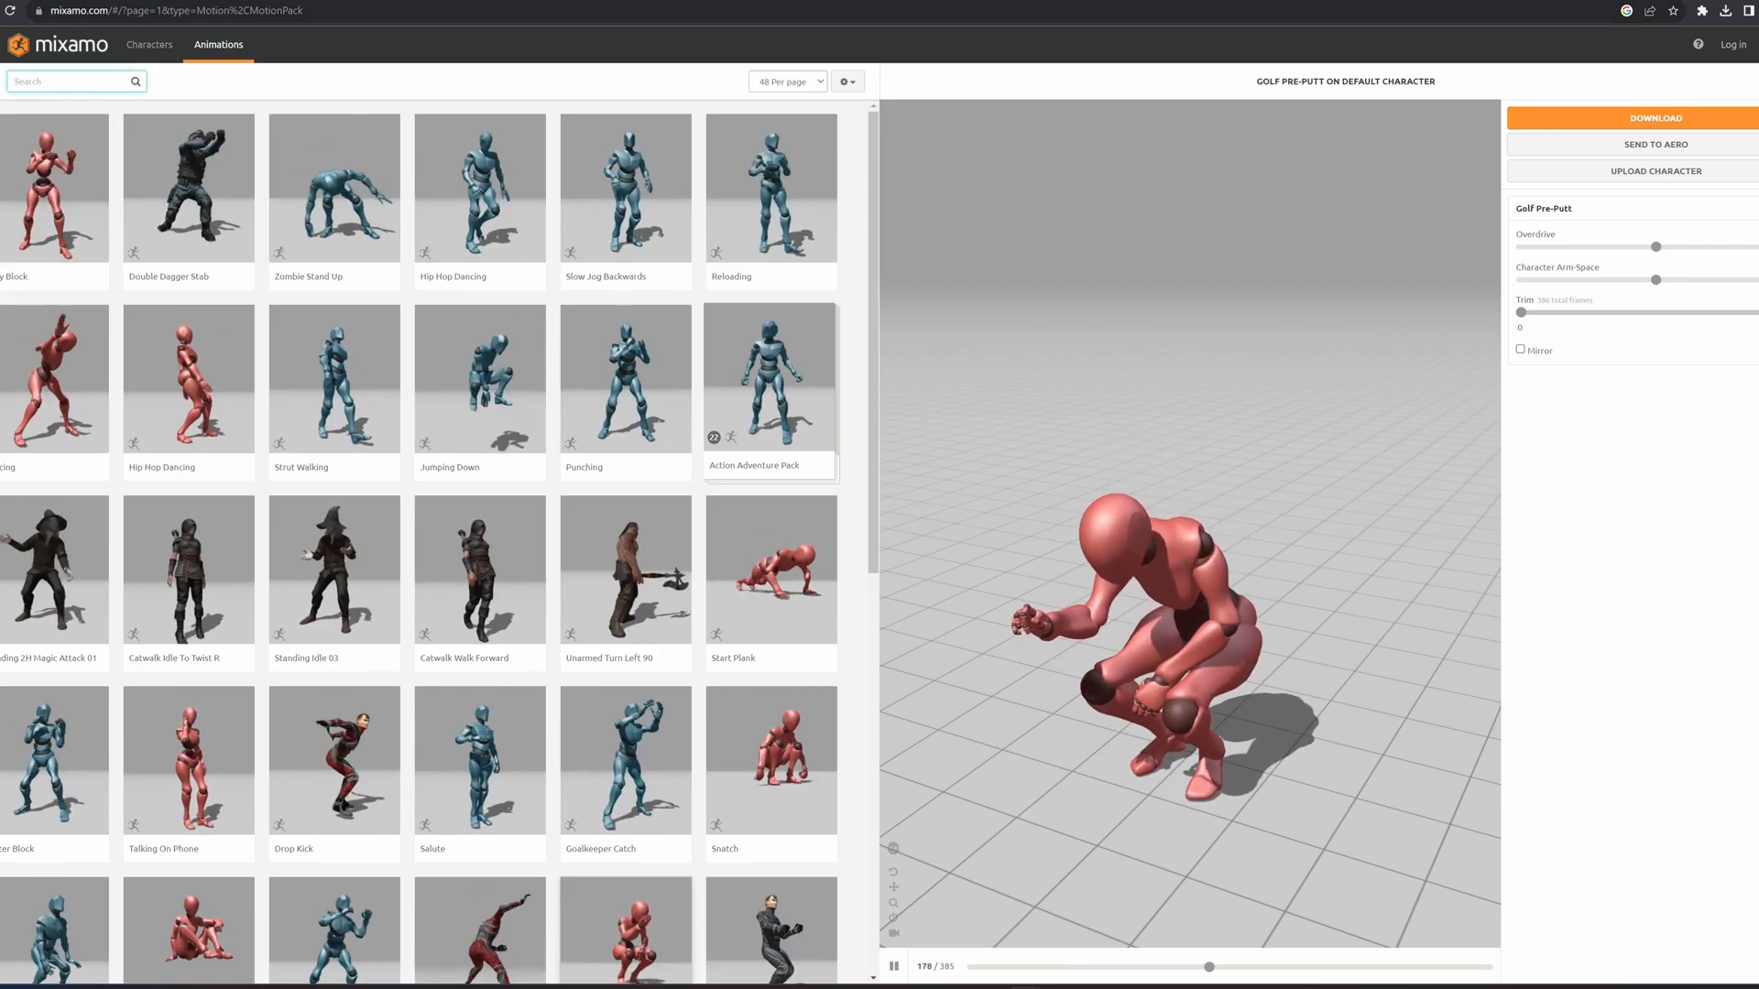
{"action": "type", "text": "dance"}
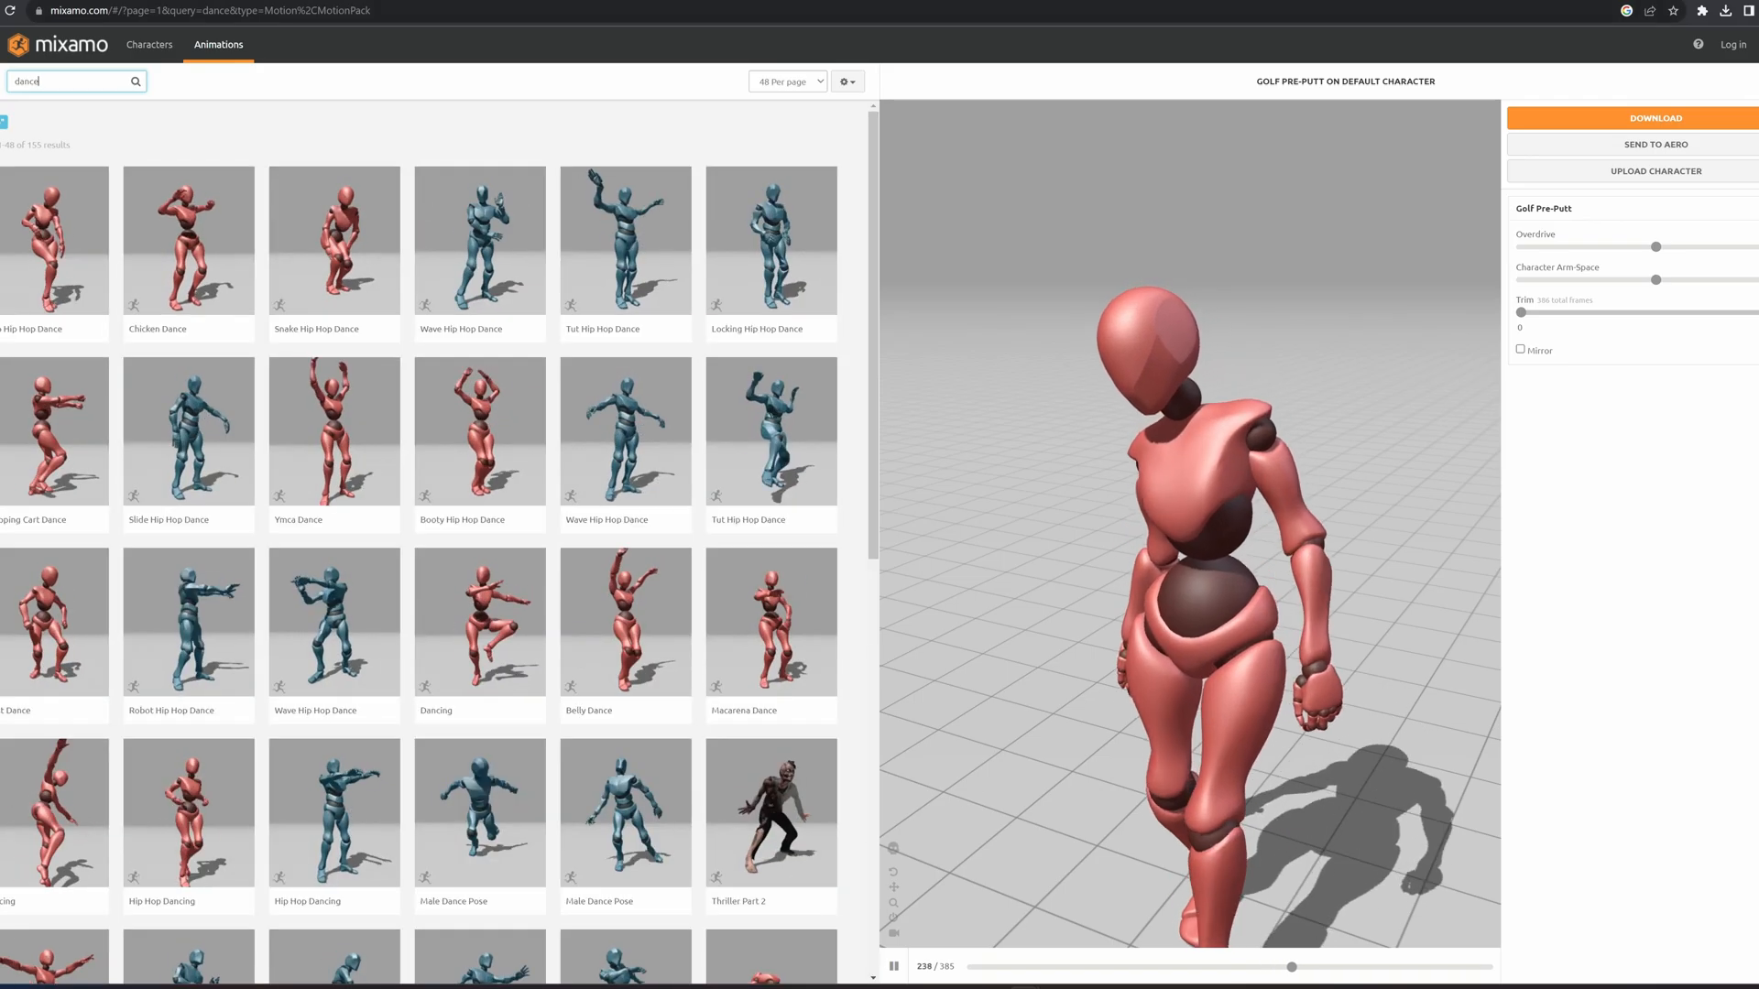
{"action": "left_click", "coordinate": [770, 240]}
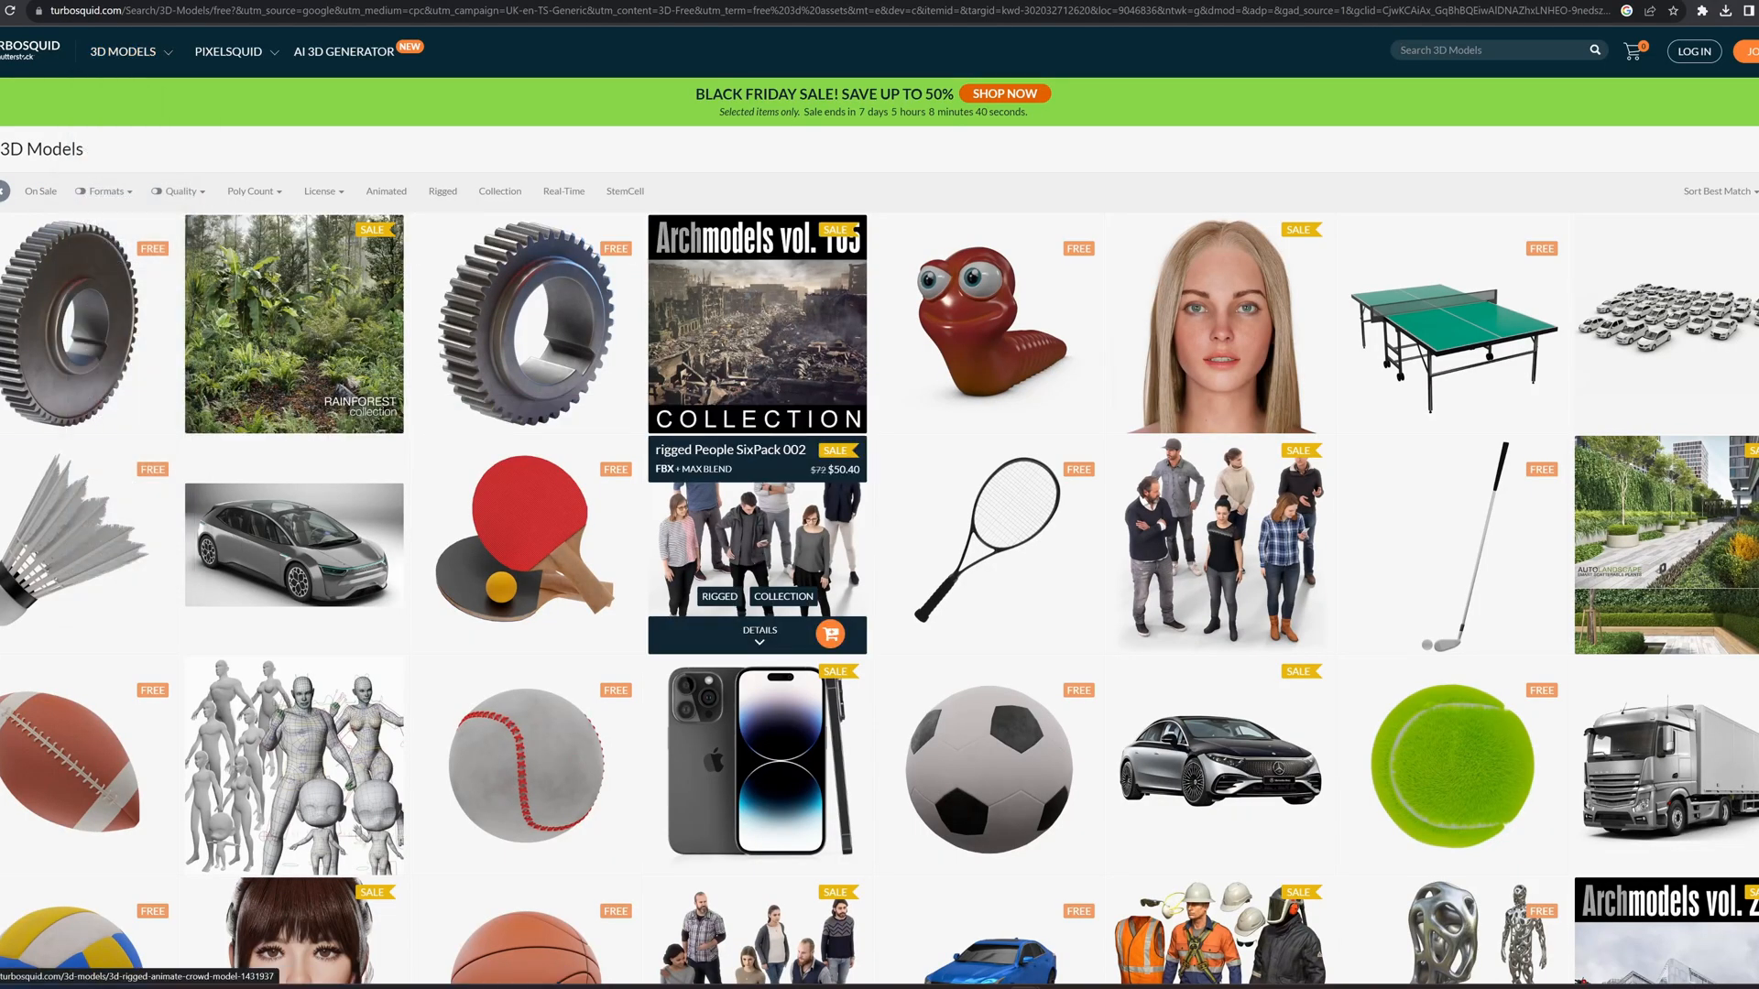
{"action": "scroll", "scroll_direction": "down", "scroll_amount": 3}
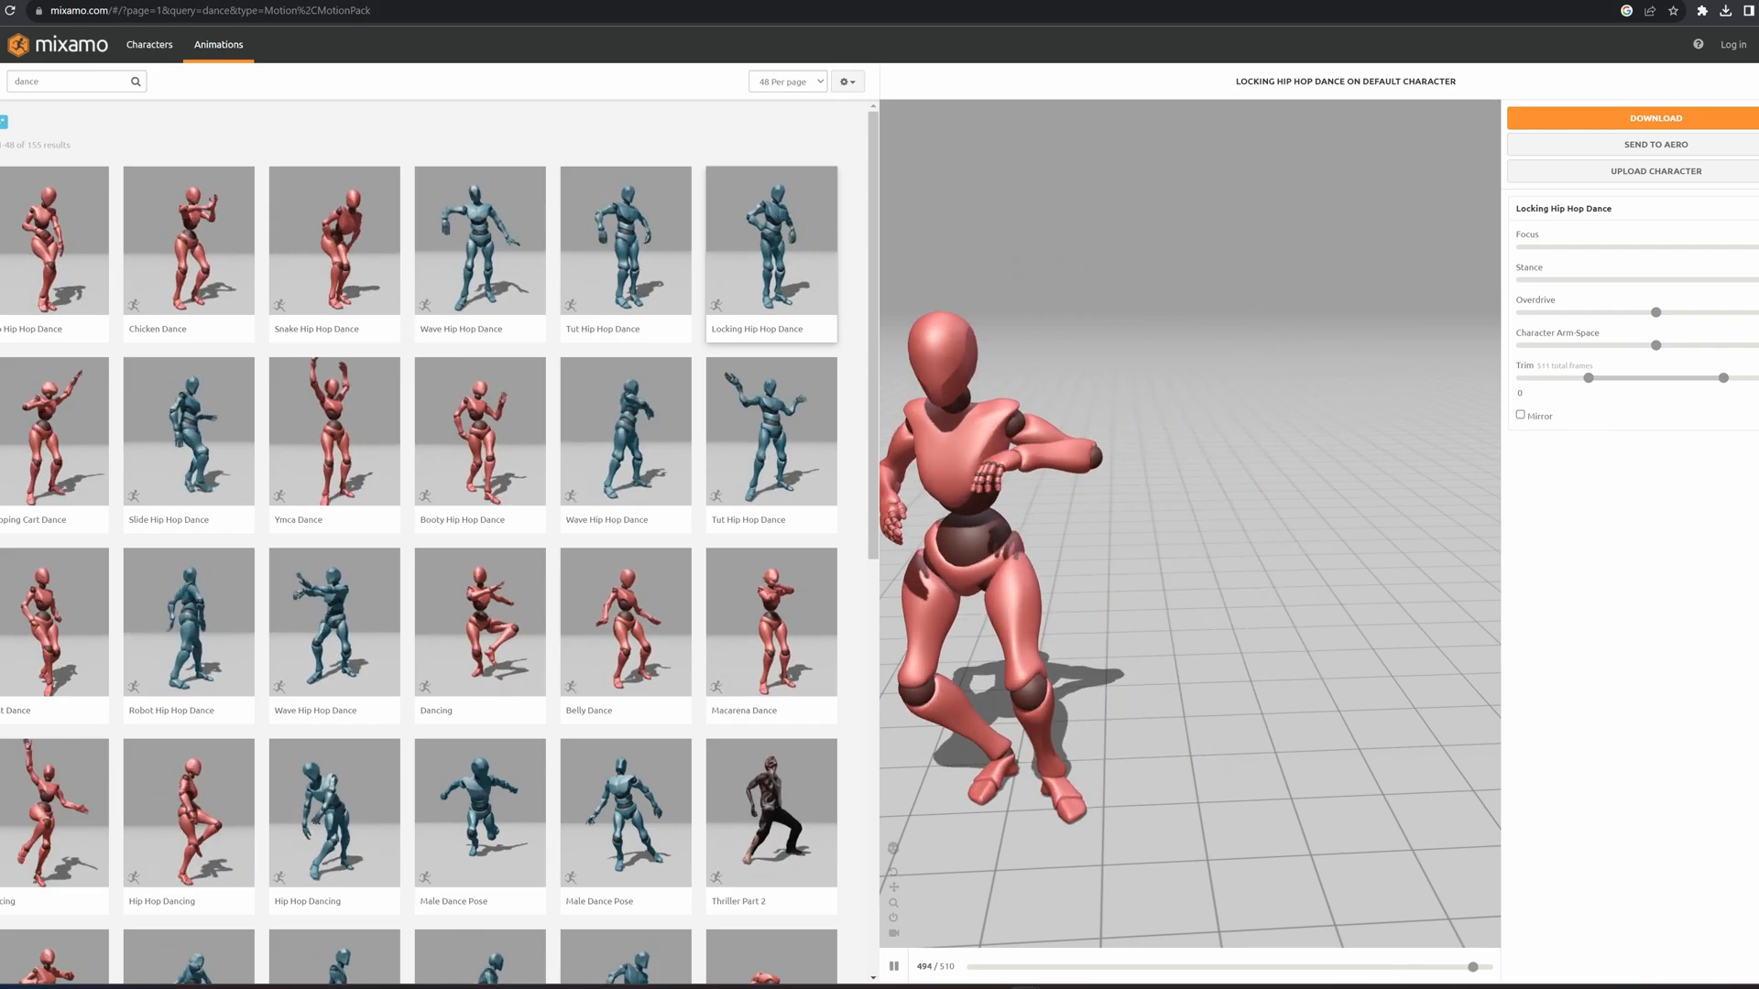
Pick the uploaded character from the Characters library and search animations for 'dance'
{"action": "left_click", "coordinate": [148, 45]}
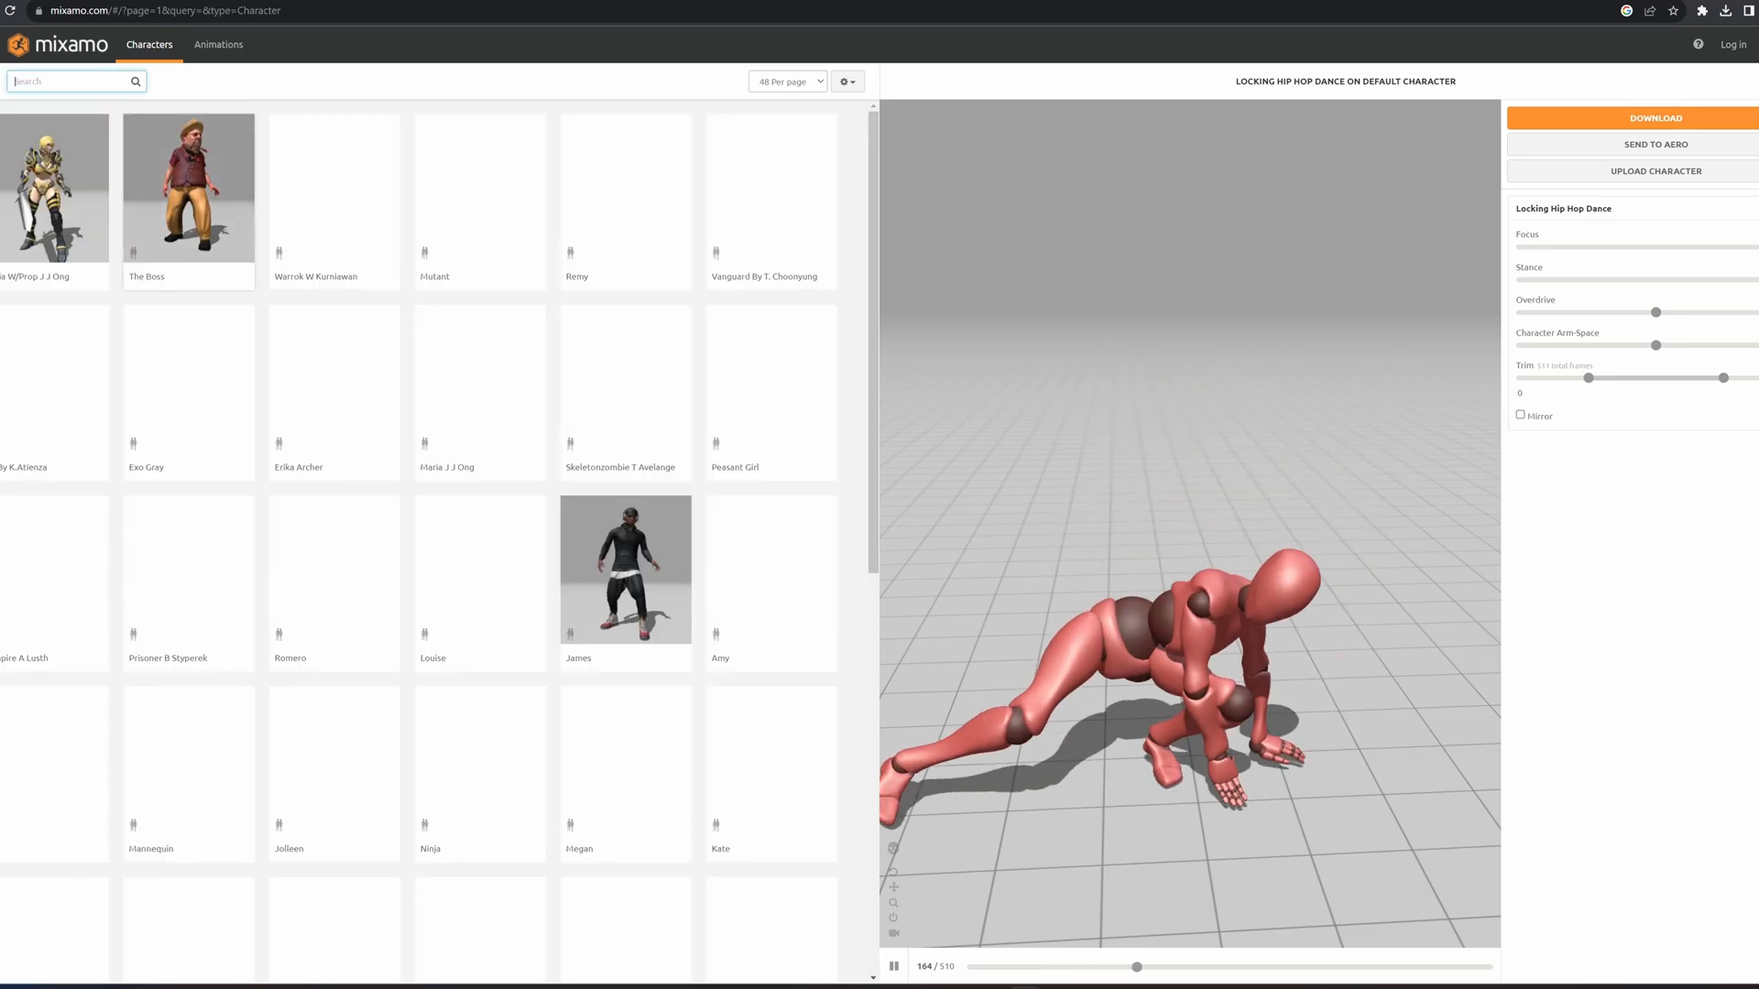
{"action": "scroll", "scroll_direction": "down", "scroll_amount": 3}
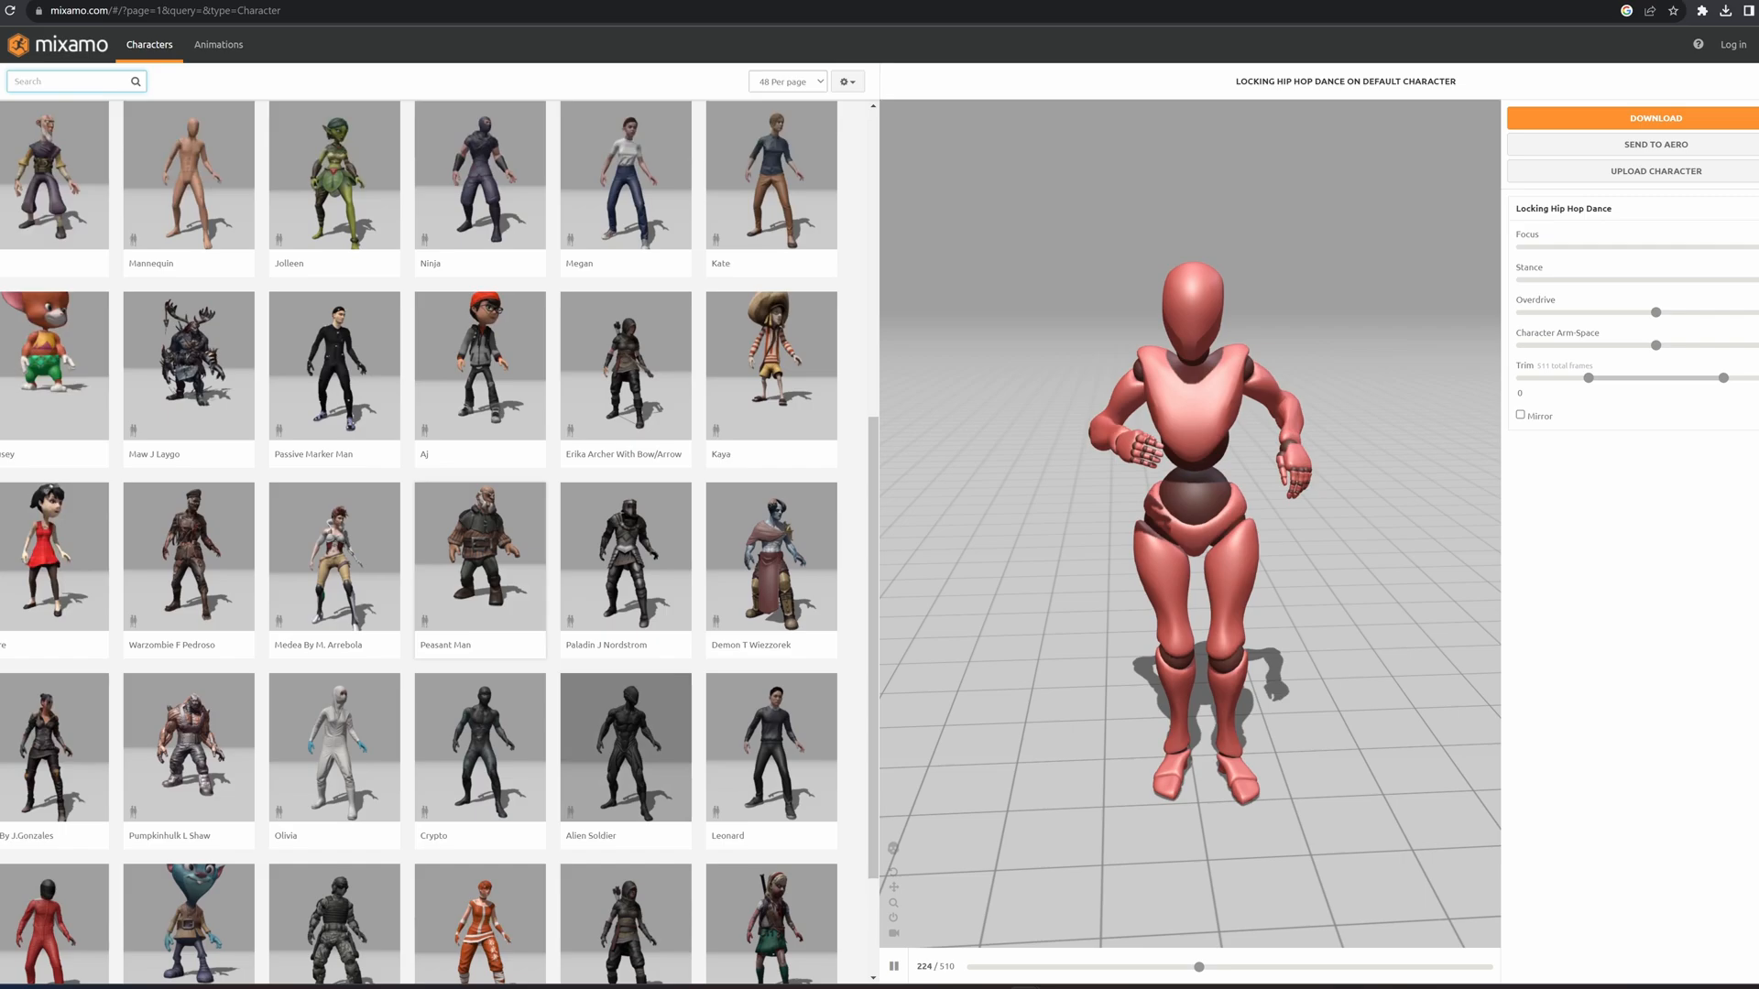
{"action": "type", "text": "dance"}
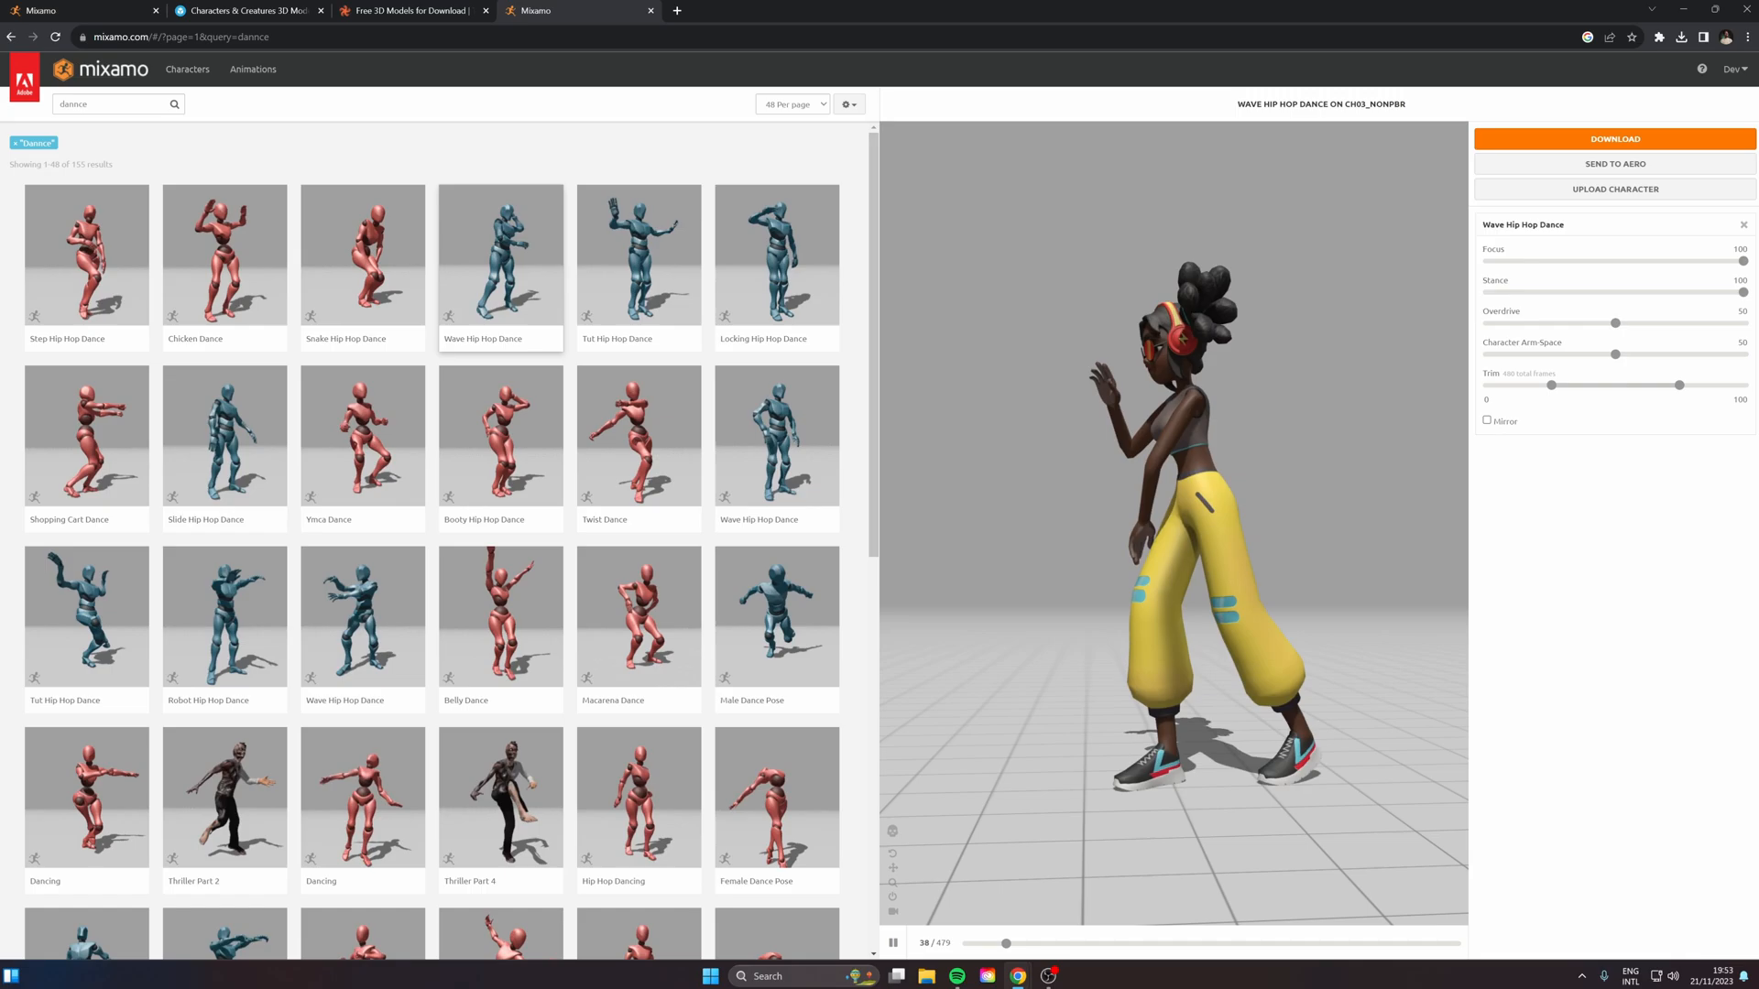
Download the Wave Hip Hop Dance character as FBX Binary (.fbx) with skin
{"action": "left_click", "coordinate": [1614, 138]}
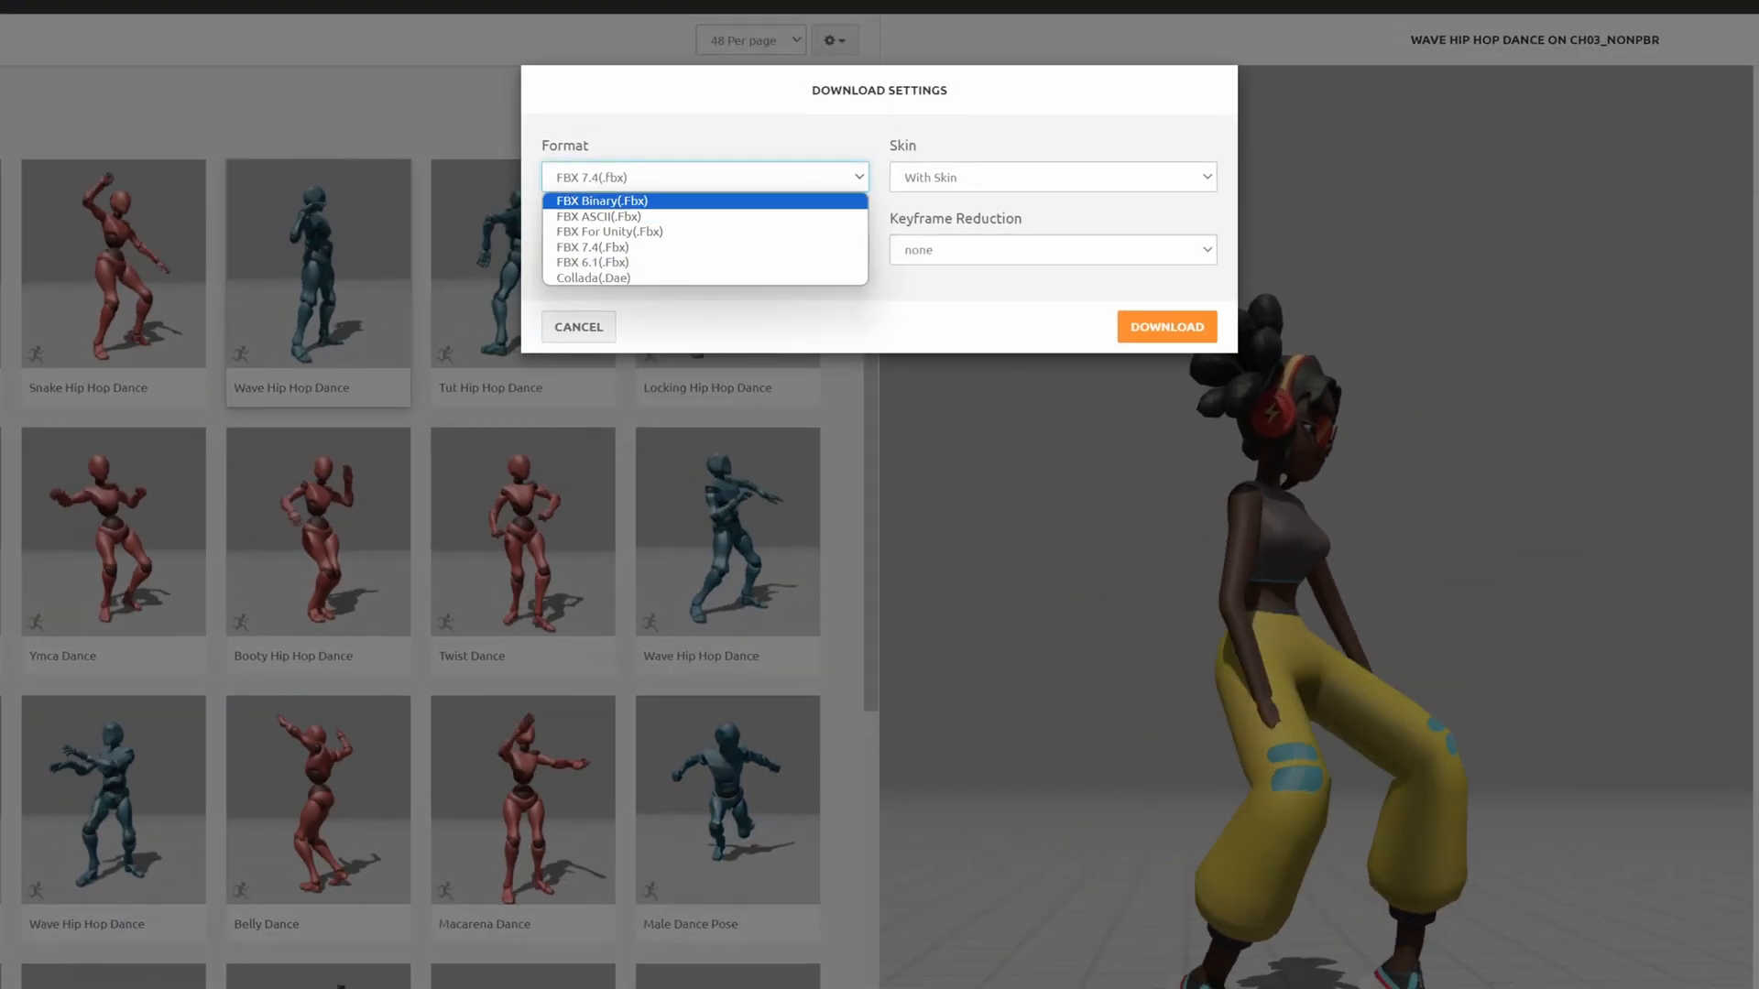
{"action": "left_click", "coordinate": [601, 200]}
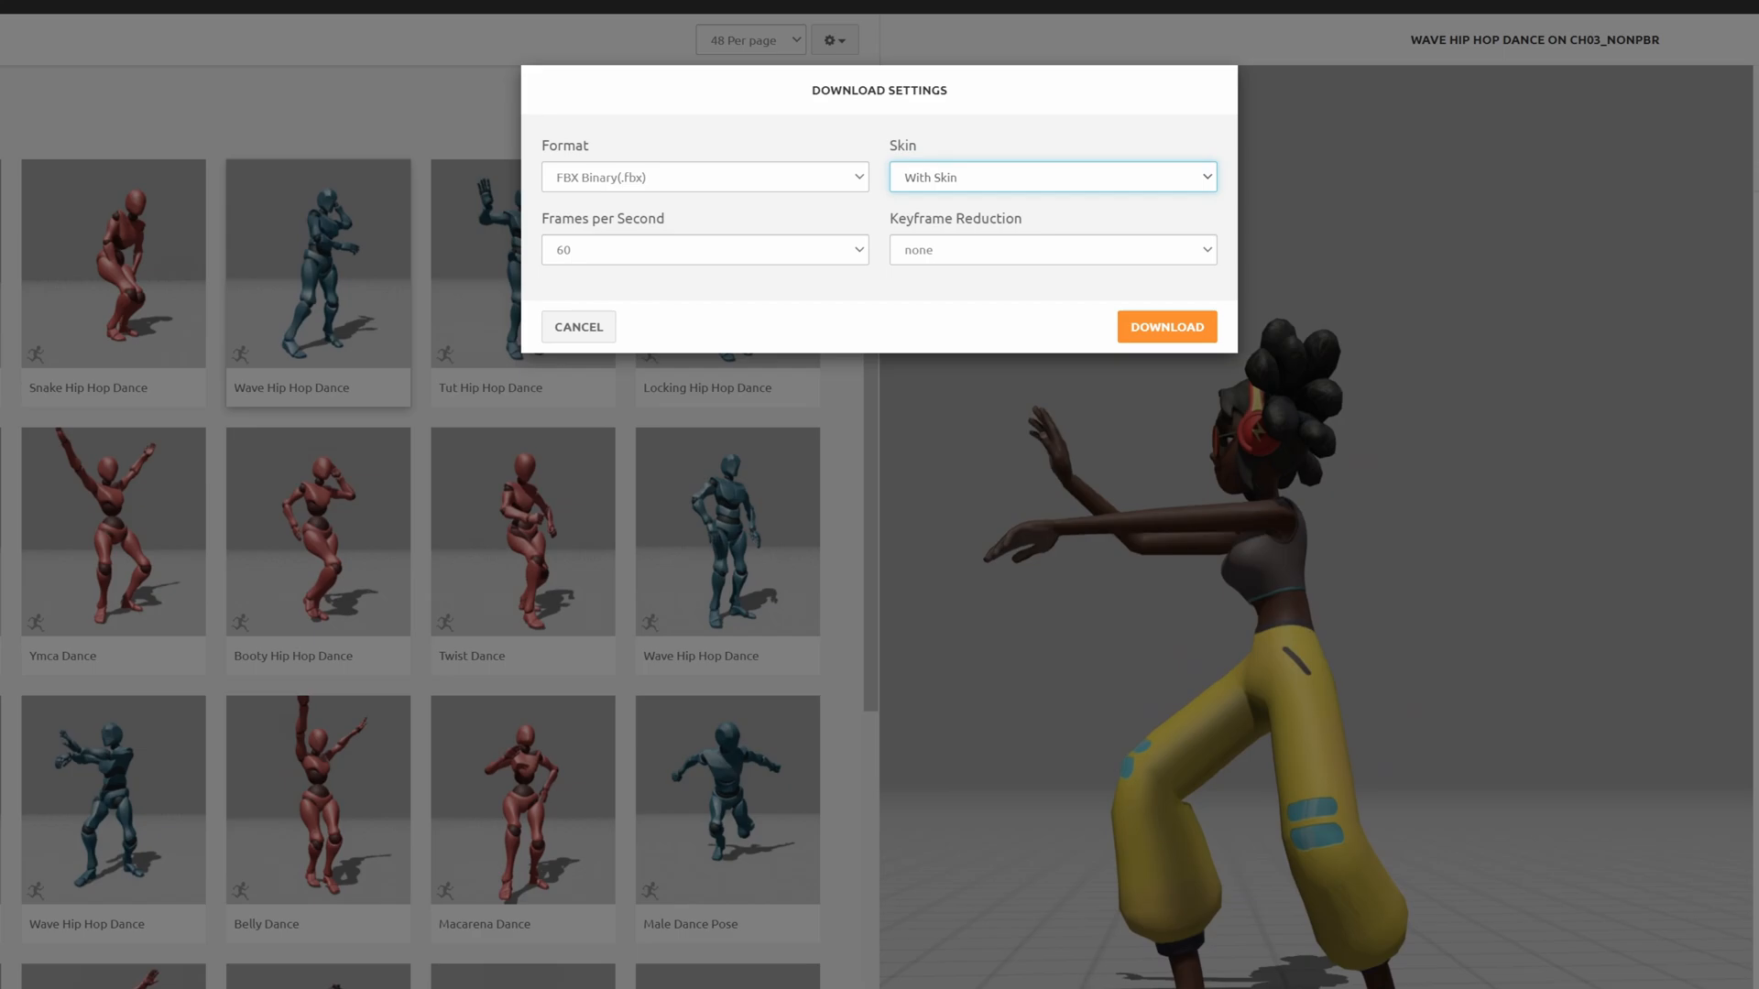
{"action": "left_click", "coordinate": [1165, 326]}
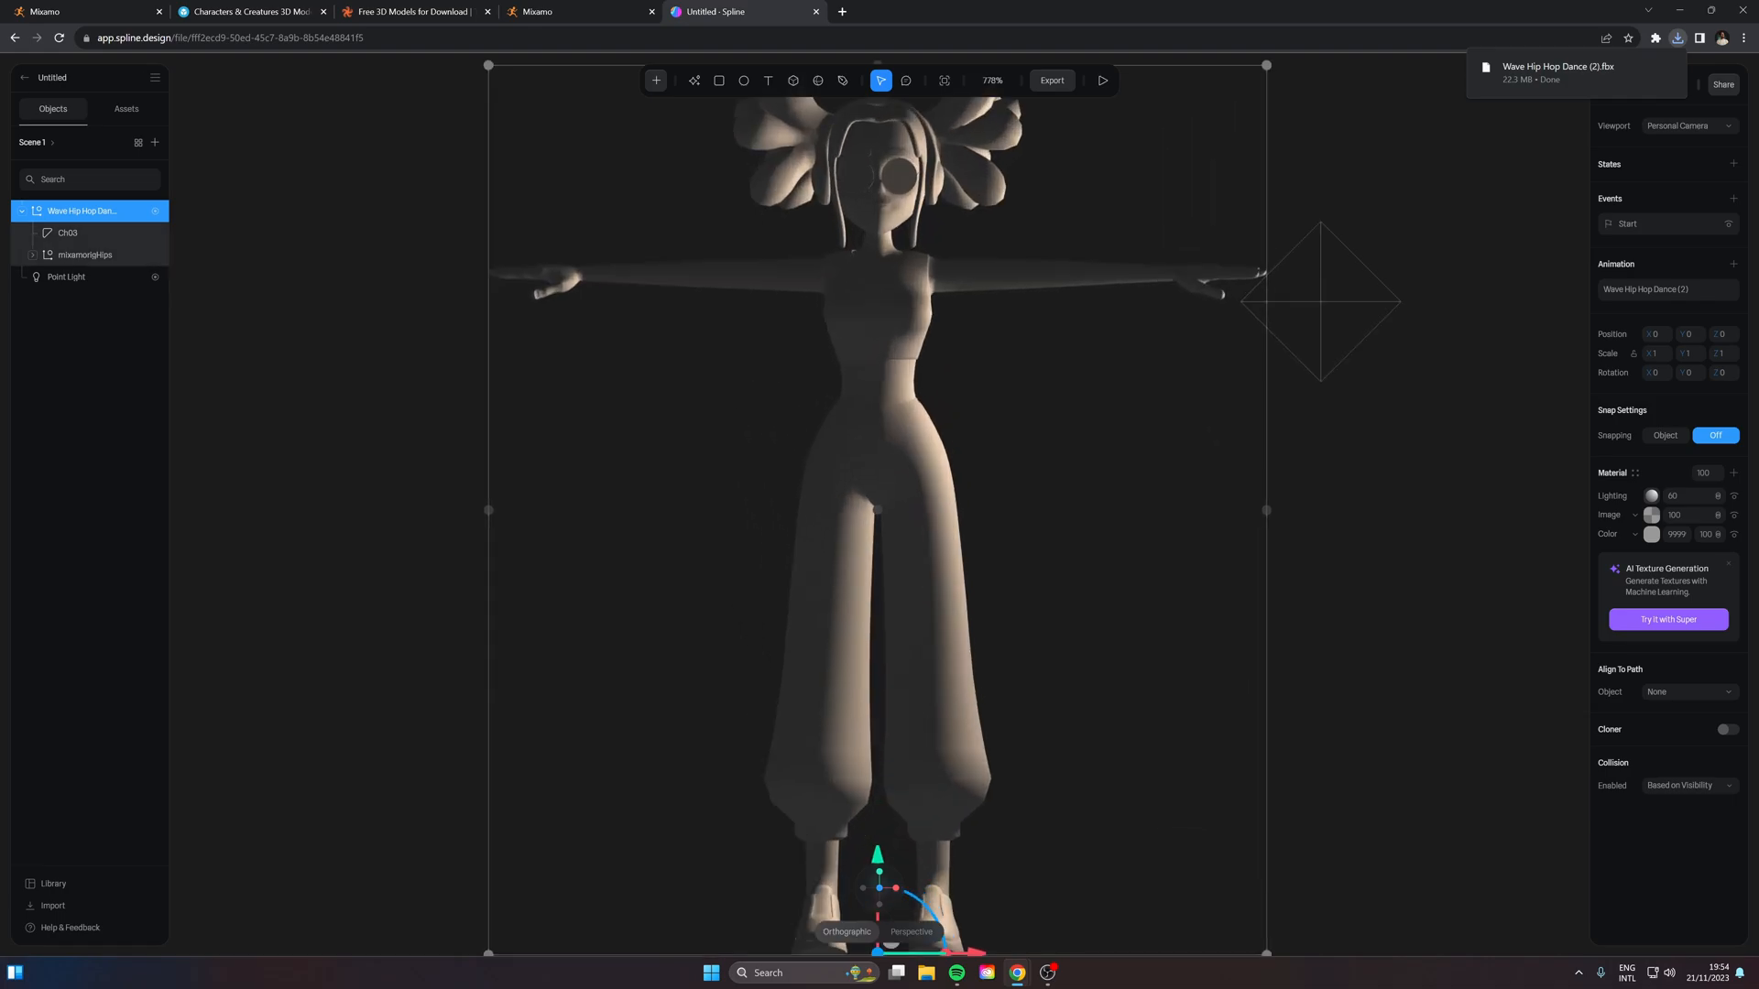
Select Point Light in the Objects panel and drag it higher above the imported dancer
{"action": "scroll", "scroll_direction": "down", "scroll_amount": 3}
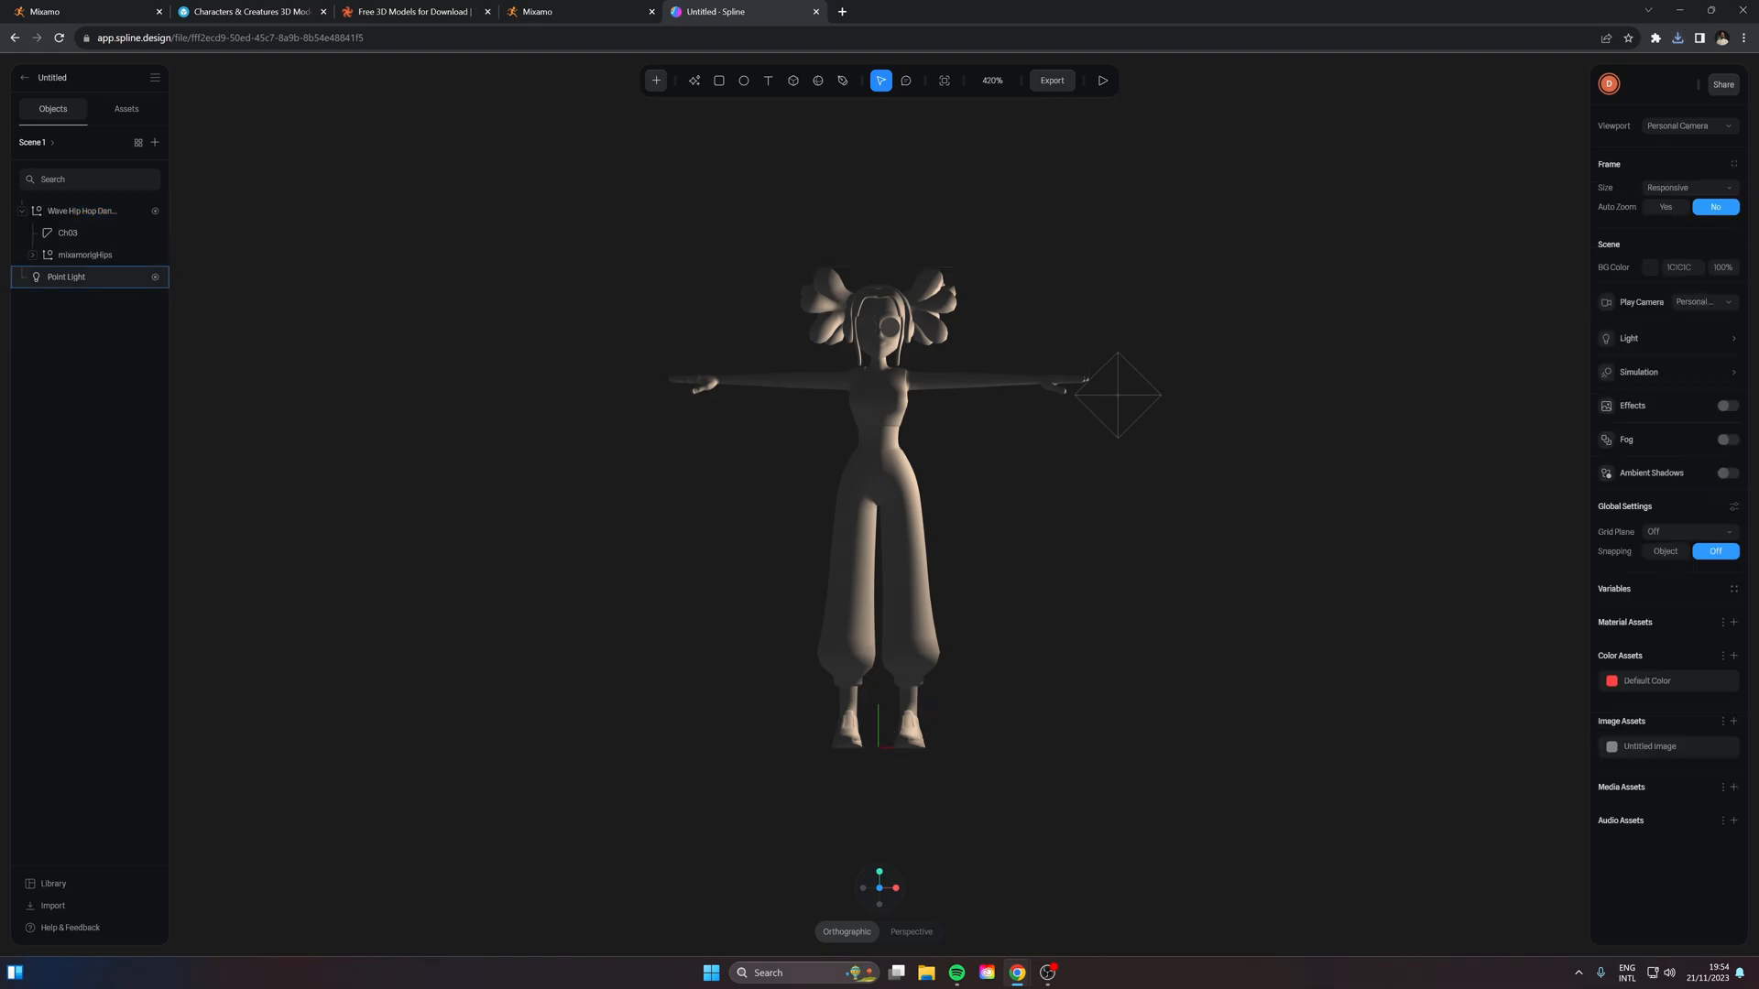
{"action": "left_click", "coordinate": [67, 276]}
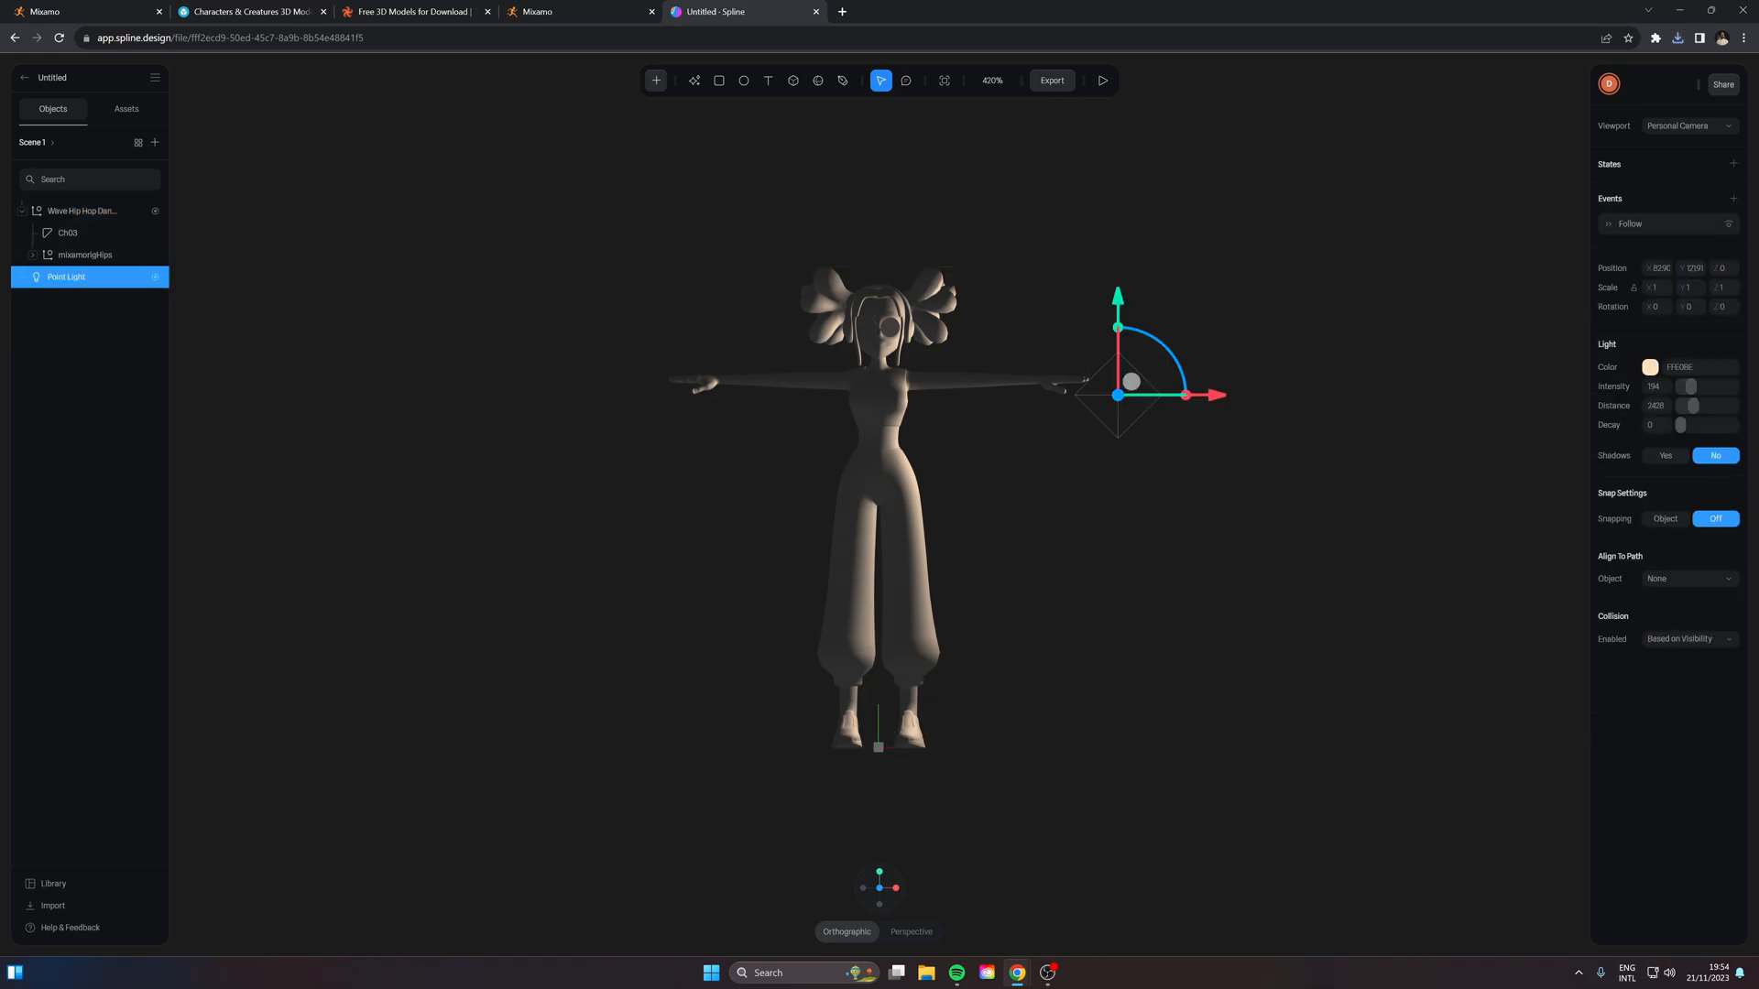
{"action": "left_click_drag", "start_coordinate": [1130, 380], "coordinate": [1240, 271]}
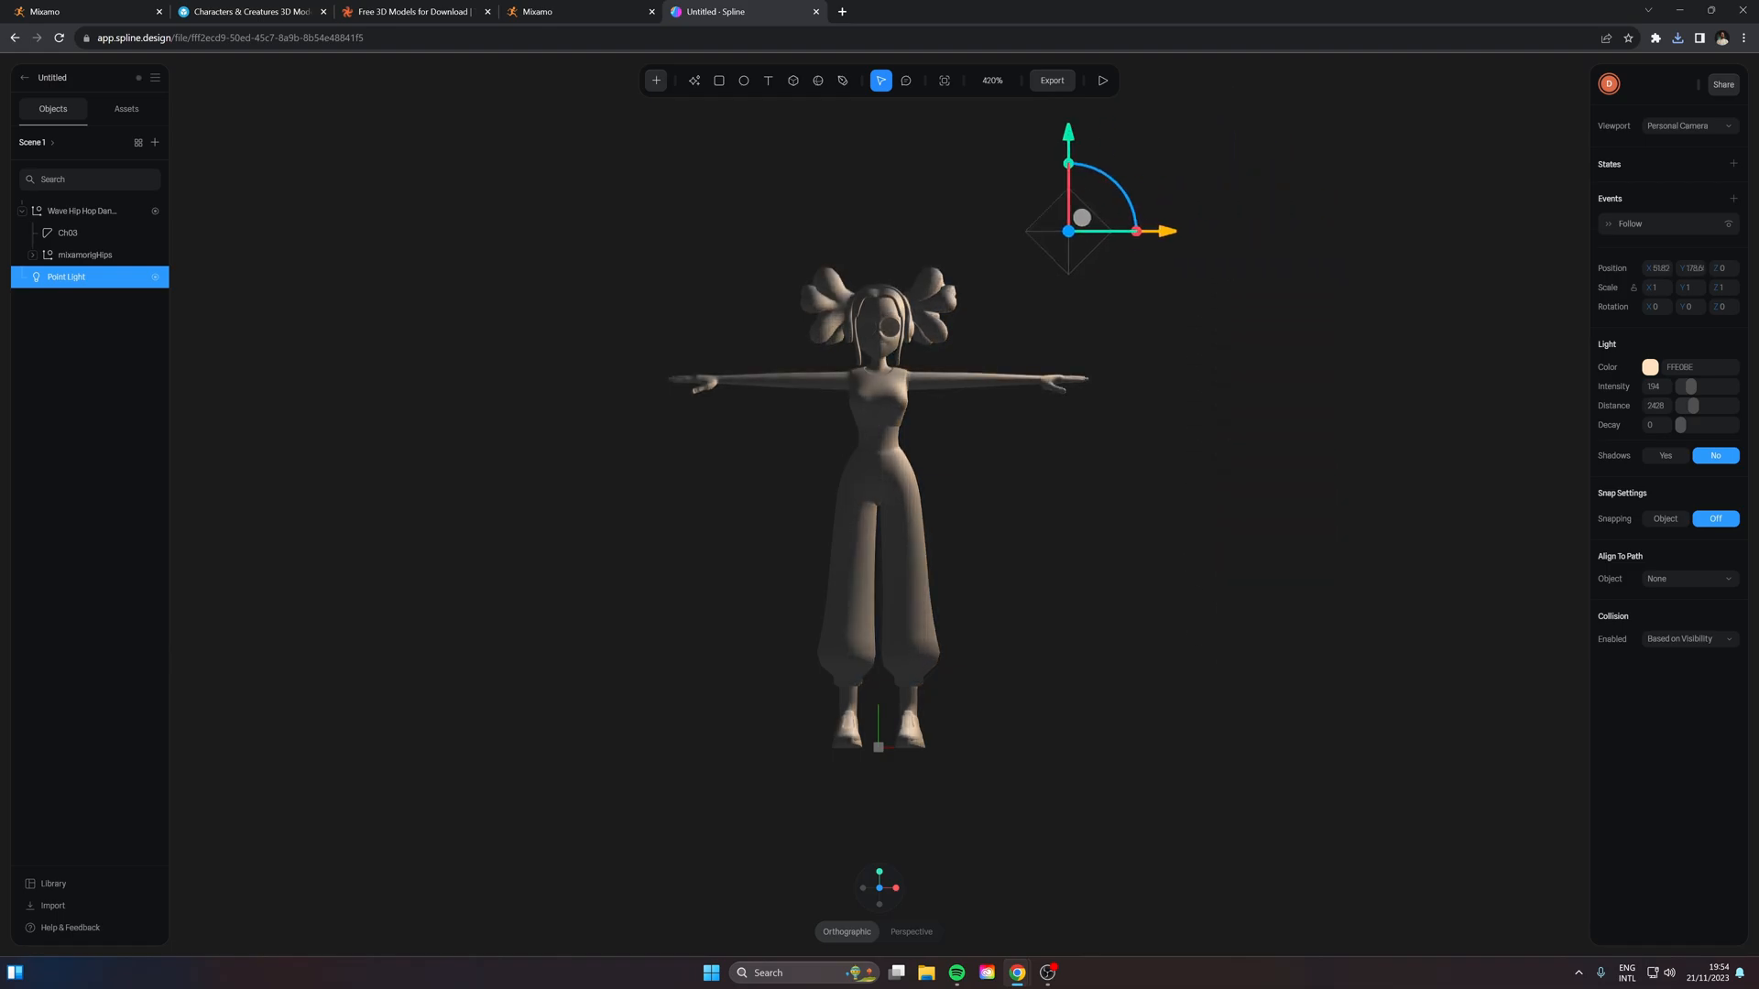
{"action": "left_click", "coordinate": [81, 211]}
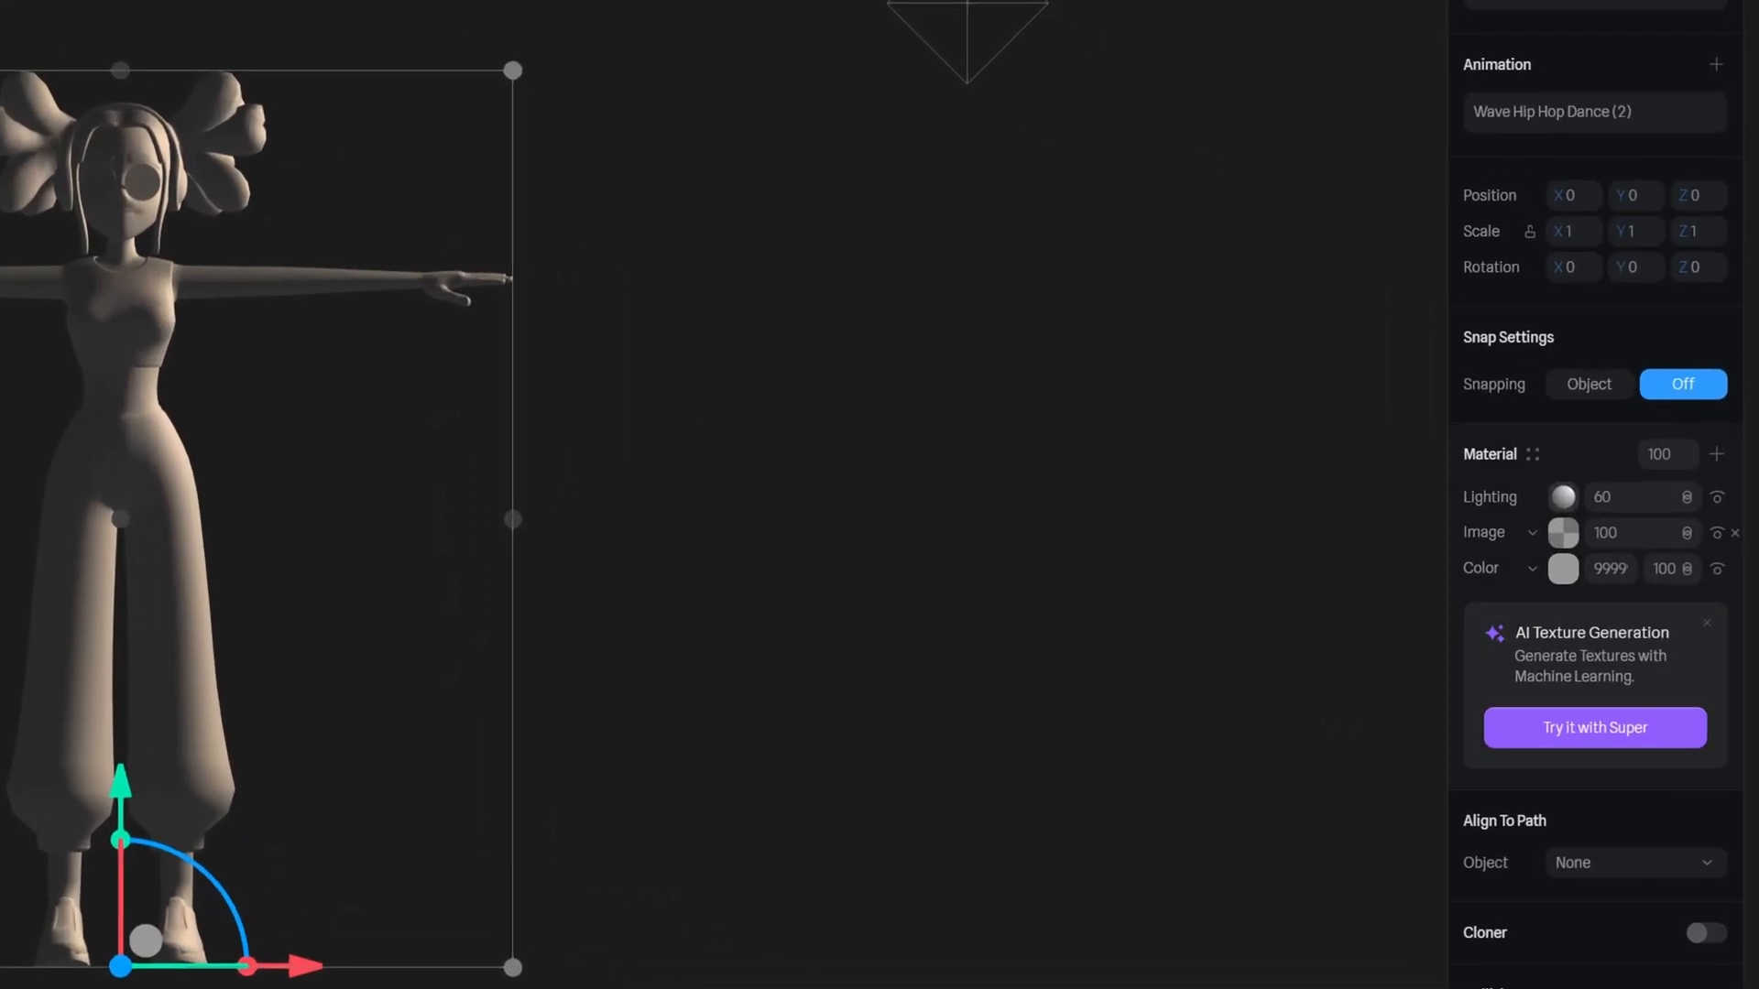
Replace the material's Image layer with the extracted texture file and close the asset editor
{"action": "left_click", "coordinate": [1561, 533]}
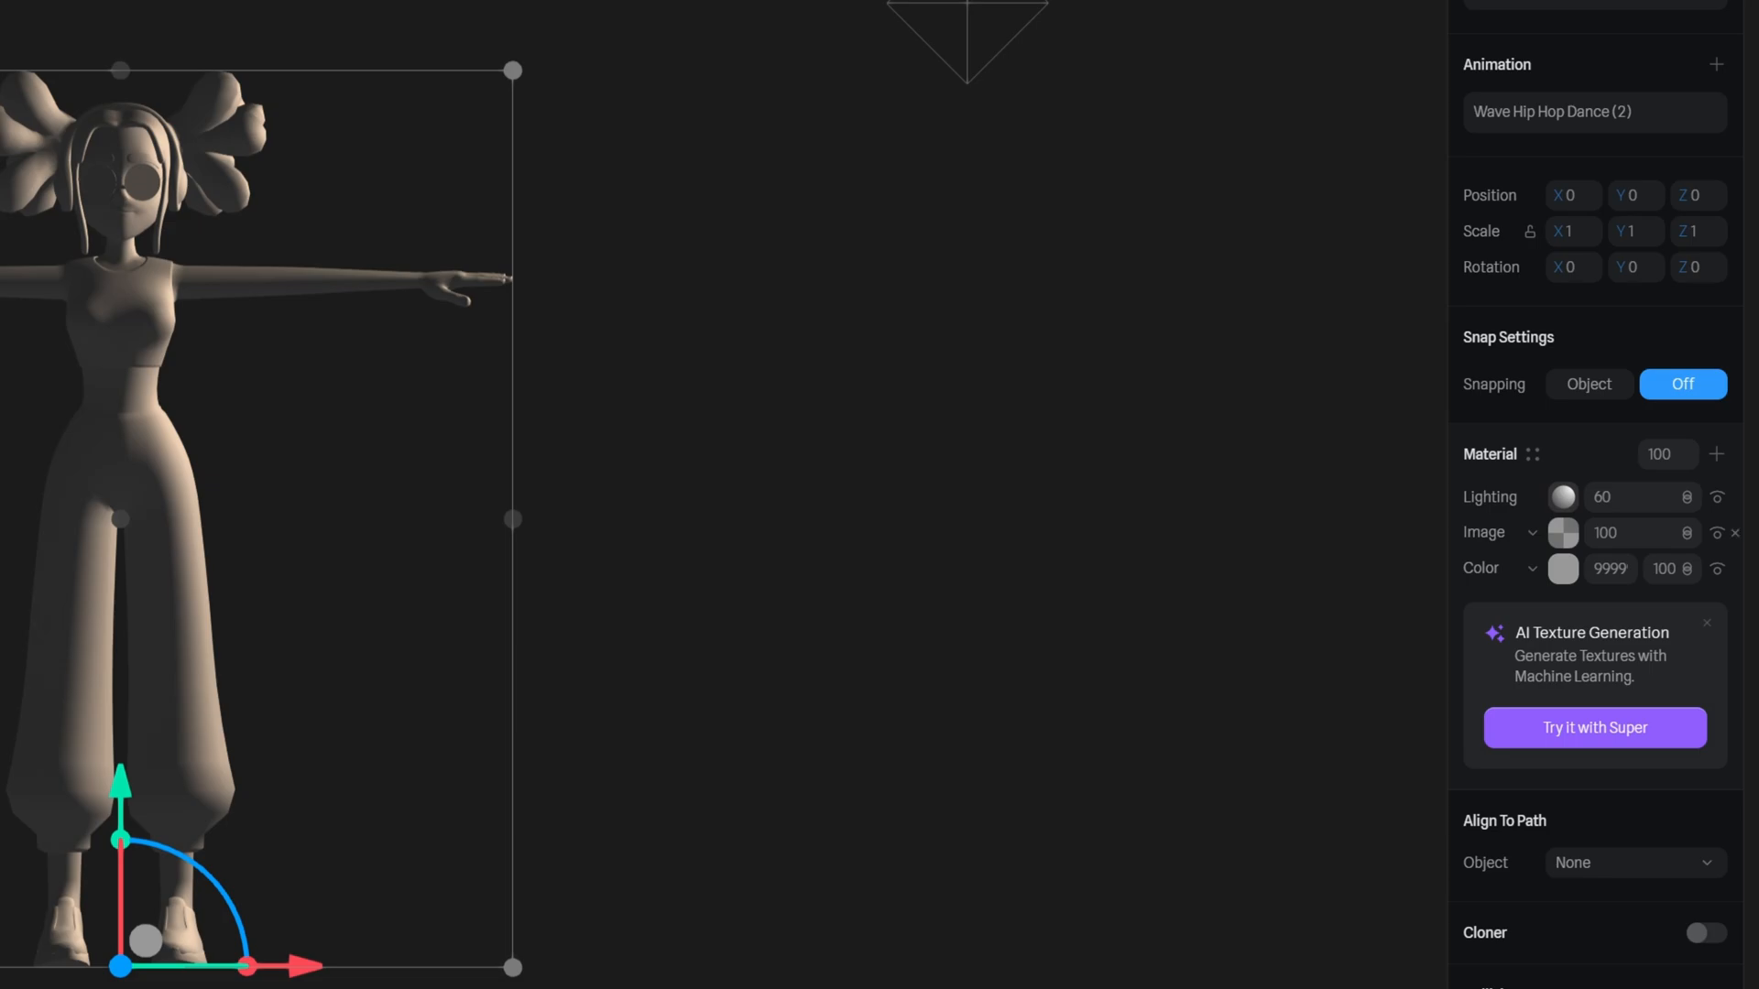
{"action": "left_click", "coordinate": [1560, 533]}
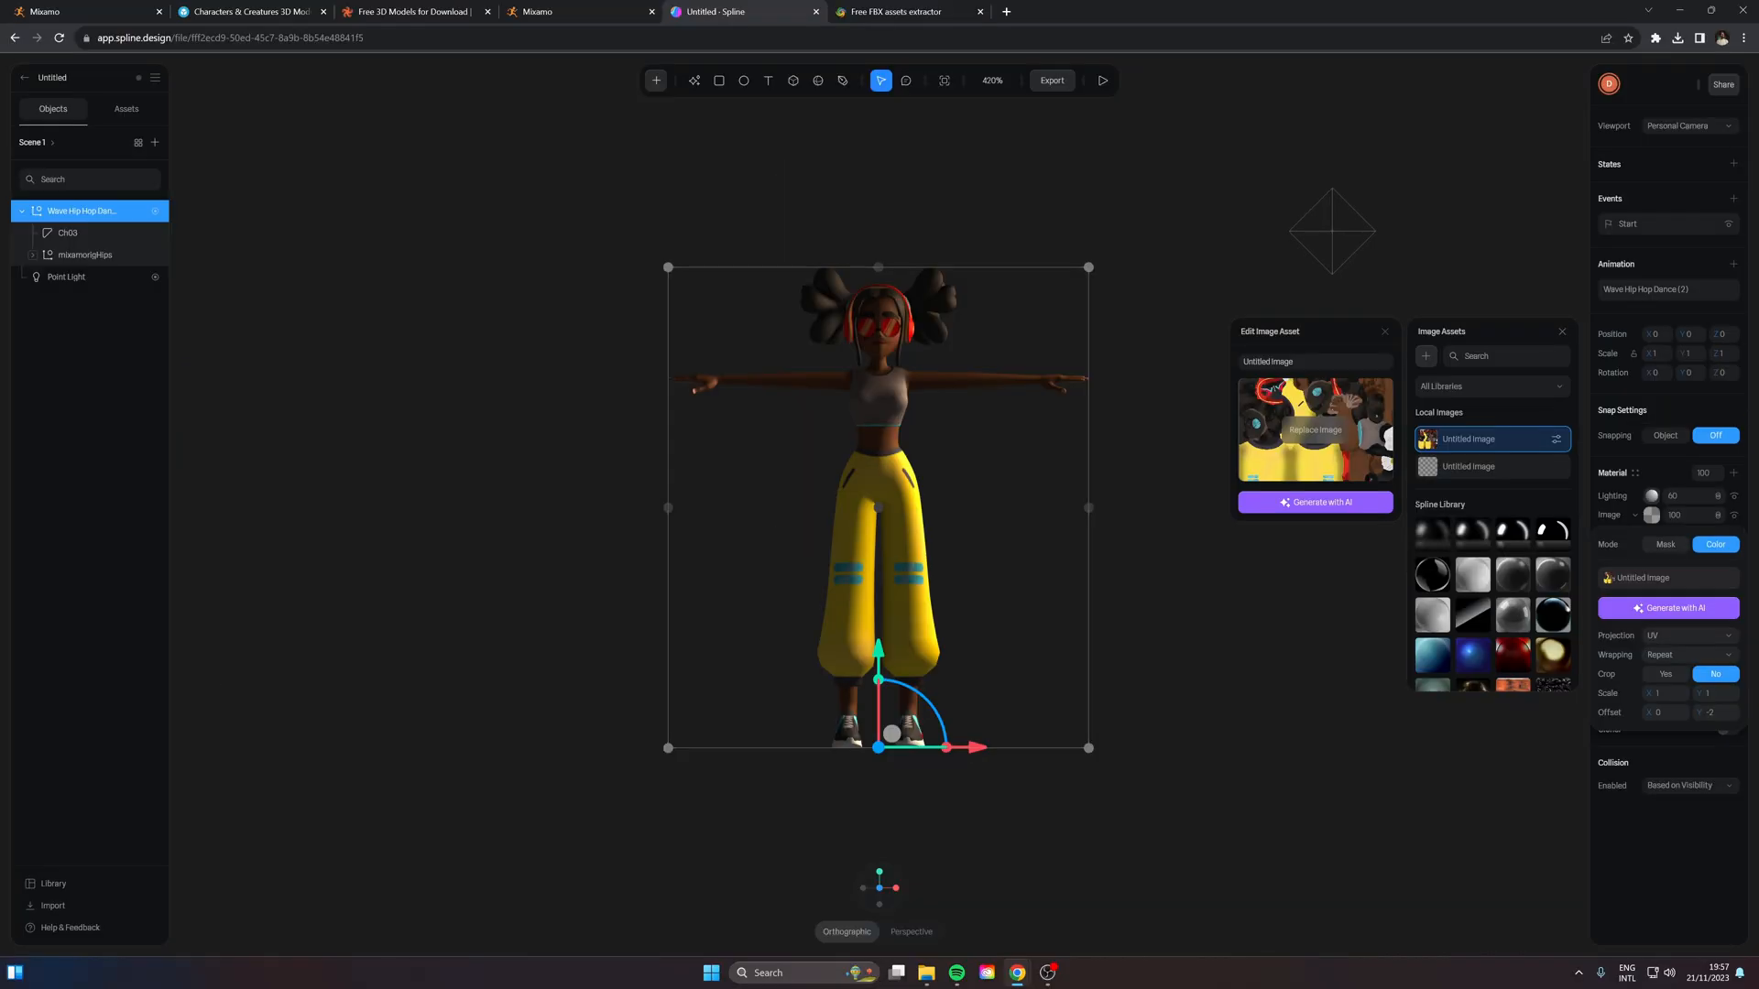
{"action": "left_click", "coordinate": [1384, 331]}
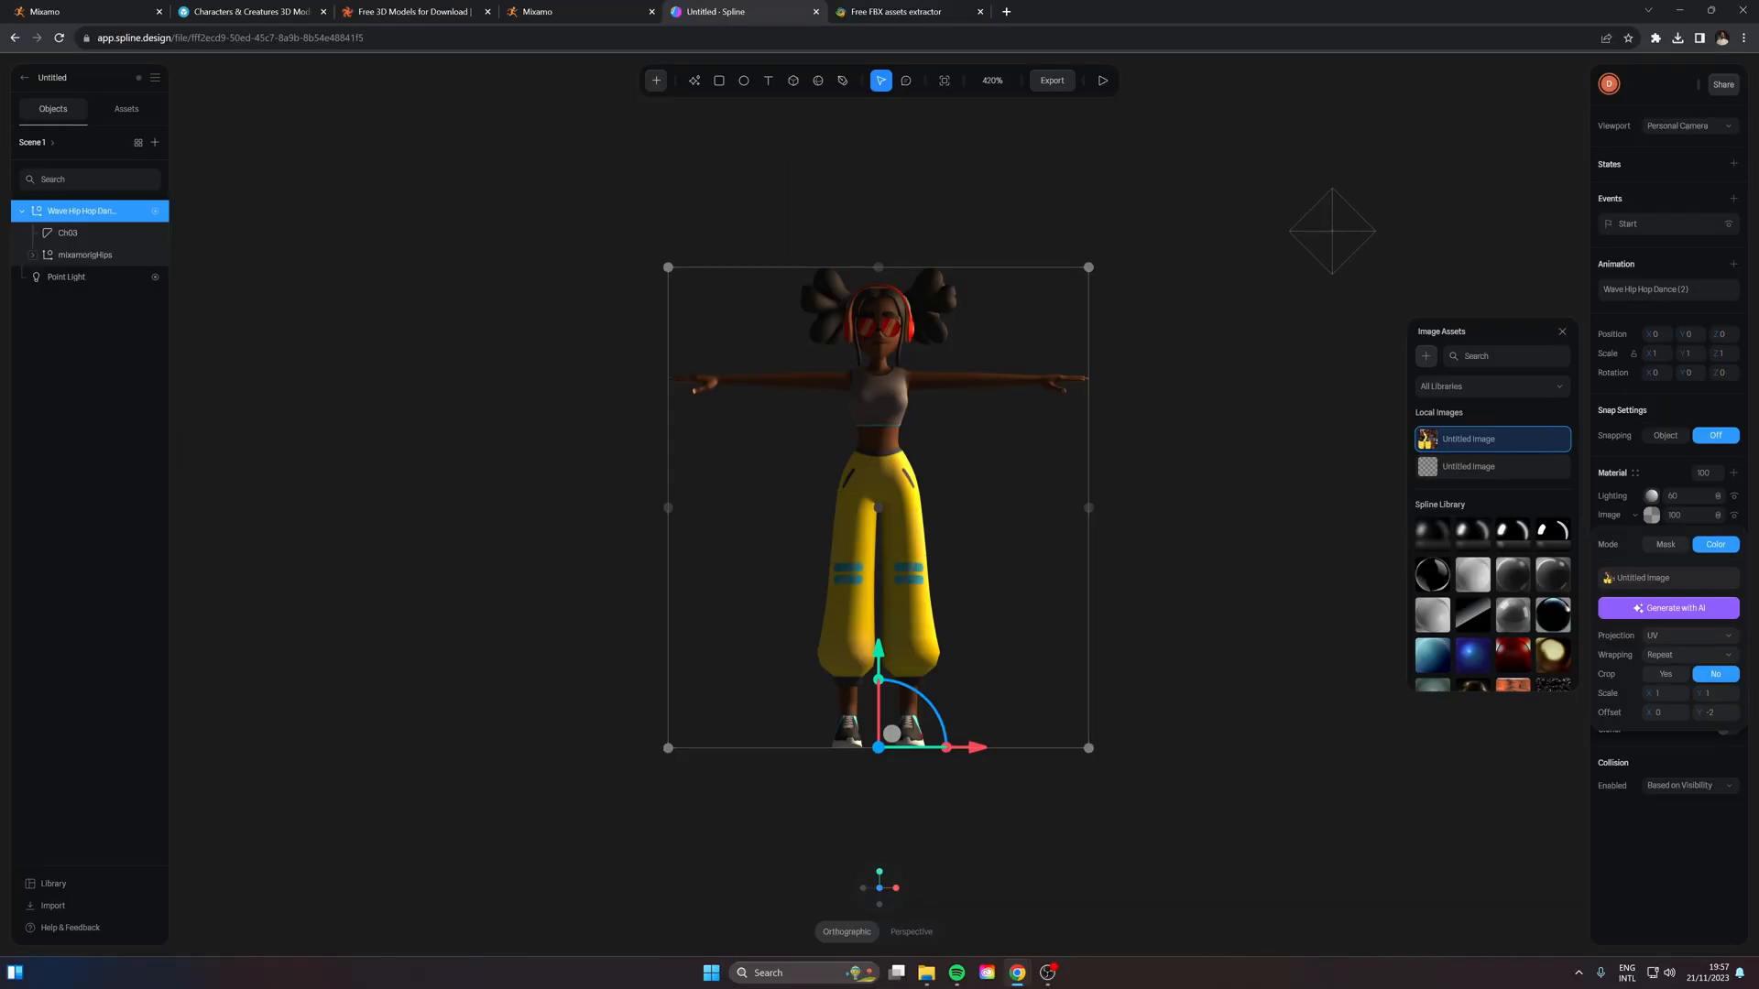
{"action": "left_click", "coordinate": [66, 277]}
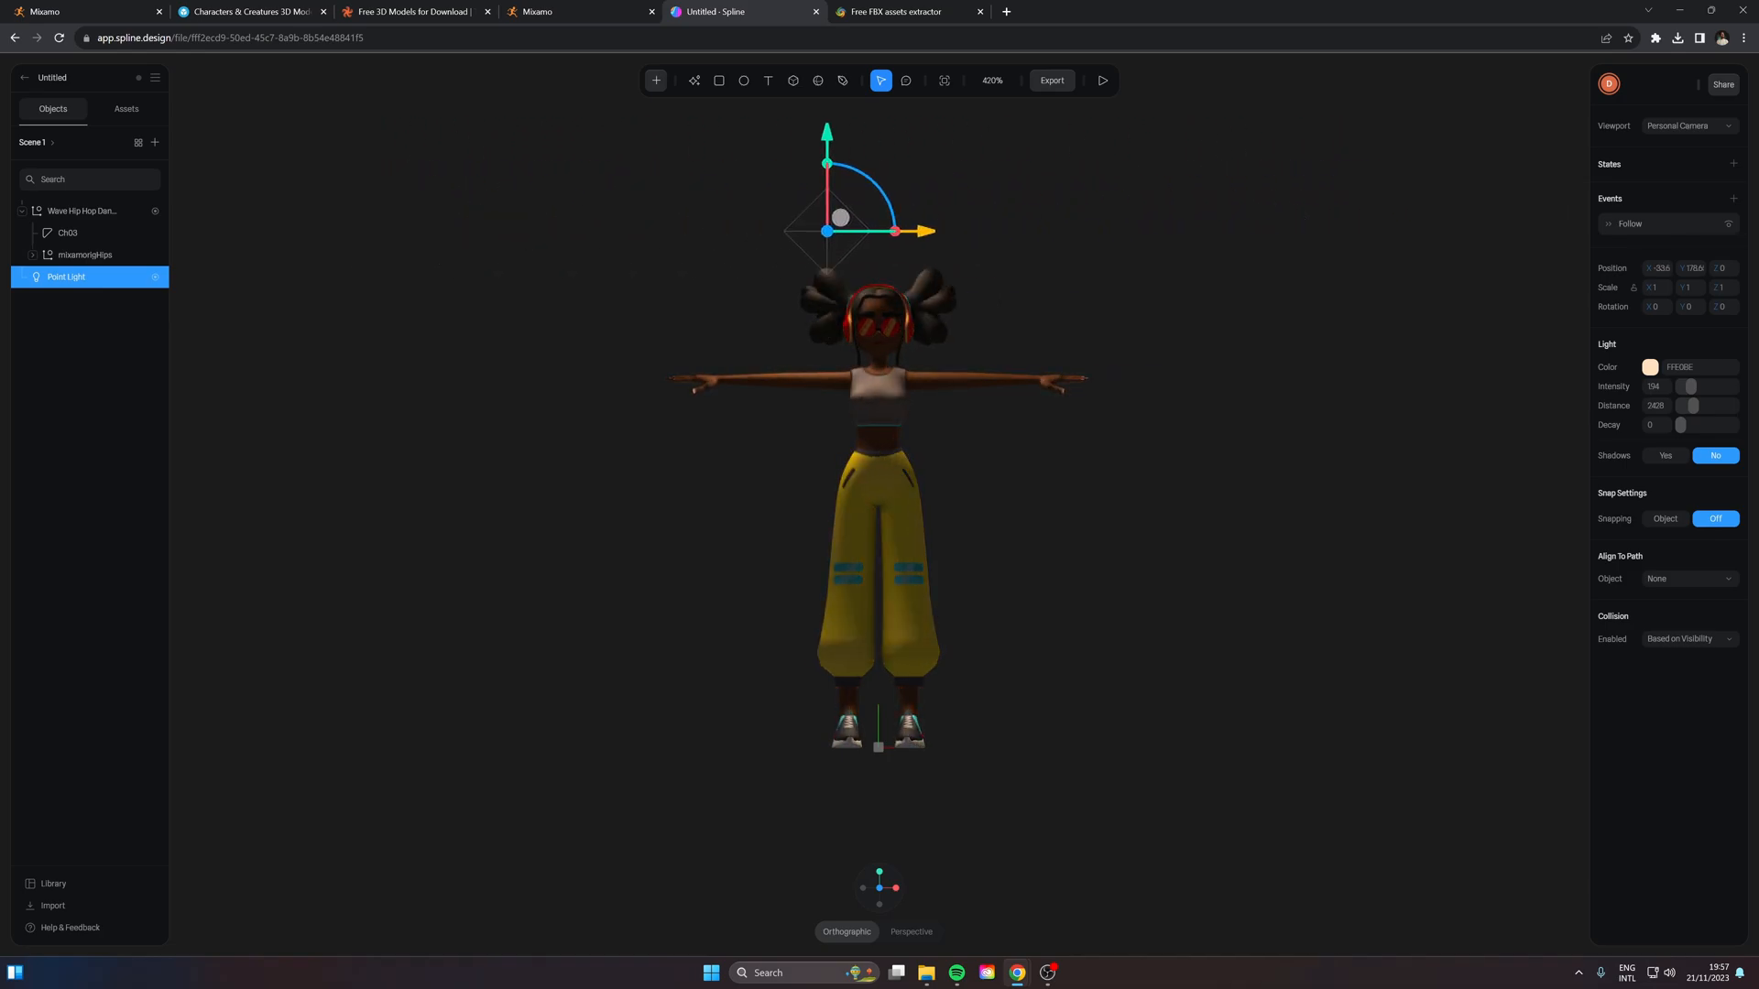
Drag the point light's gizmo to the upper right of the dancer's head
{"action": "left_click_drag", "start_coordinate": [839, 216], "coordinate": [1198, 217]}
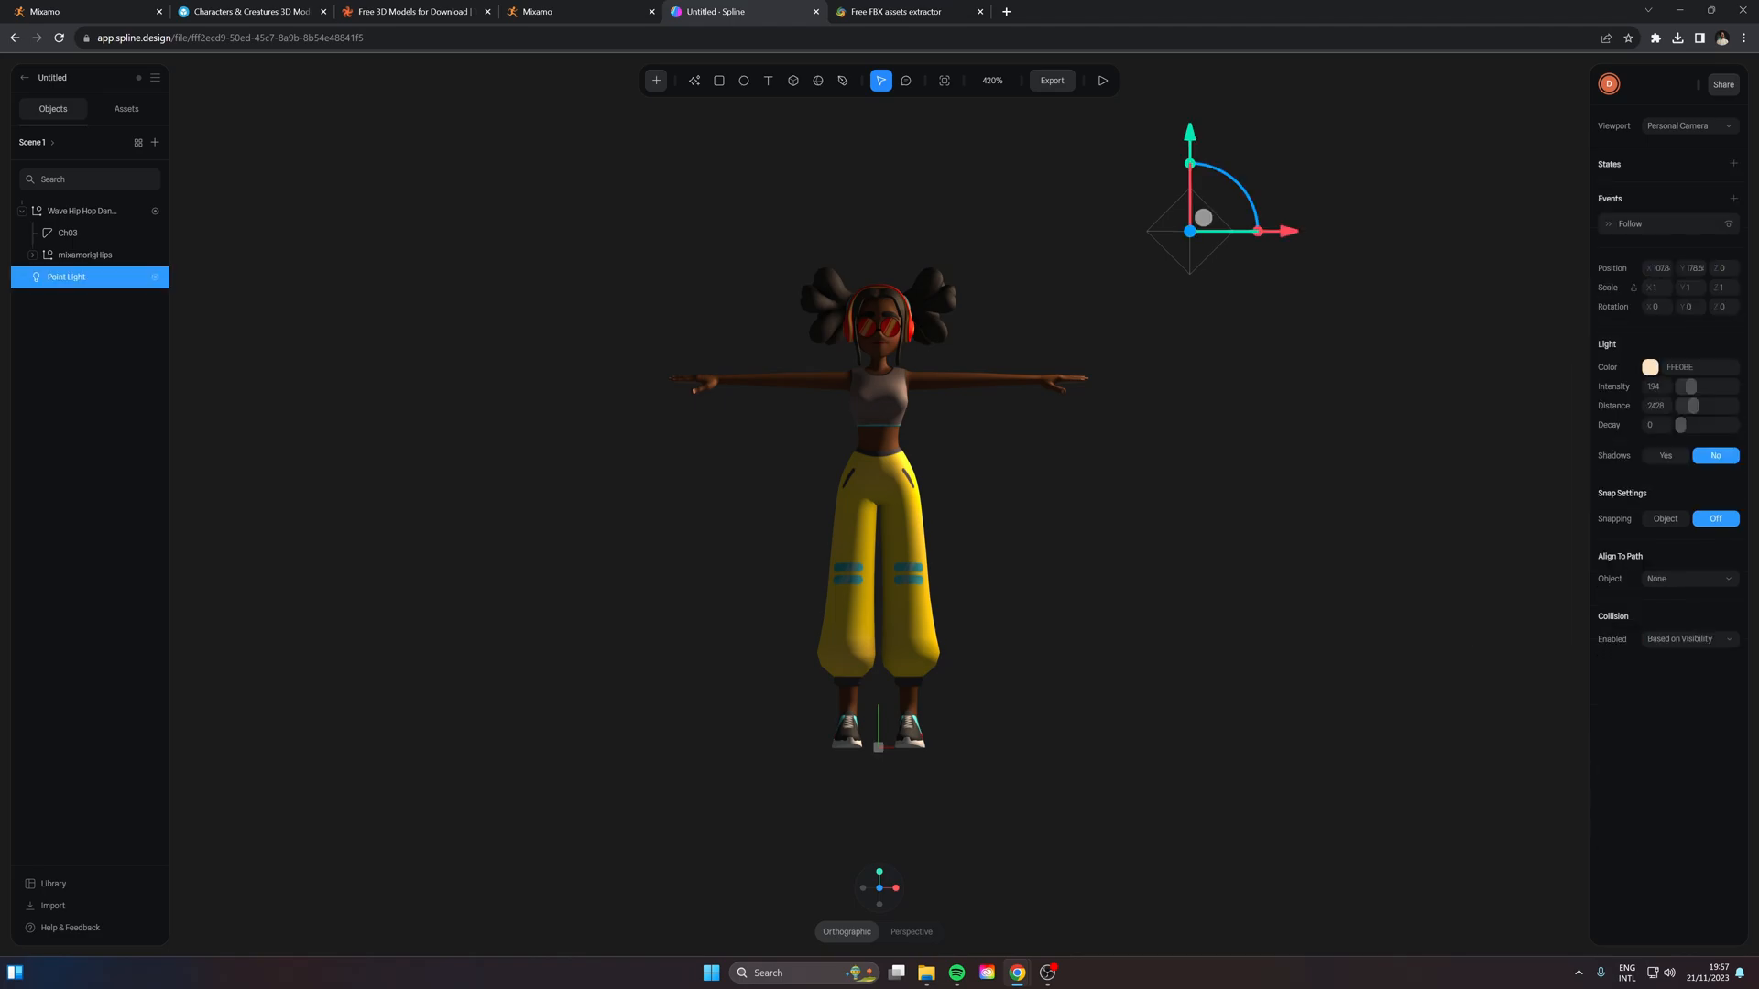
{"action": "left_click_drag", "start_coordinate": [1689, 405], "coordinate": [1708, 405]}
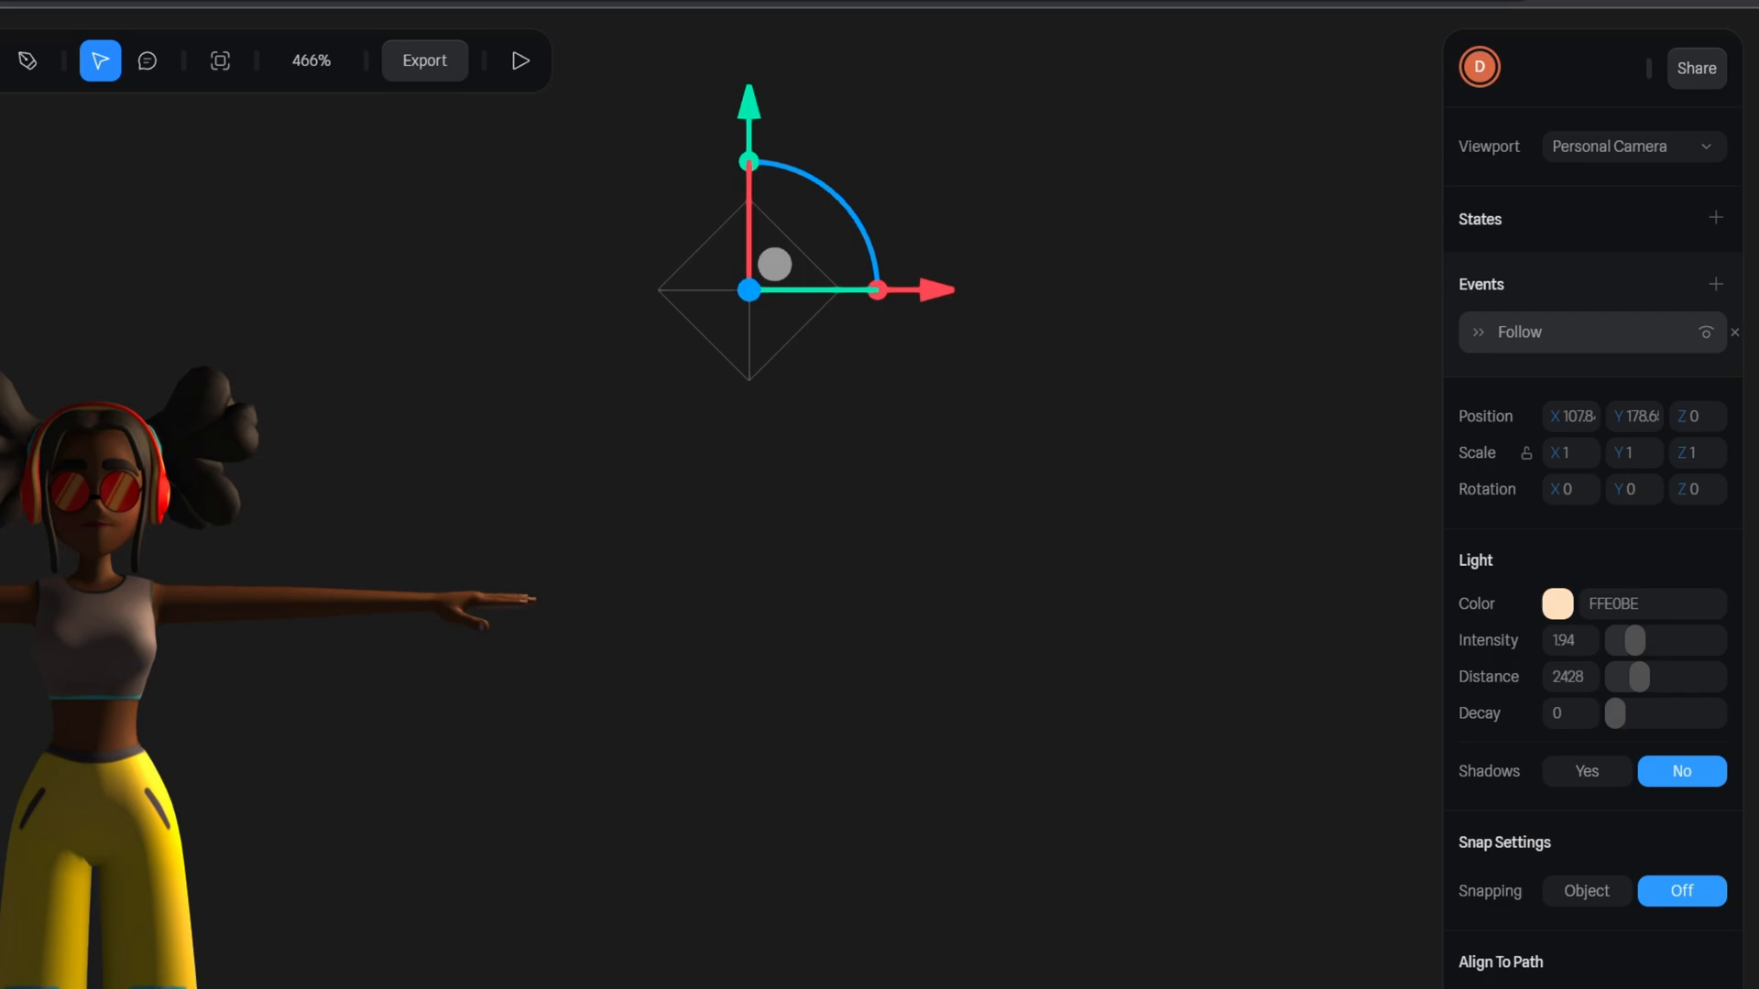
Open the Point Light's Follow event and keep Follow as the event type
{"action": "left_click", "coordinate": [1520, 331]}
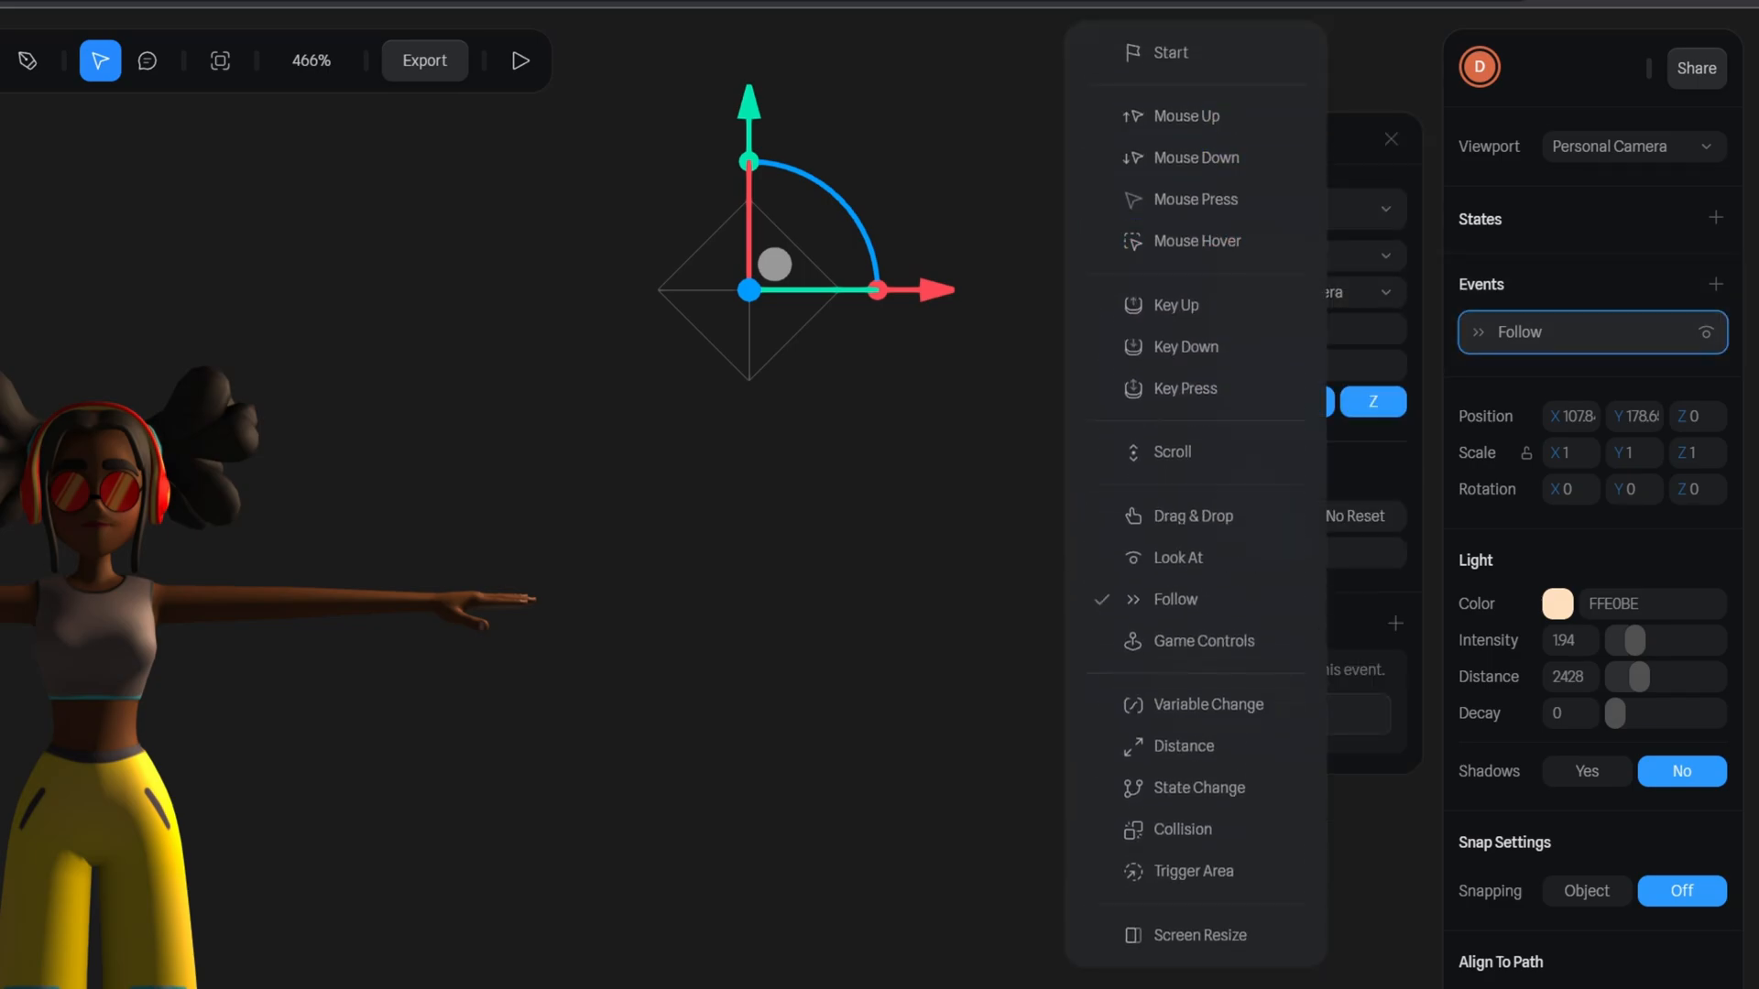
{"action": "left_click", "coordinate": [1175, 598]}
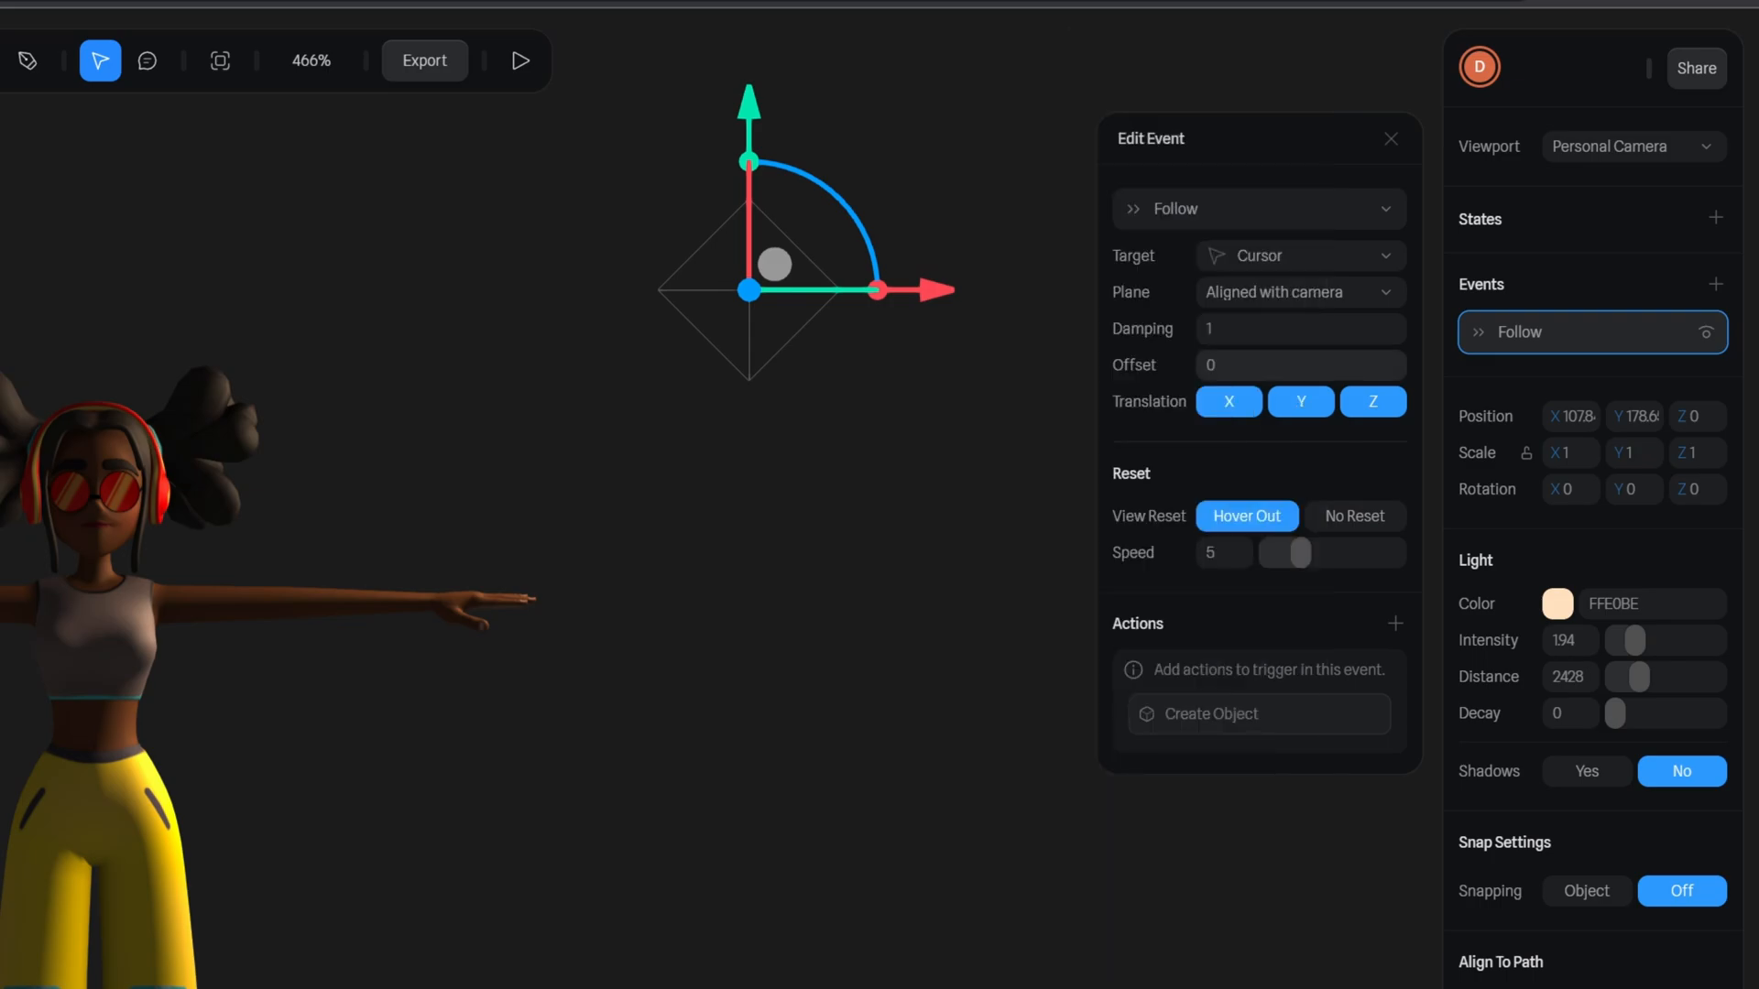
{"action": "left_click", "coordinate": [1299, 255]}
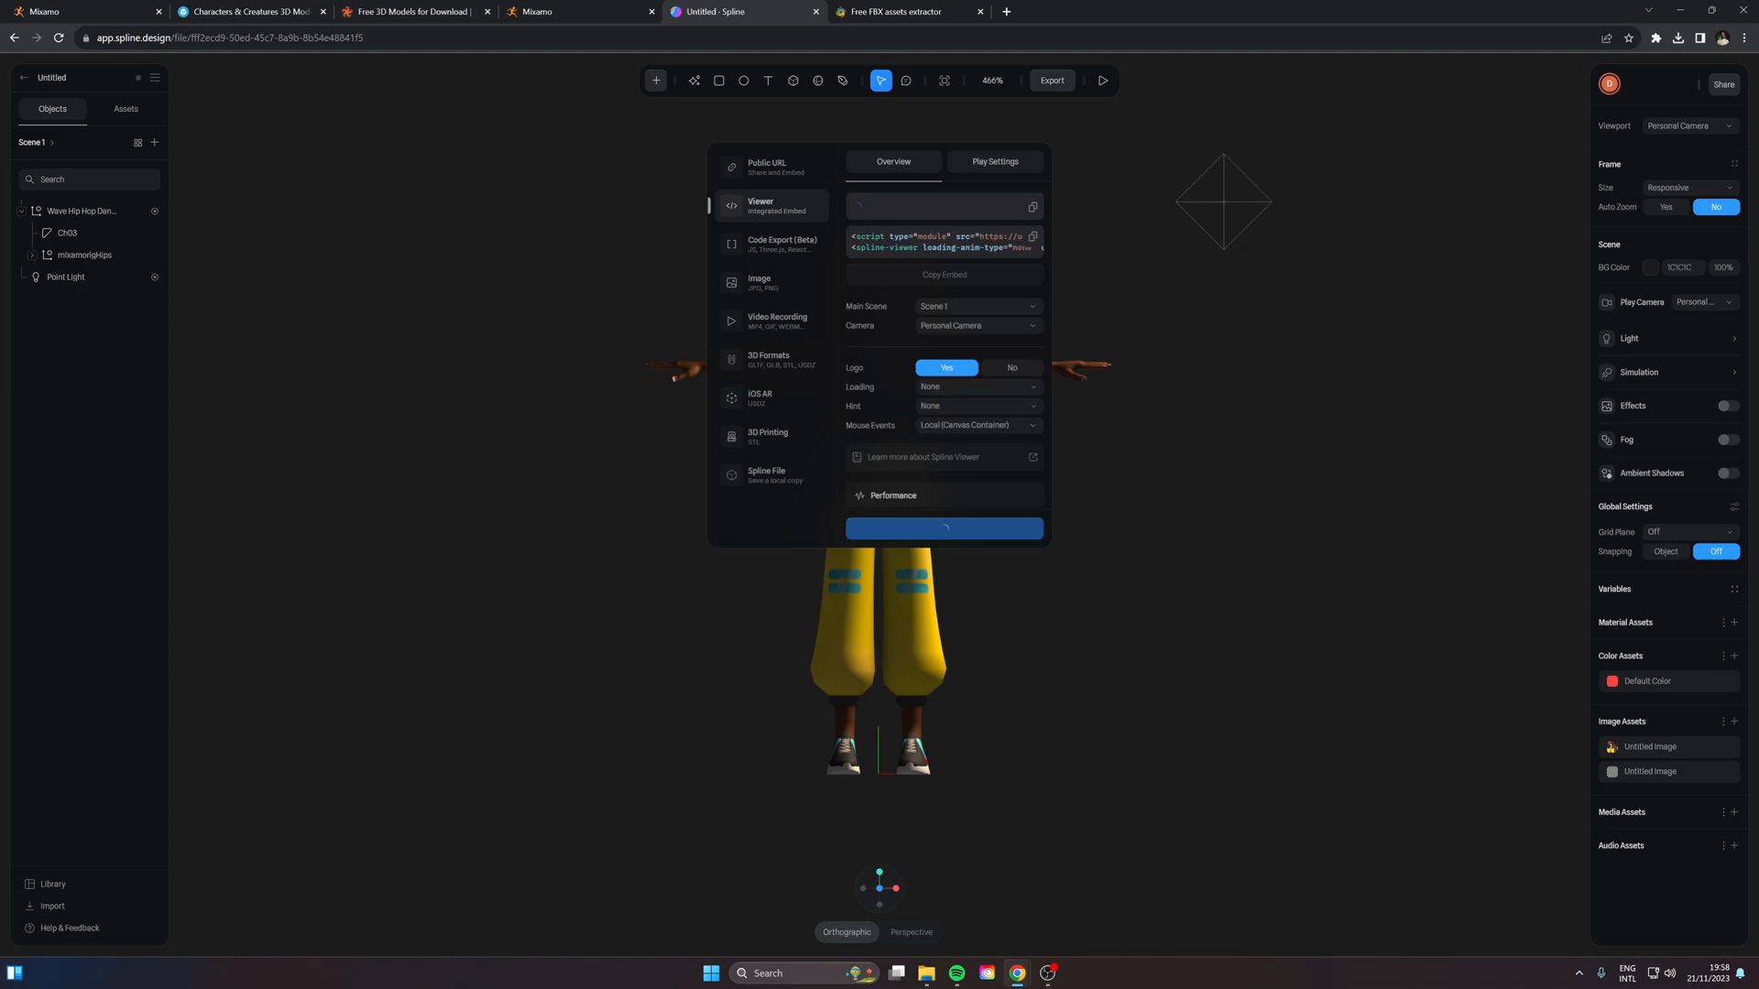
Review the Viewer export's Play Settings and update the embedded viewer
{"action": "left_click", "coordinate": [943, 528]}
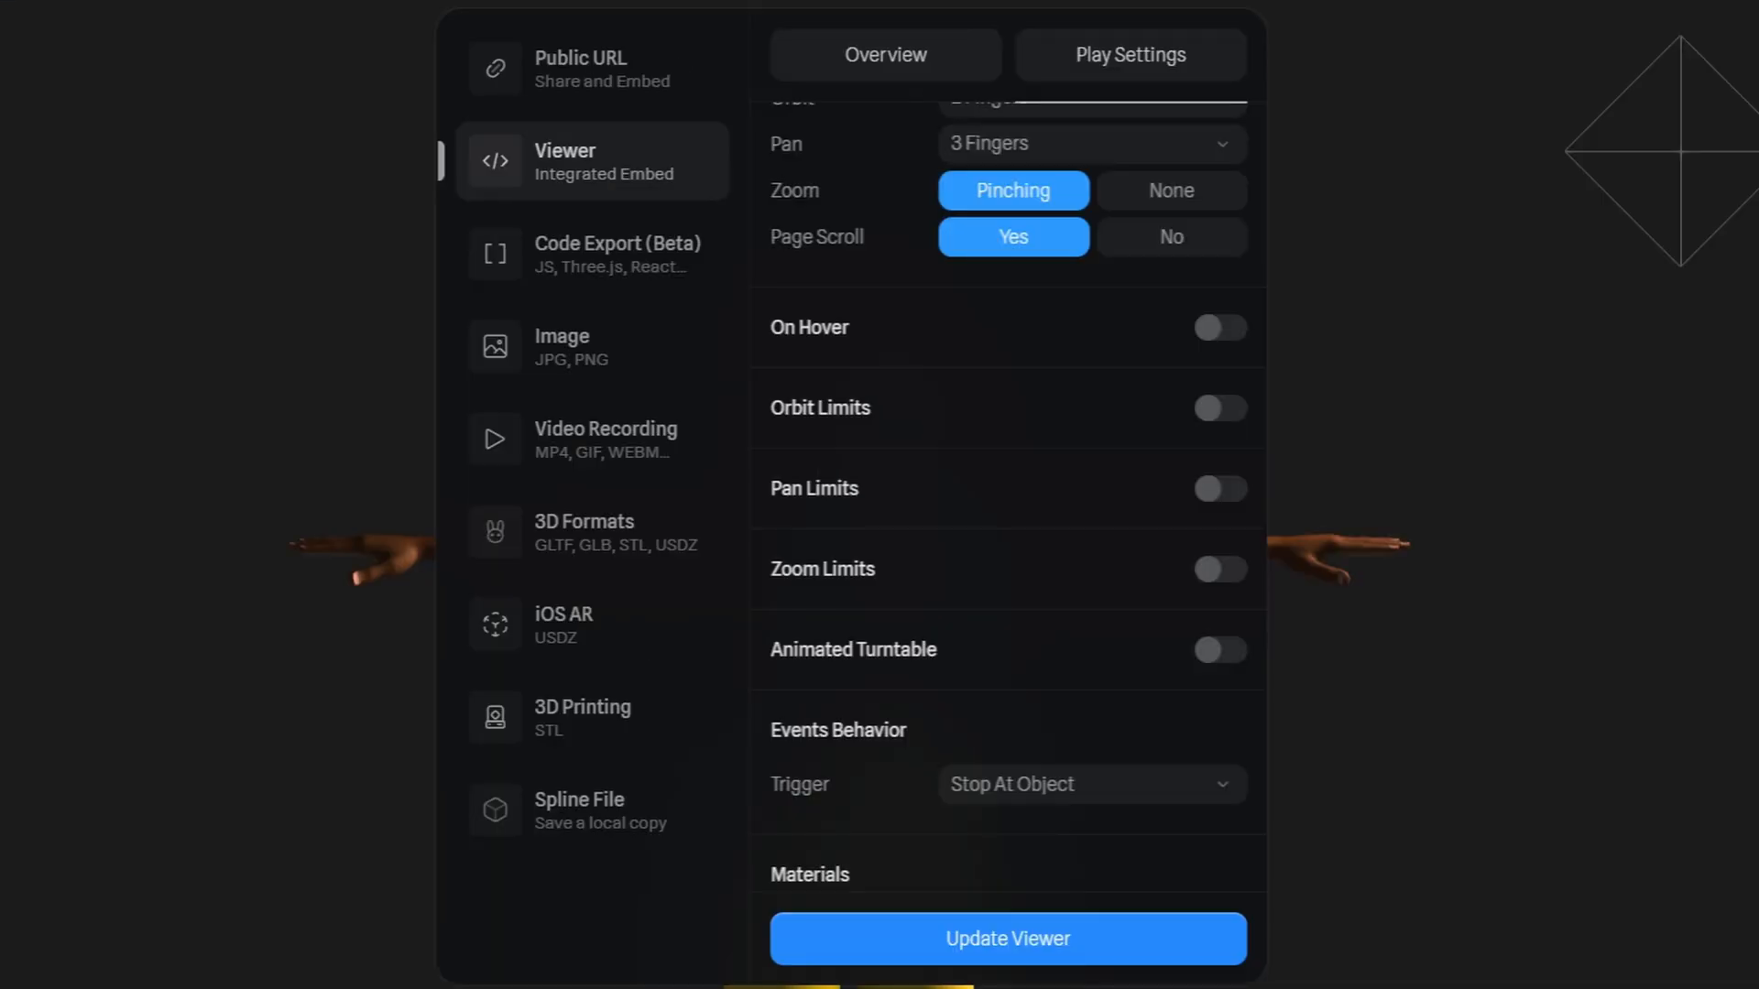
{"action": "left_click", "coordinate": [1129, 55]}
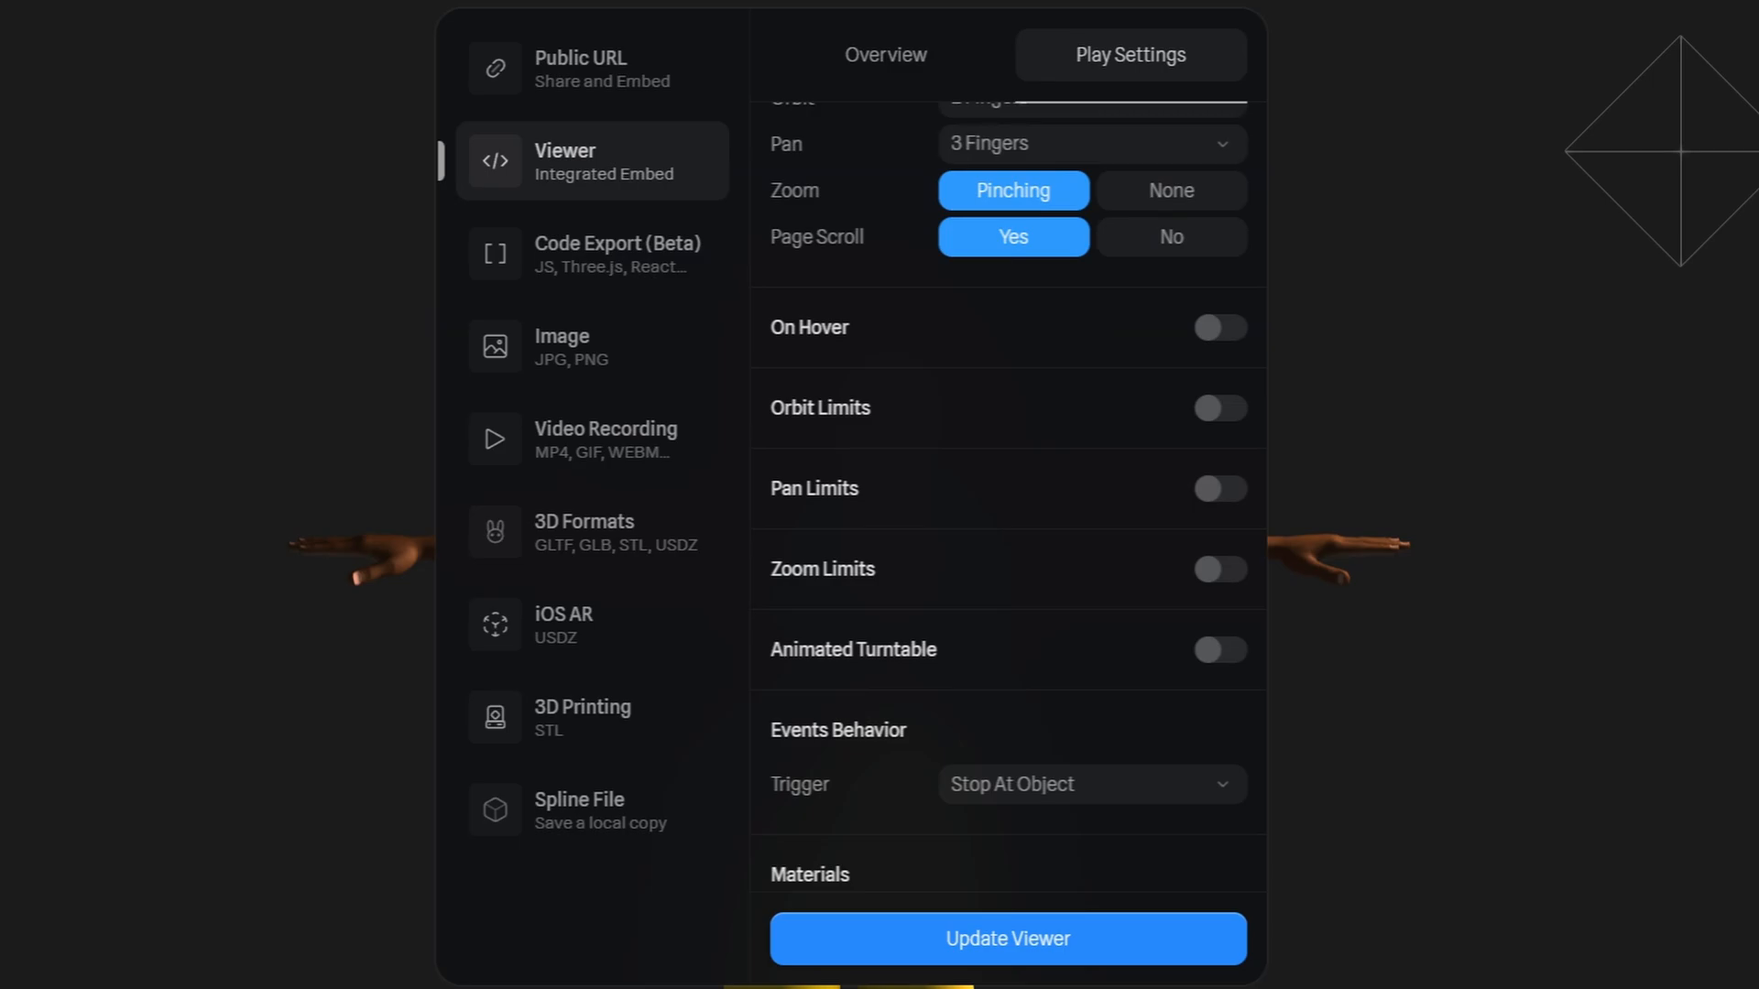
{"action": "left_click", "coordinate": [884, 54]}
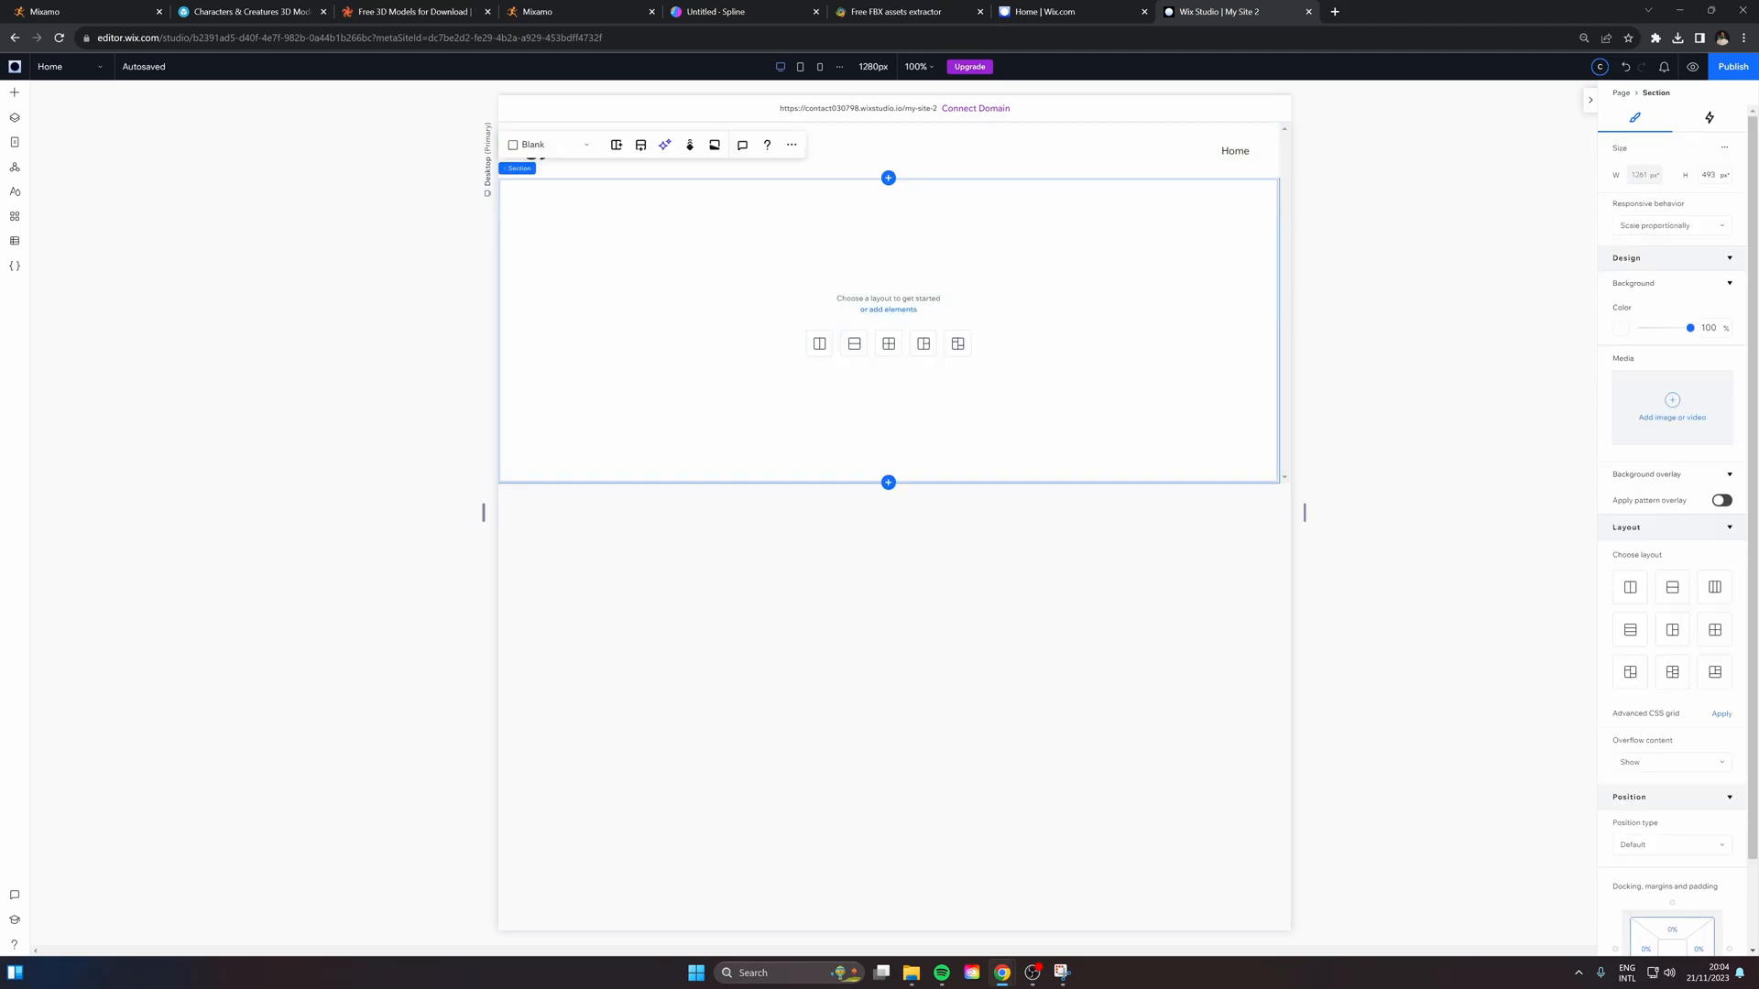
Add an iFrame embed from Quick Add and apply the spline-viewer script as its code
{"action": "left_click", "coordinate": [15, 92]}
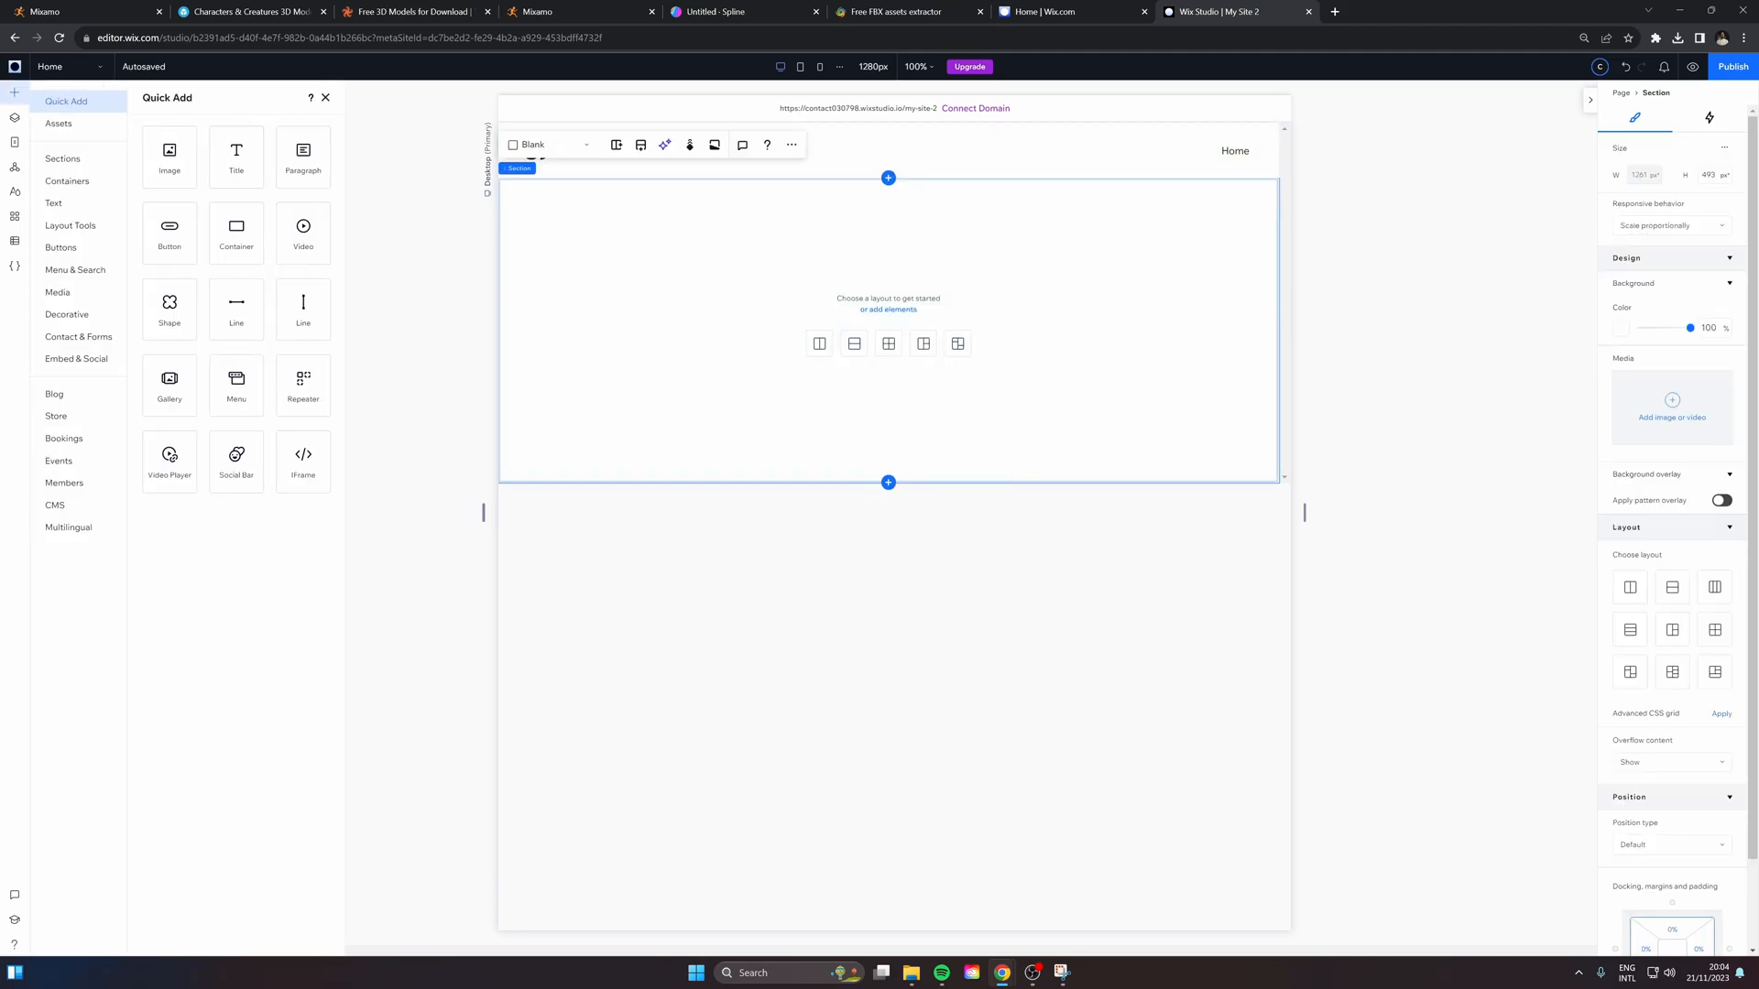
{"action": "left_click", "coordinate": [303, 455]}
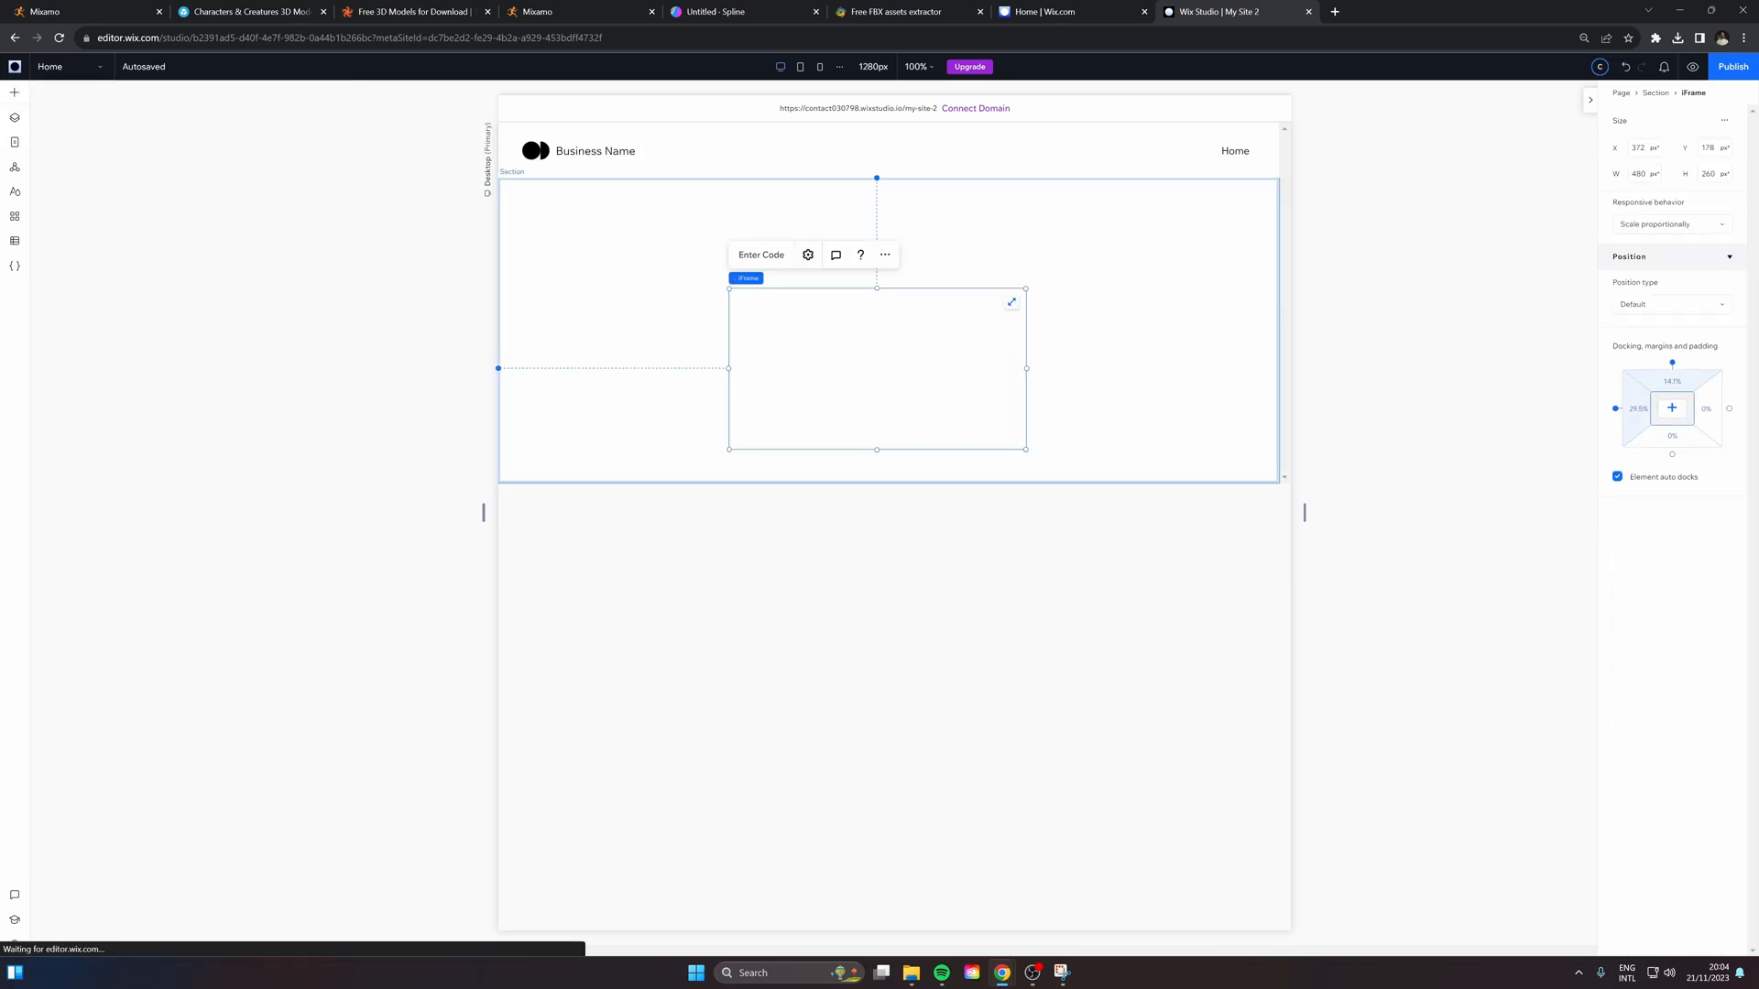
{"action": "left_click", "coordinate": [760, 255]}
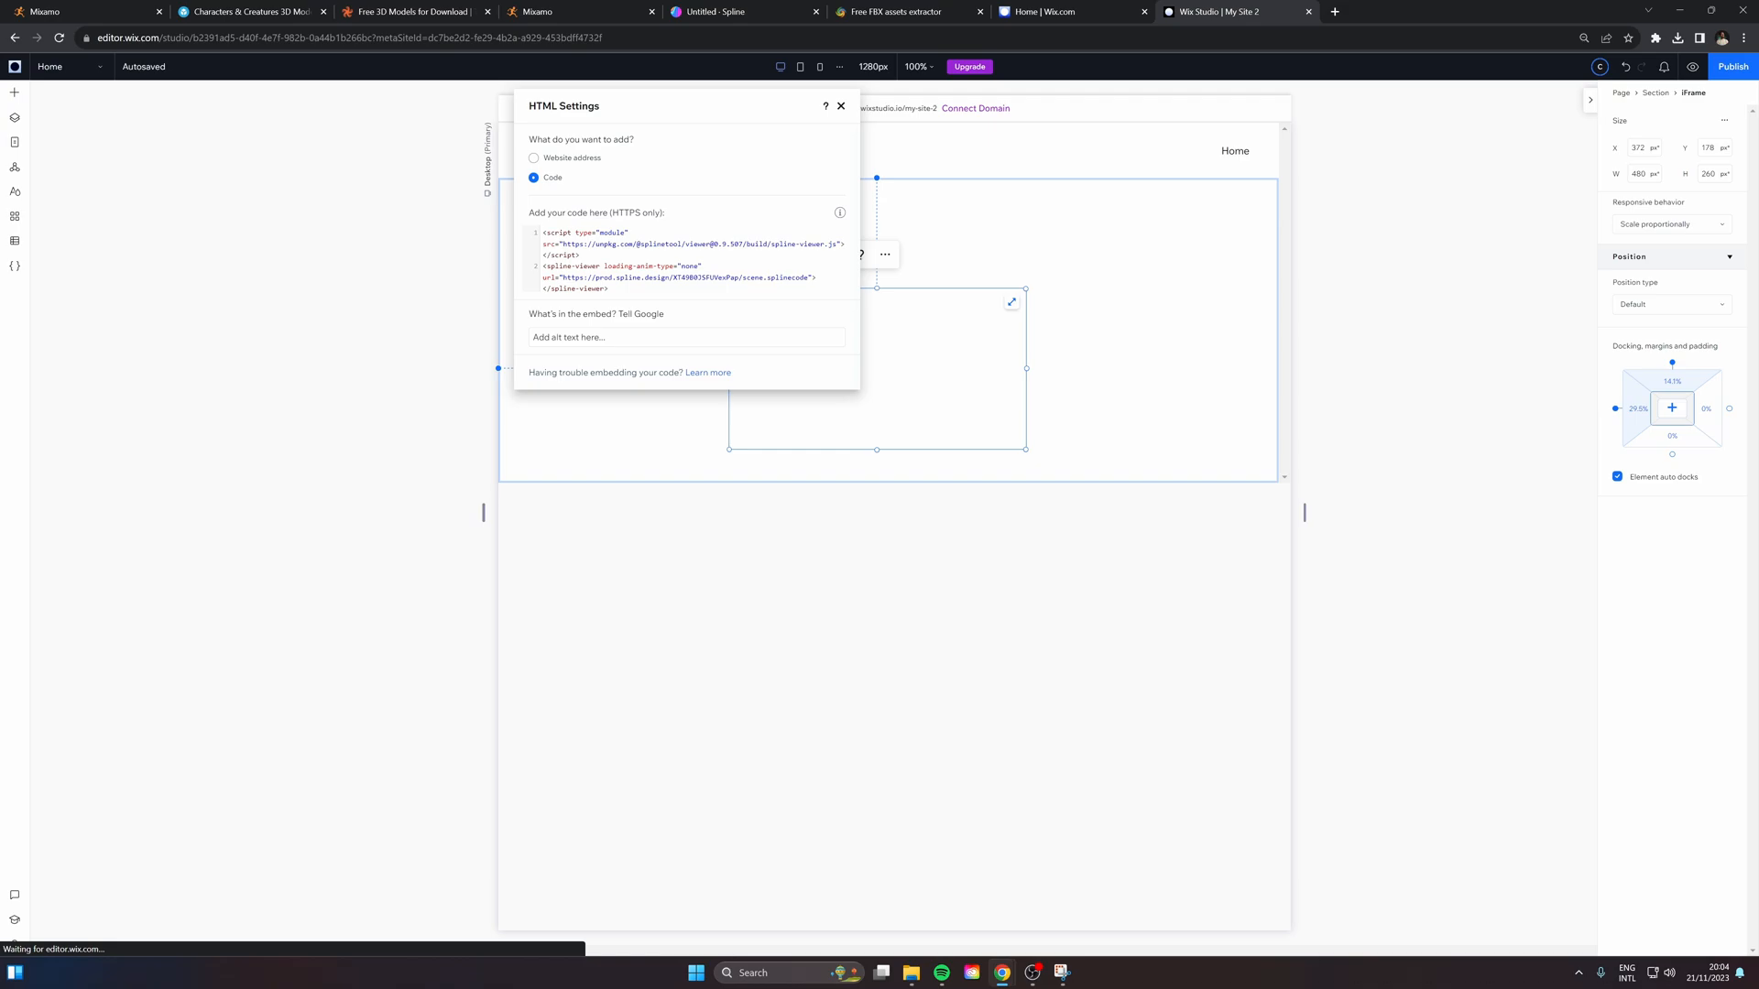
{"action": "left_click", "coordinate": [840, 105]}
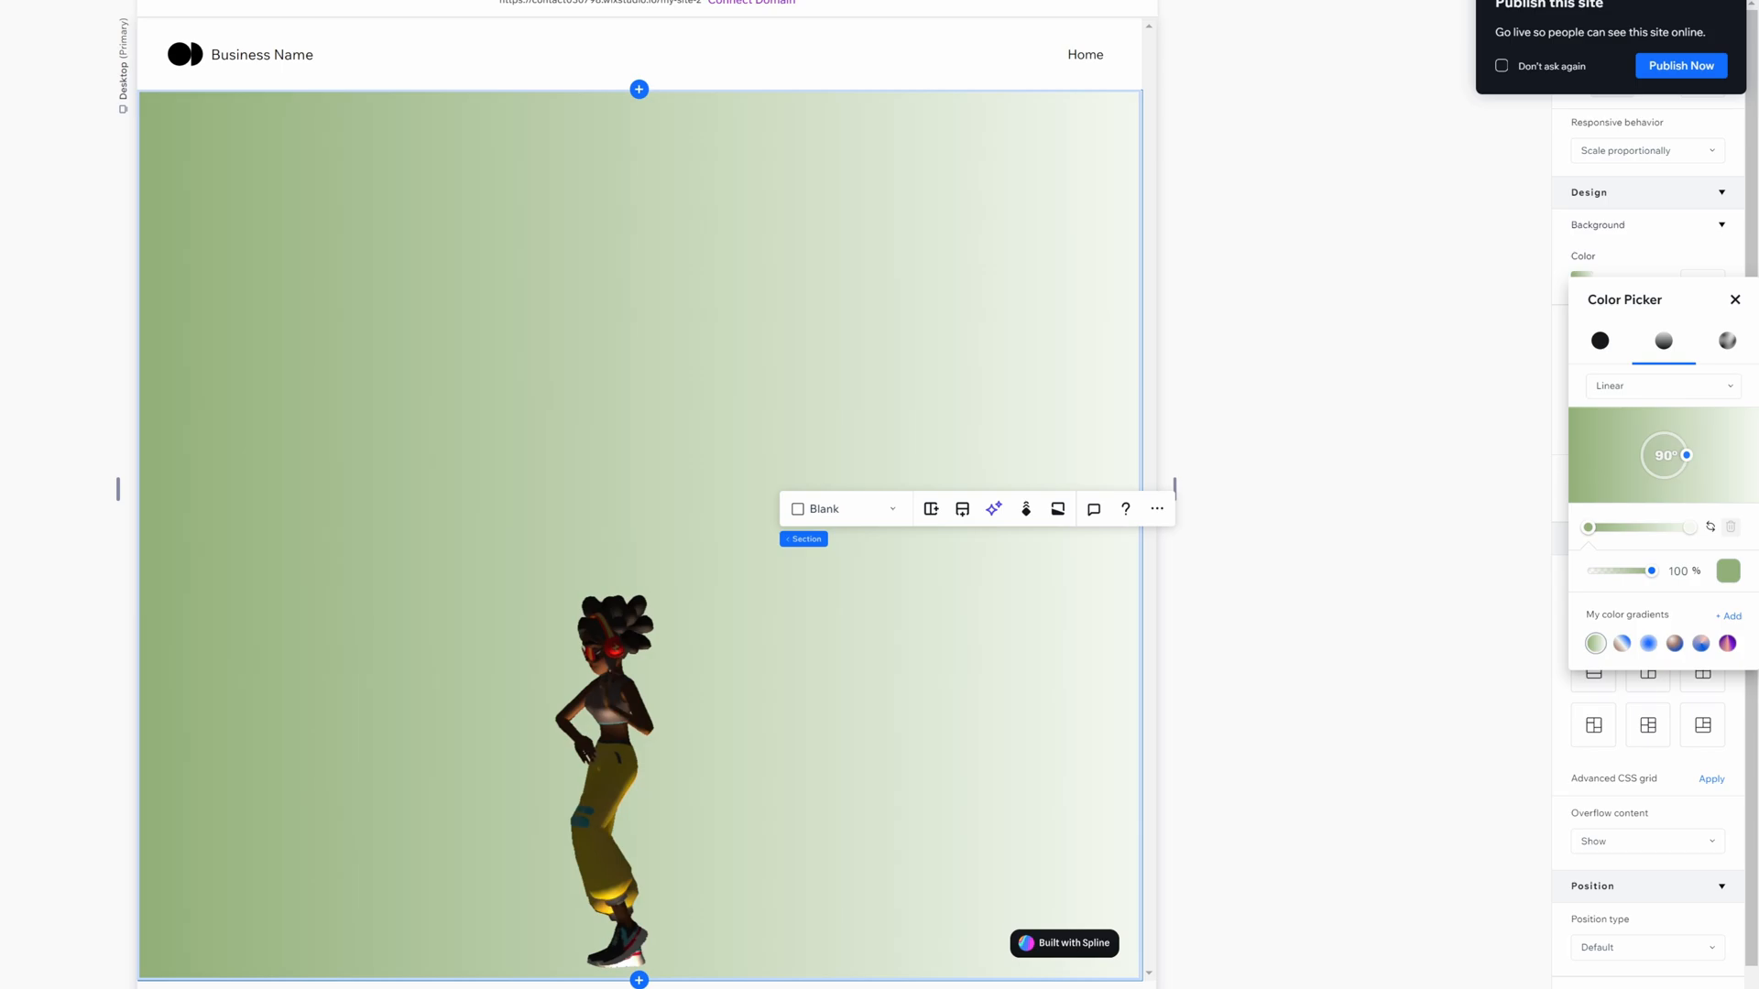
Switch the section background gradient to radial and choose grey theme swatches
{"action": "left_click", "coordinate": [1660, 384]}
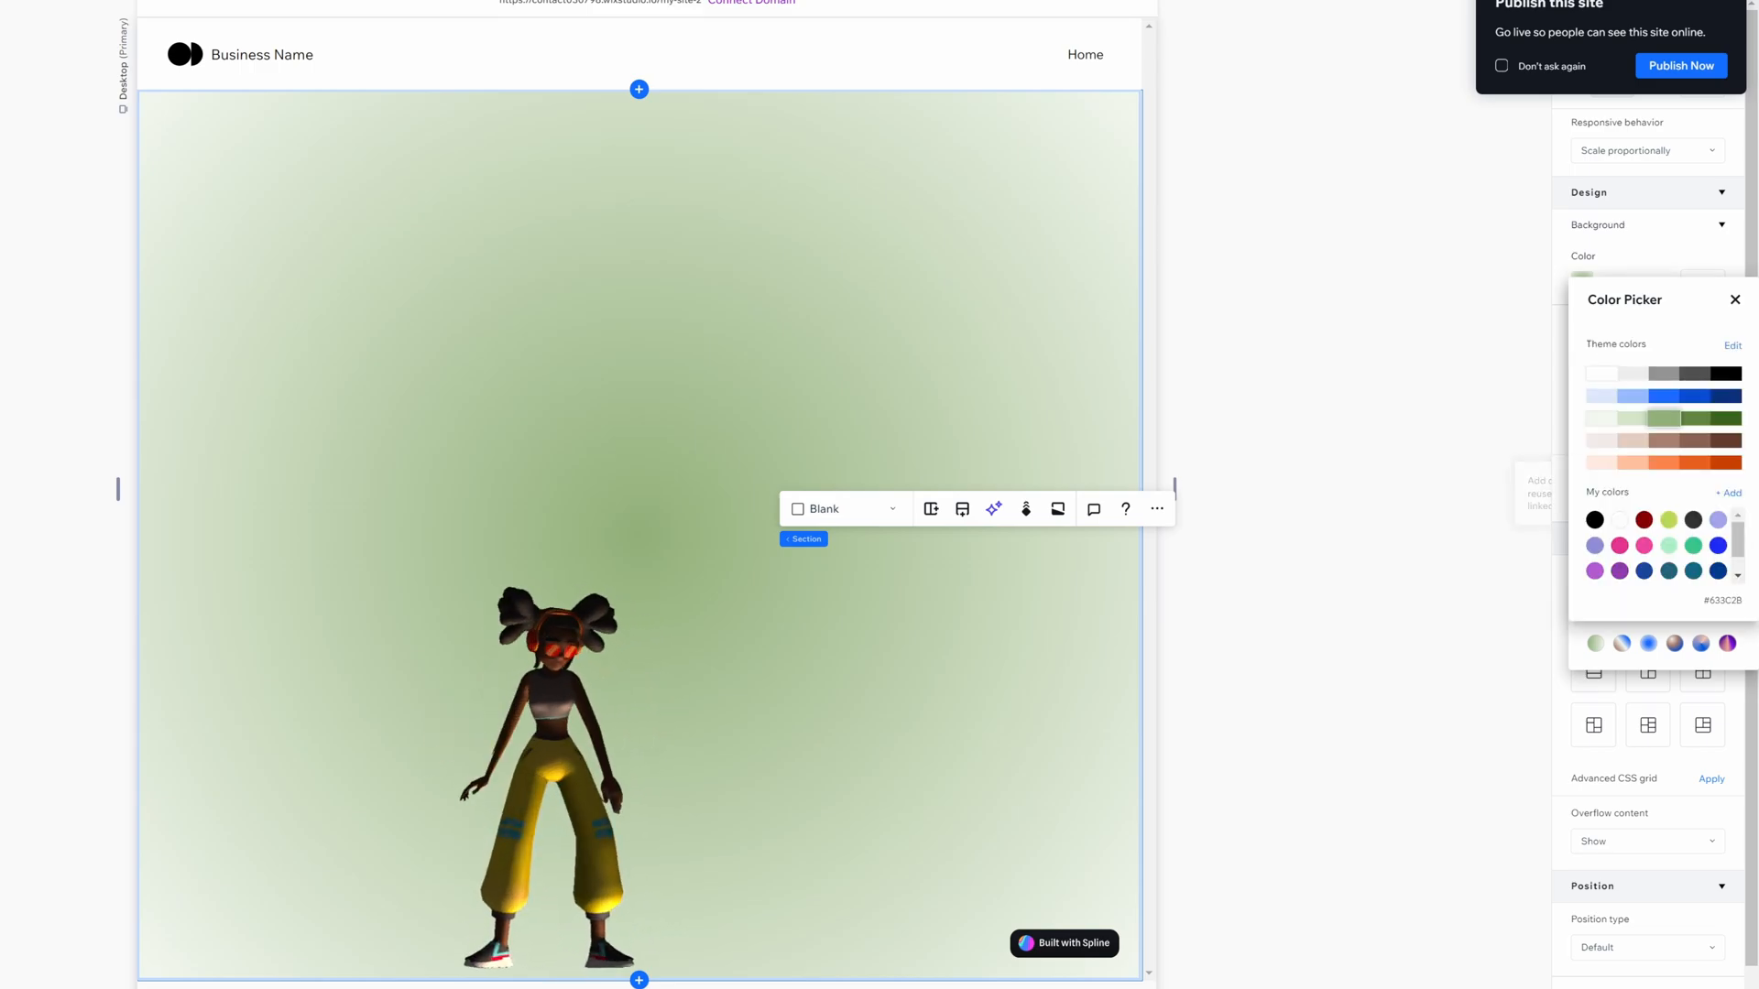
{"action": "left_click", "coordinate": [1694, 374]}
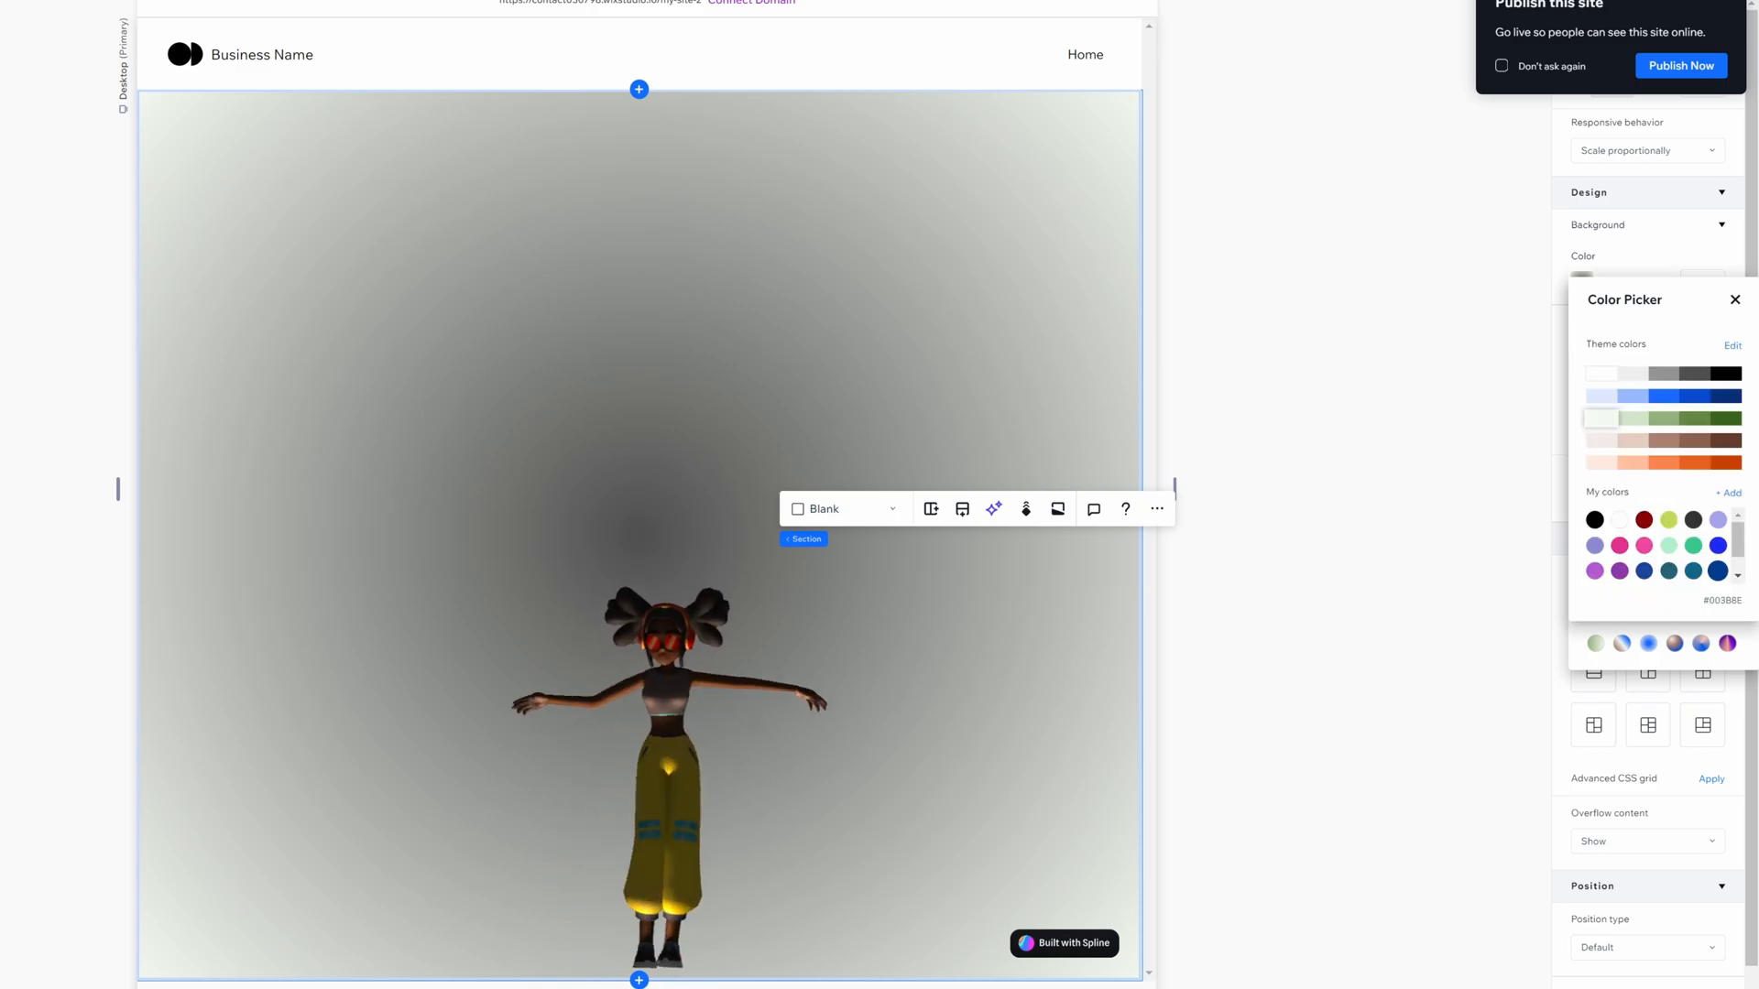
{"action": "left_click", "coordinate": [1593, 518]}
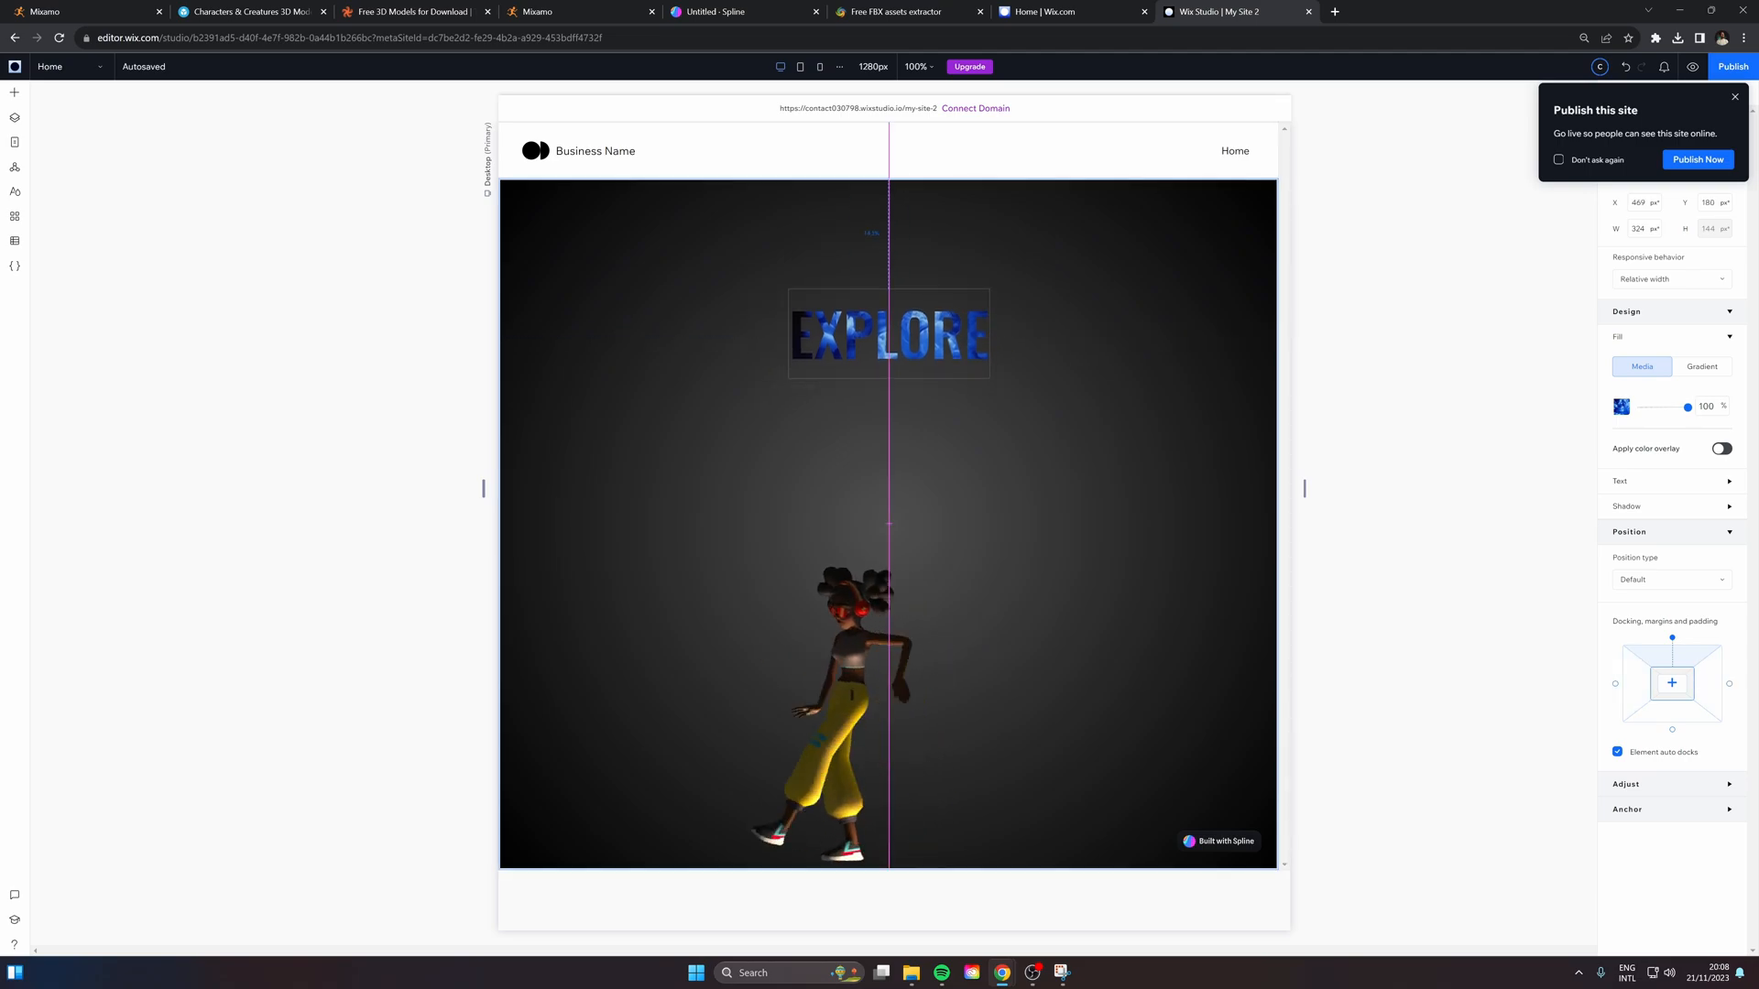
Open the media library to choose an image or video fill for the EXPLORE title
{"action": "left_click", "coordinate": [888, 333]}
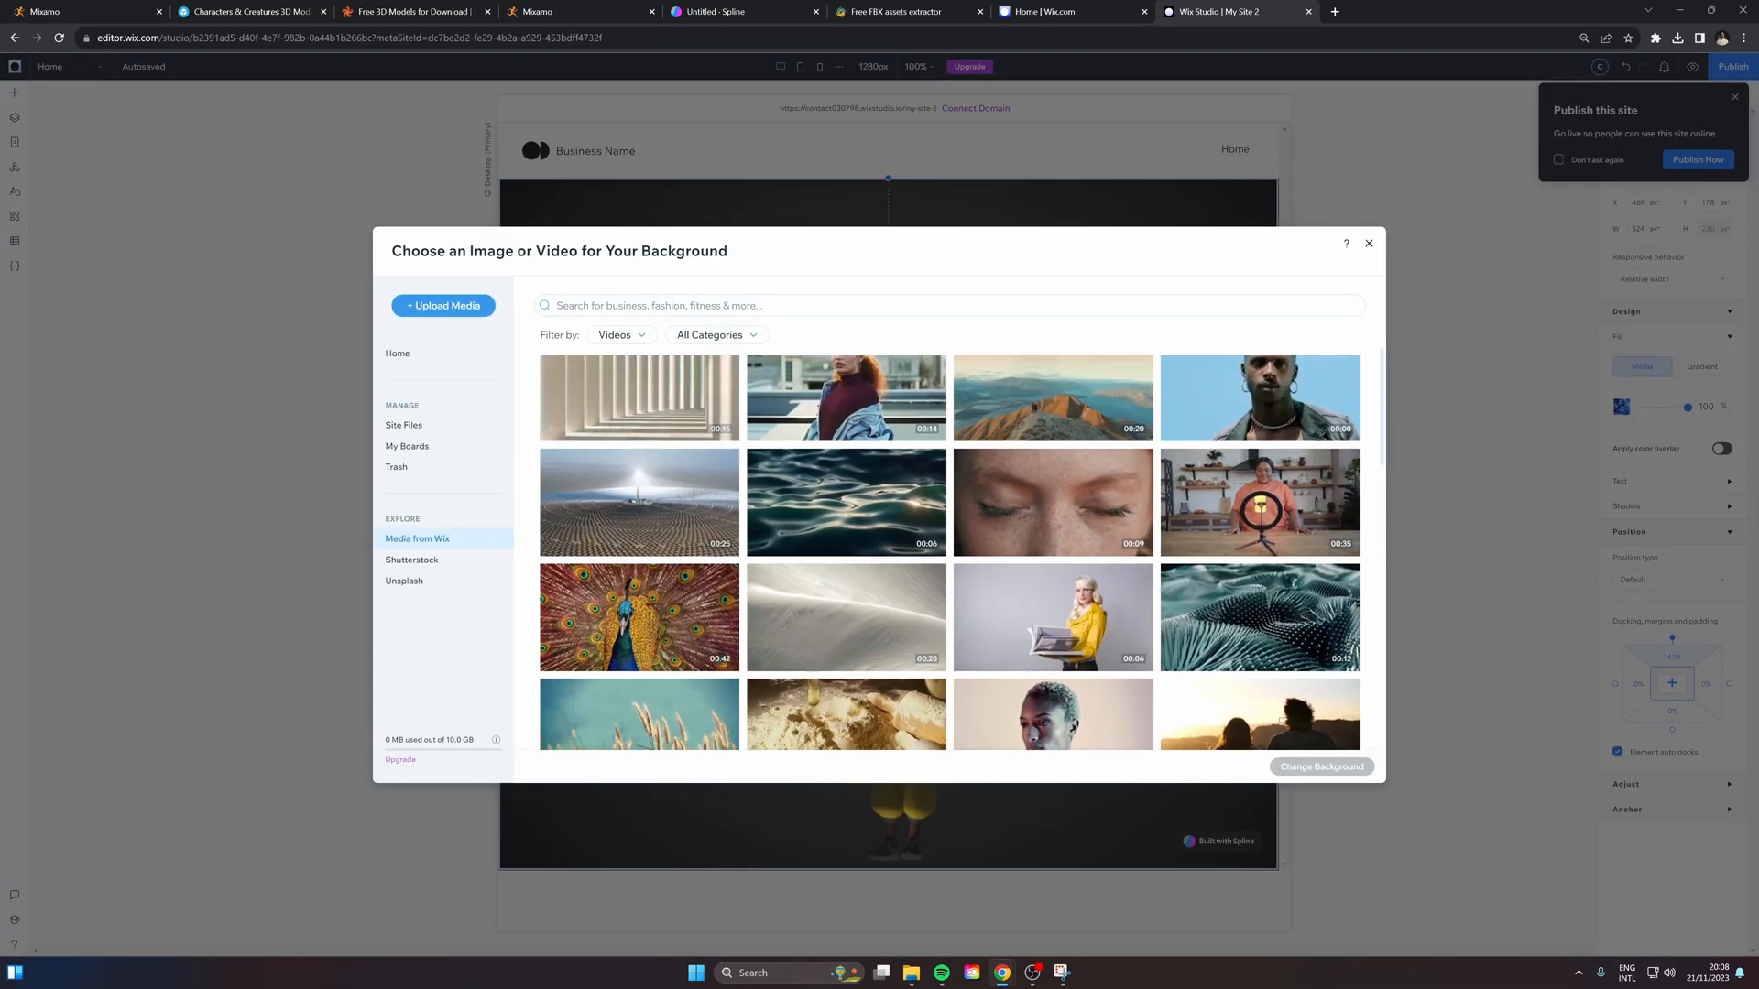
Fill the title with a wave video found by searching 'wave' in Media from Wix
{"action": "type", "text": "wave"}
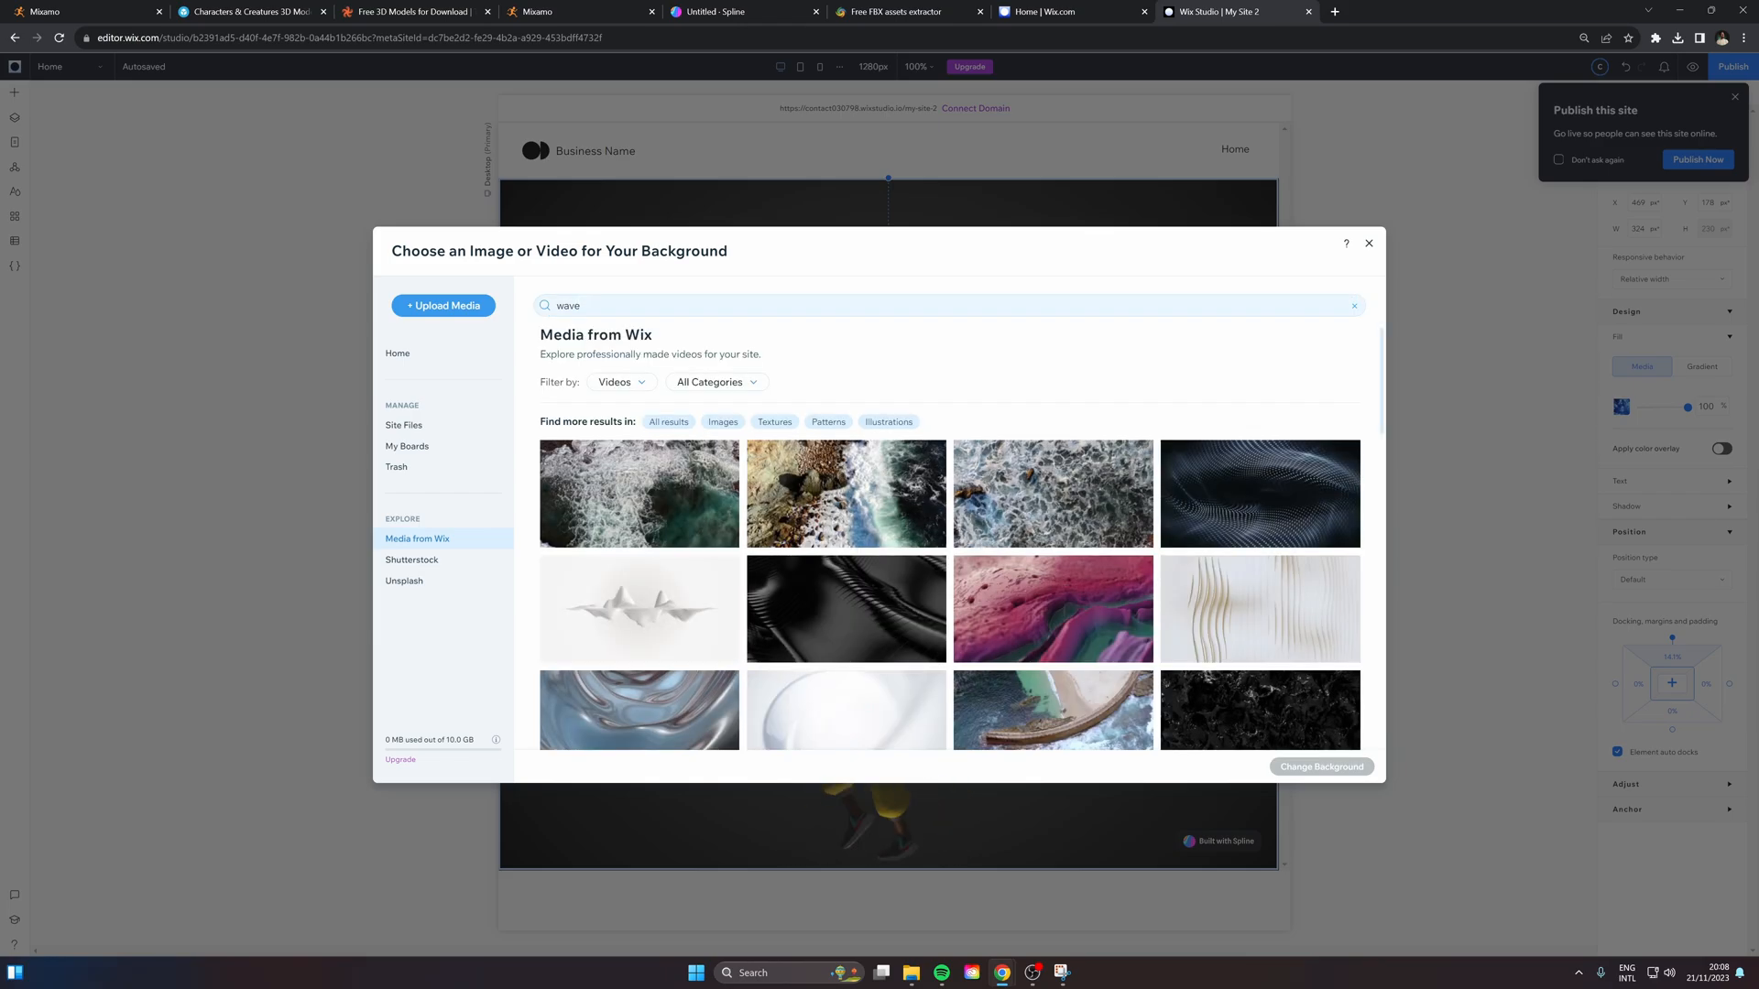
{"action": "scroll", "scroll_direction": "down", "scroll_amount": 3}
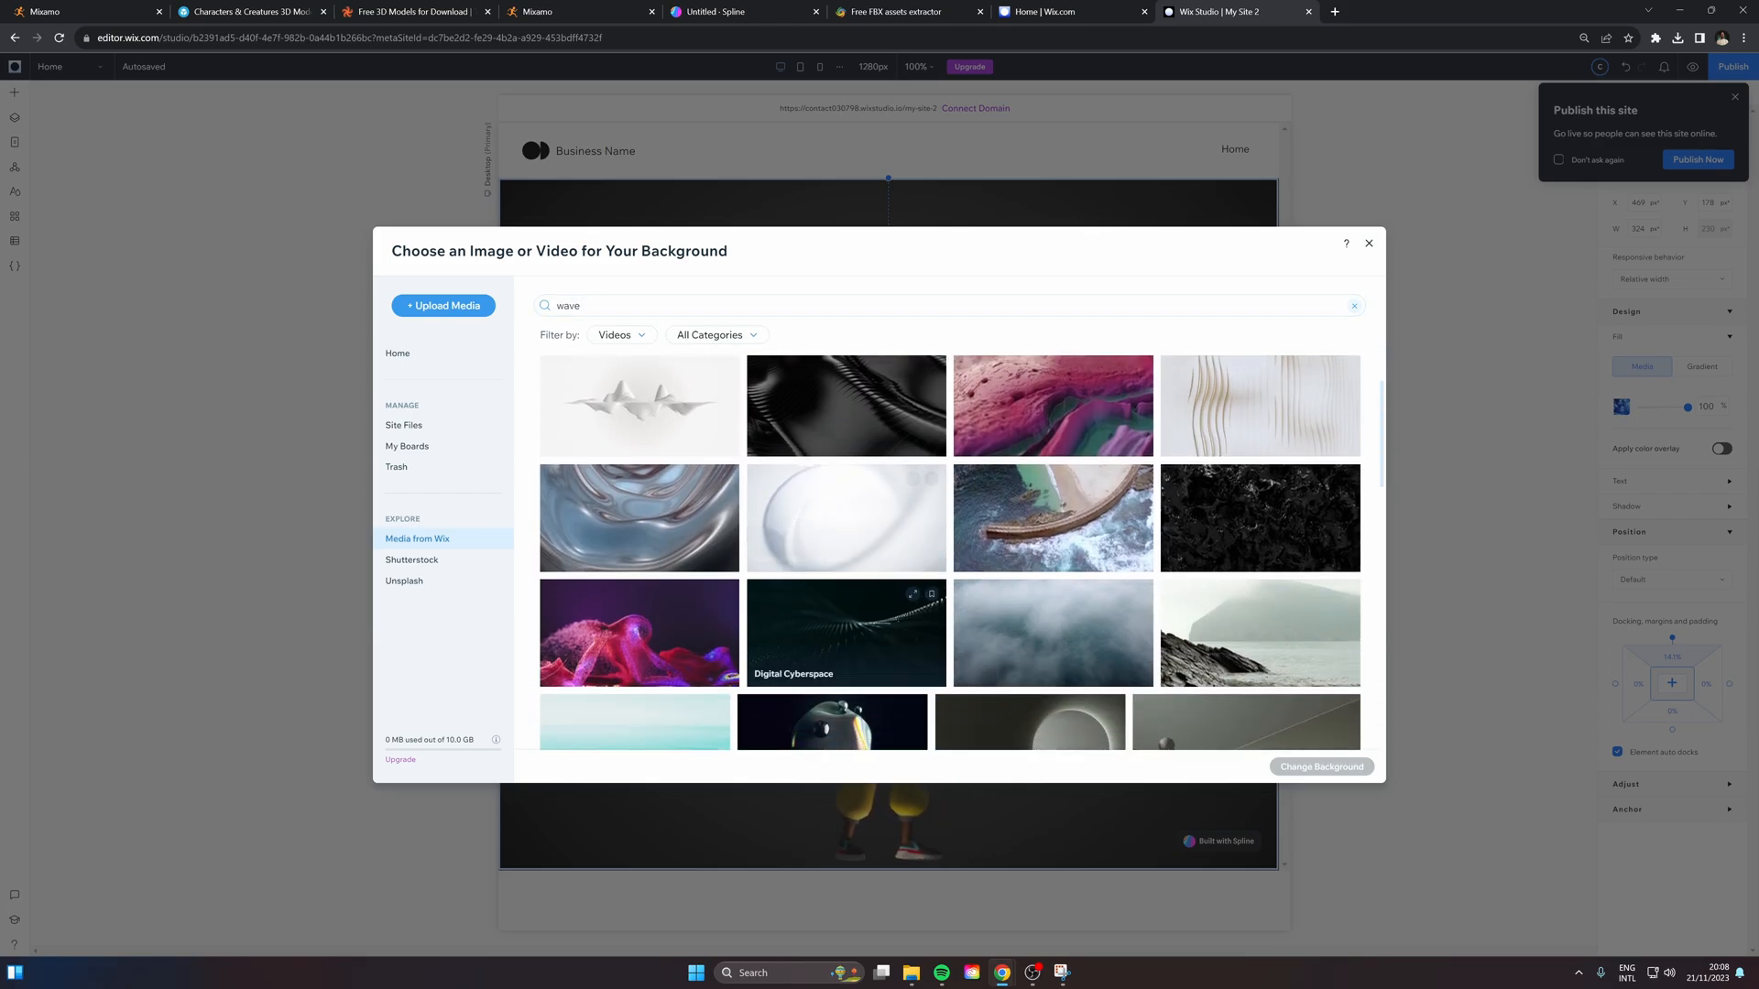
{"action": "left_click", "coordinate": [844, 517]}
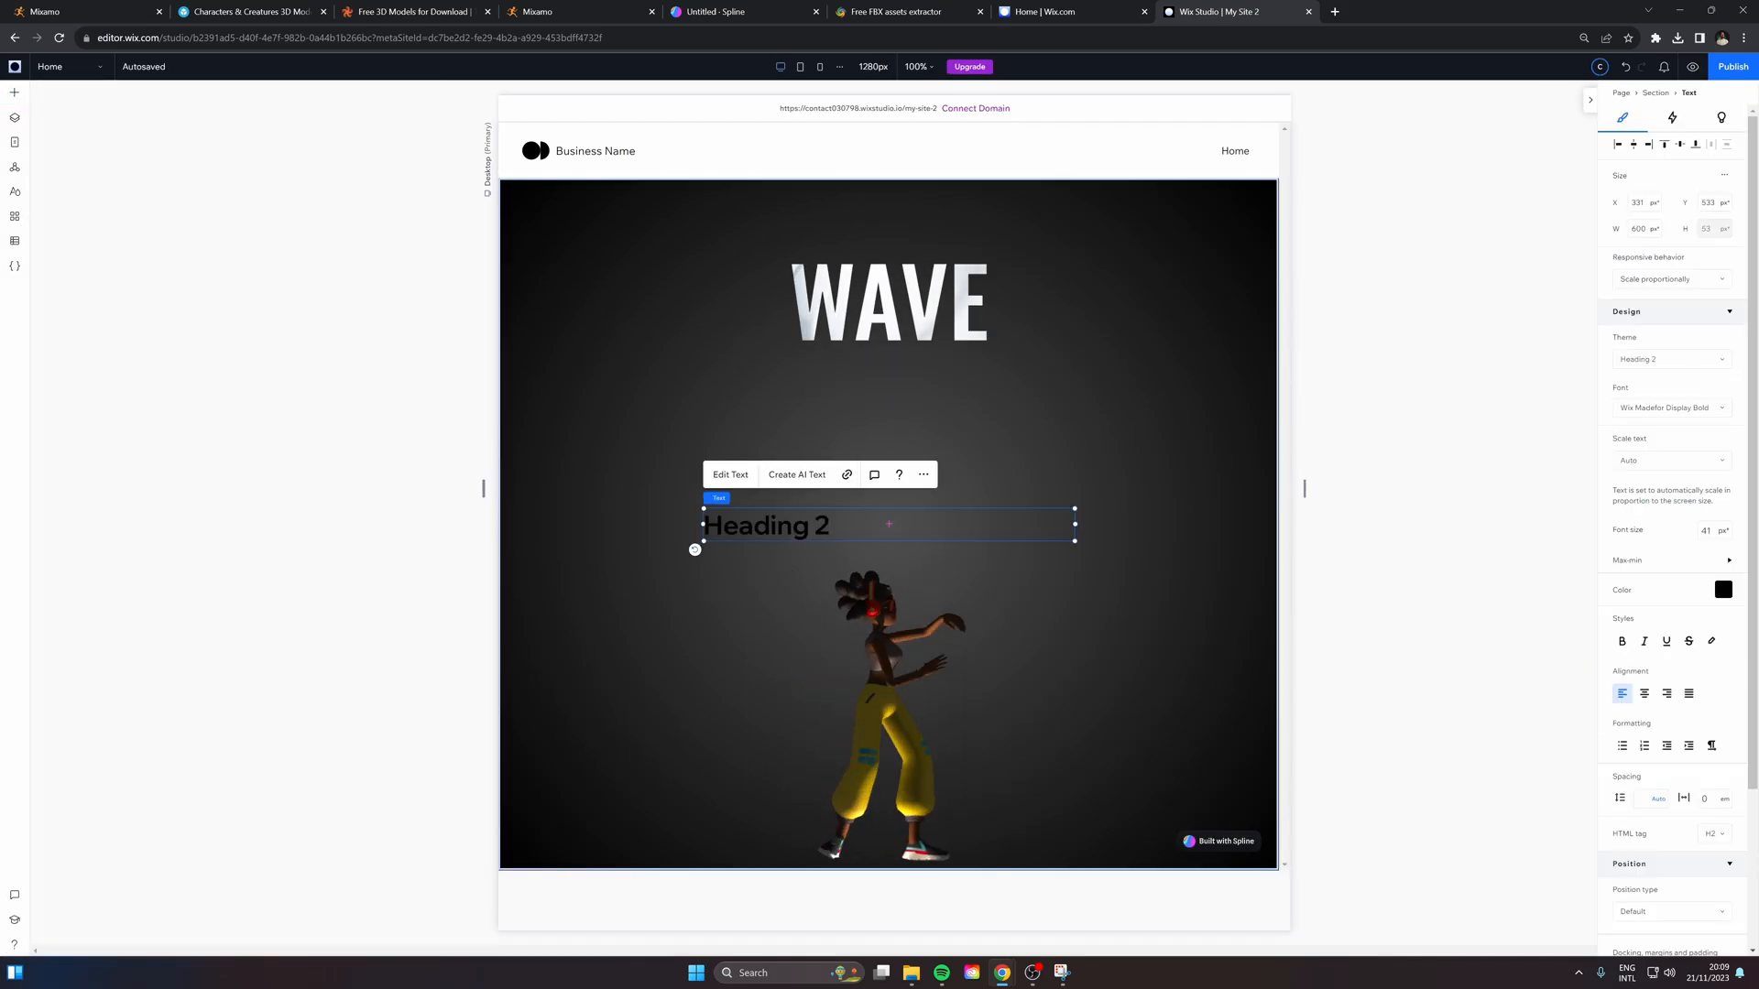
Move the new heading below WAVE, make it white, and reword it to 'High Fidelity Music Streaming'
{"action": "left_click_drag", "start_coordinate": [887, 524], "coordinate": [925, 385]}
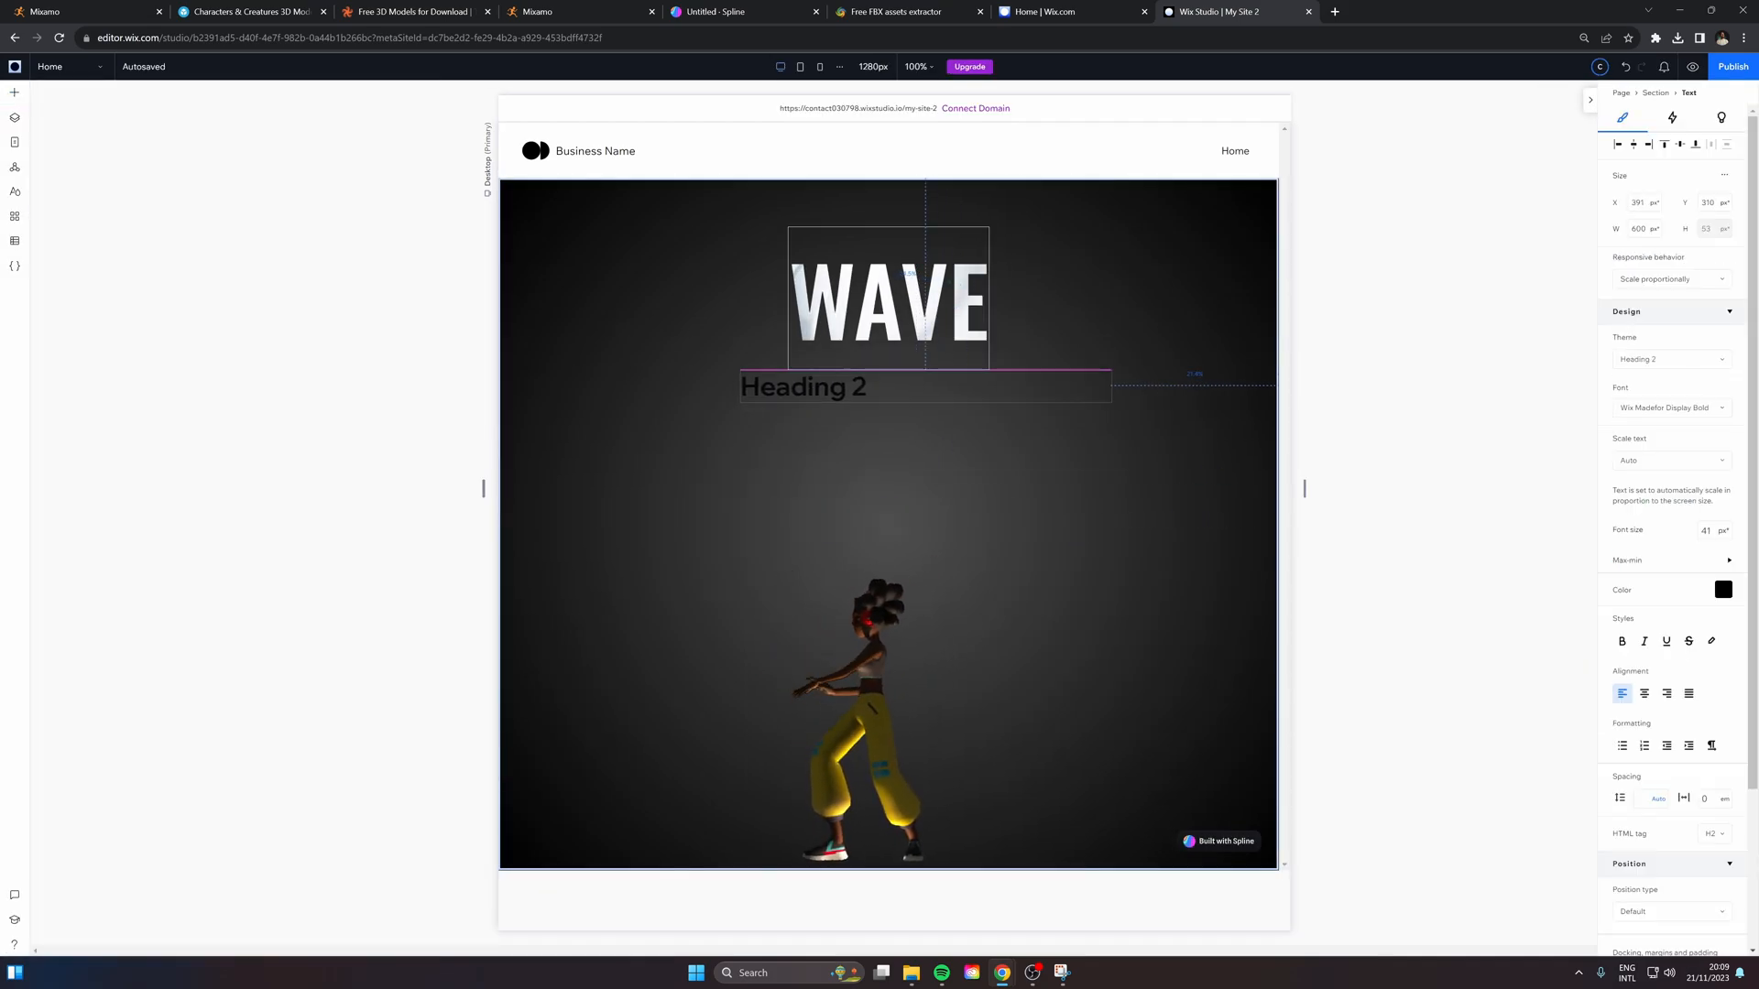
{"action": "left_click", "coordinate": [1724, 589]}
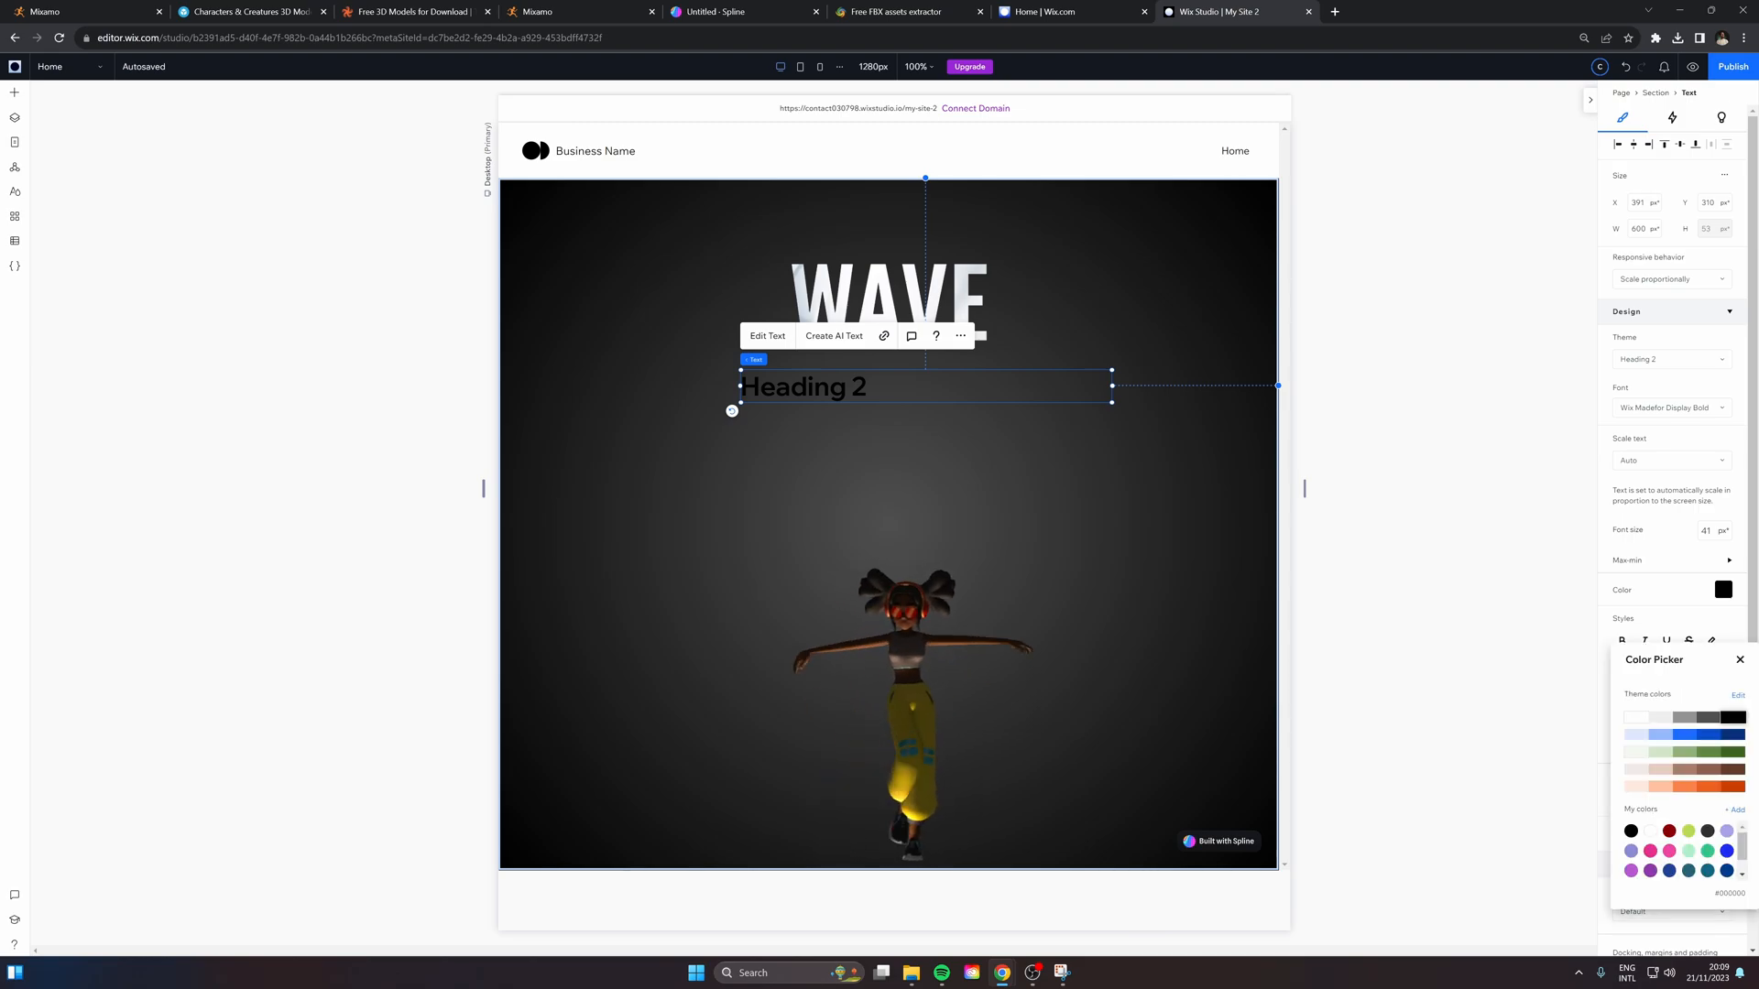
{"action": "left_click", "coordinate": [1631, 718]}
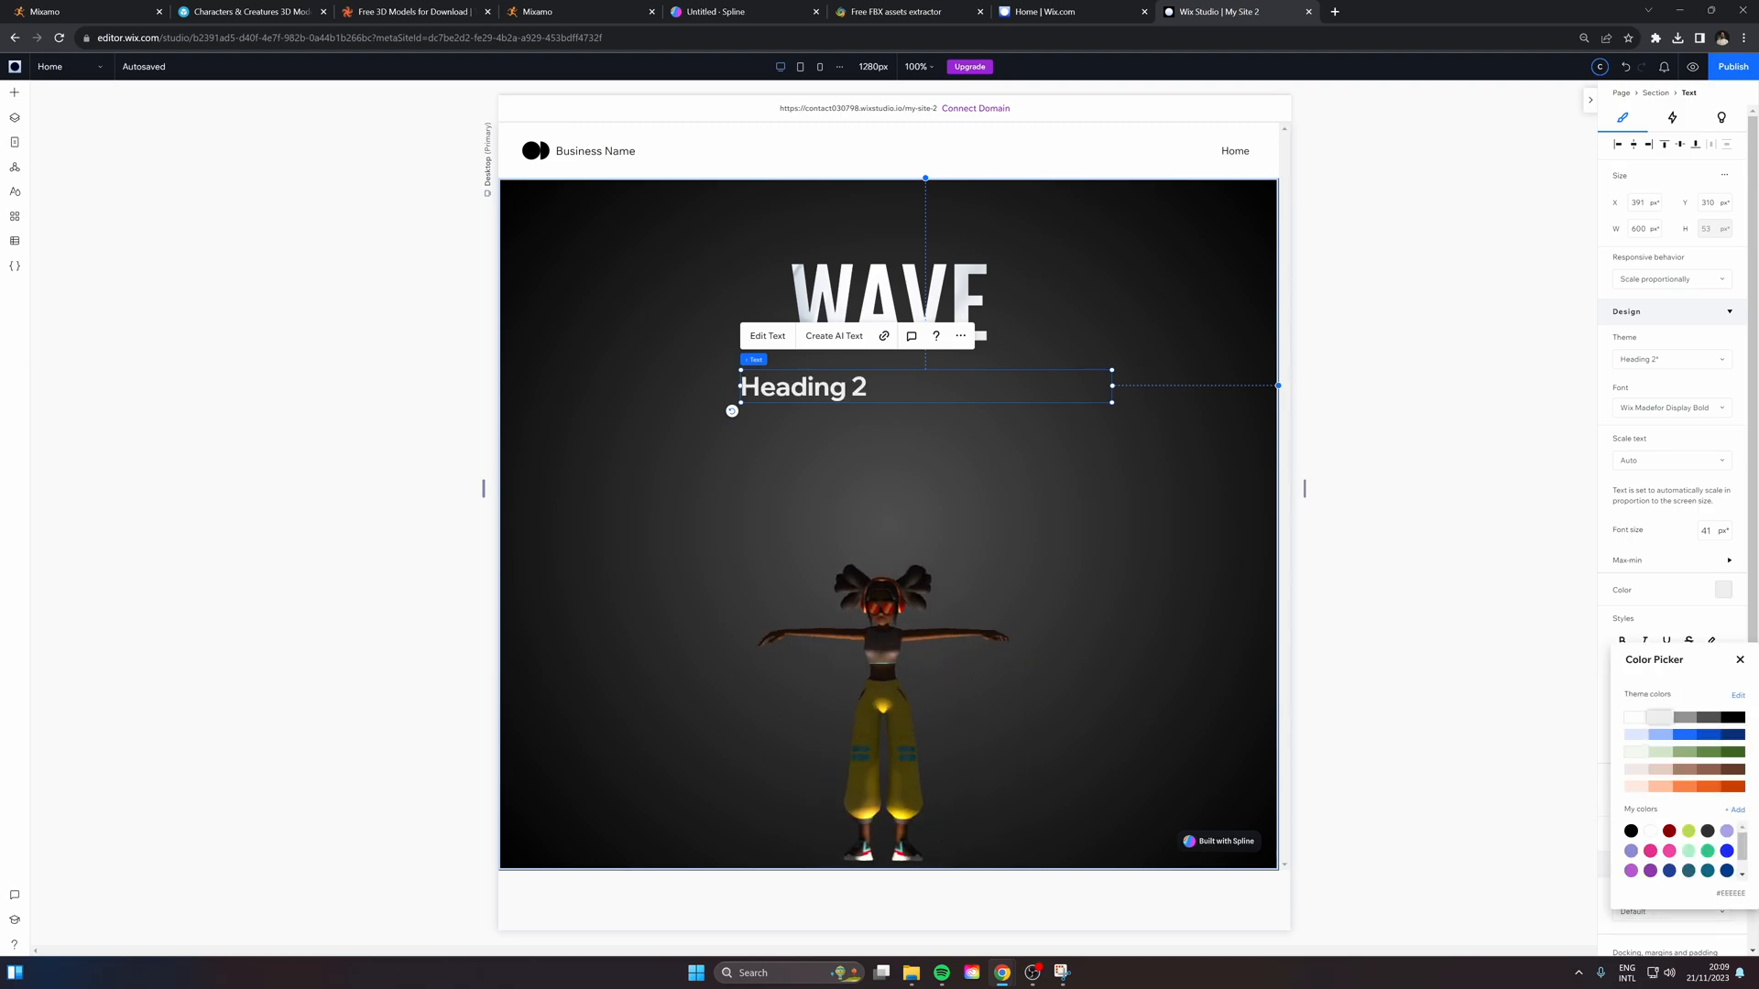
{"action": "left_click", "coordinate": [1739, 659]}
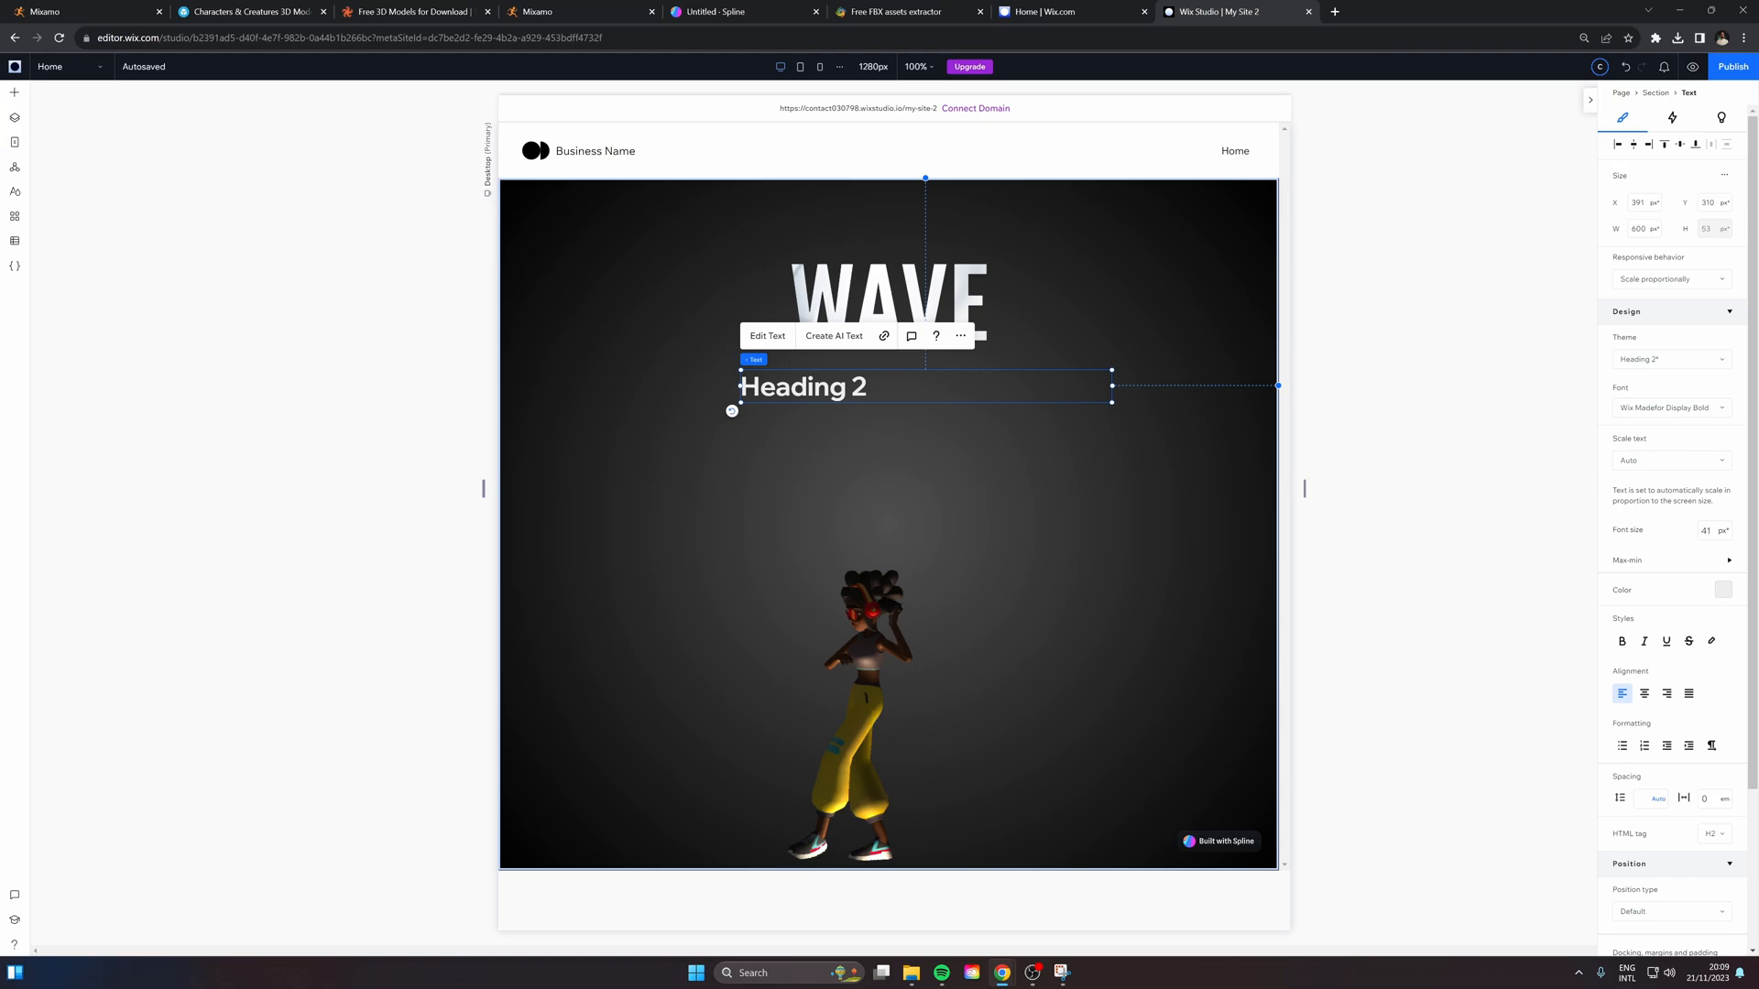
{"action": "left_click", "coordinate": [1644, 693]}
{"action": "type", "text": "H"}
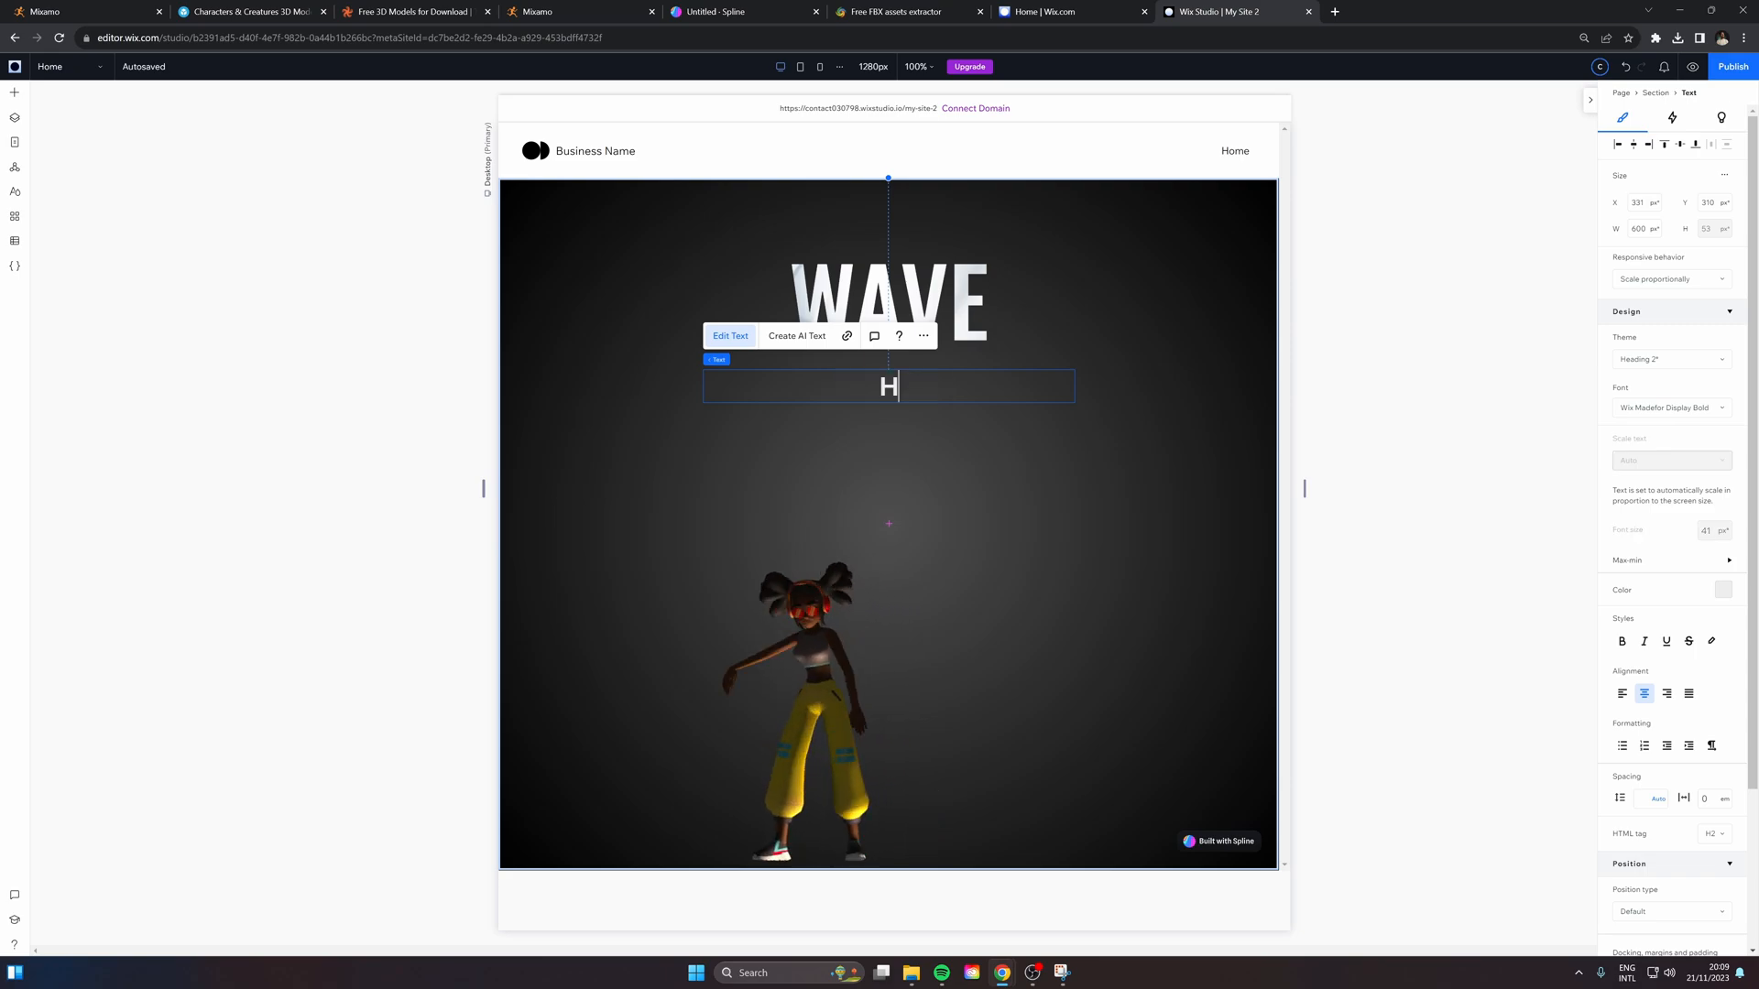
{"action": "type", "text": "igh Fidelity Music Streaming"}
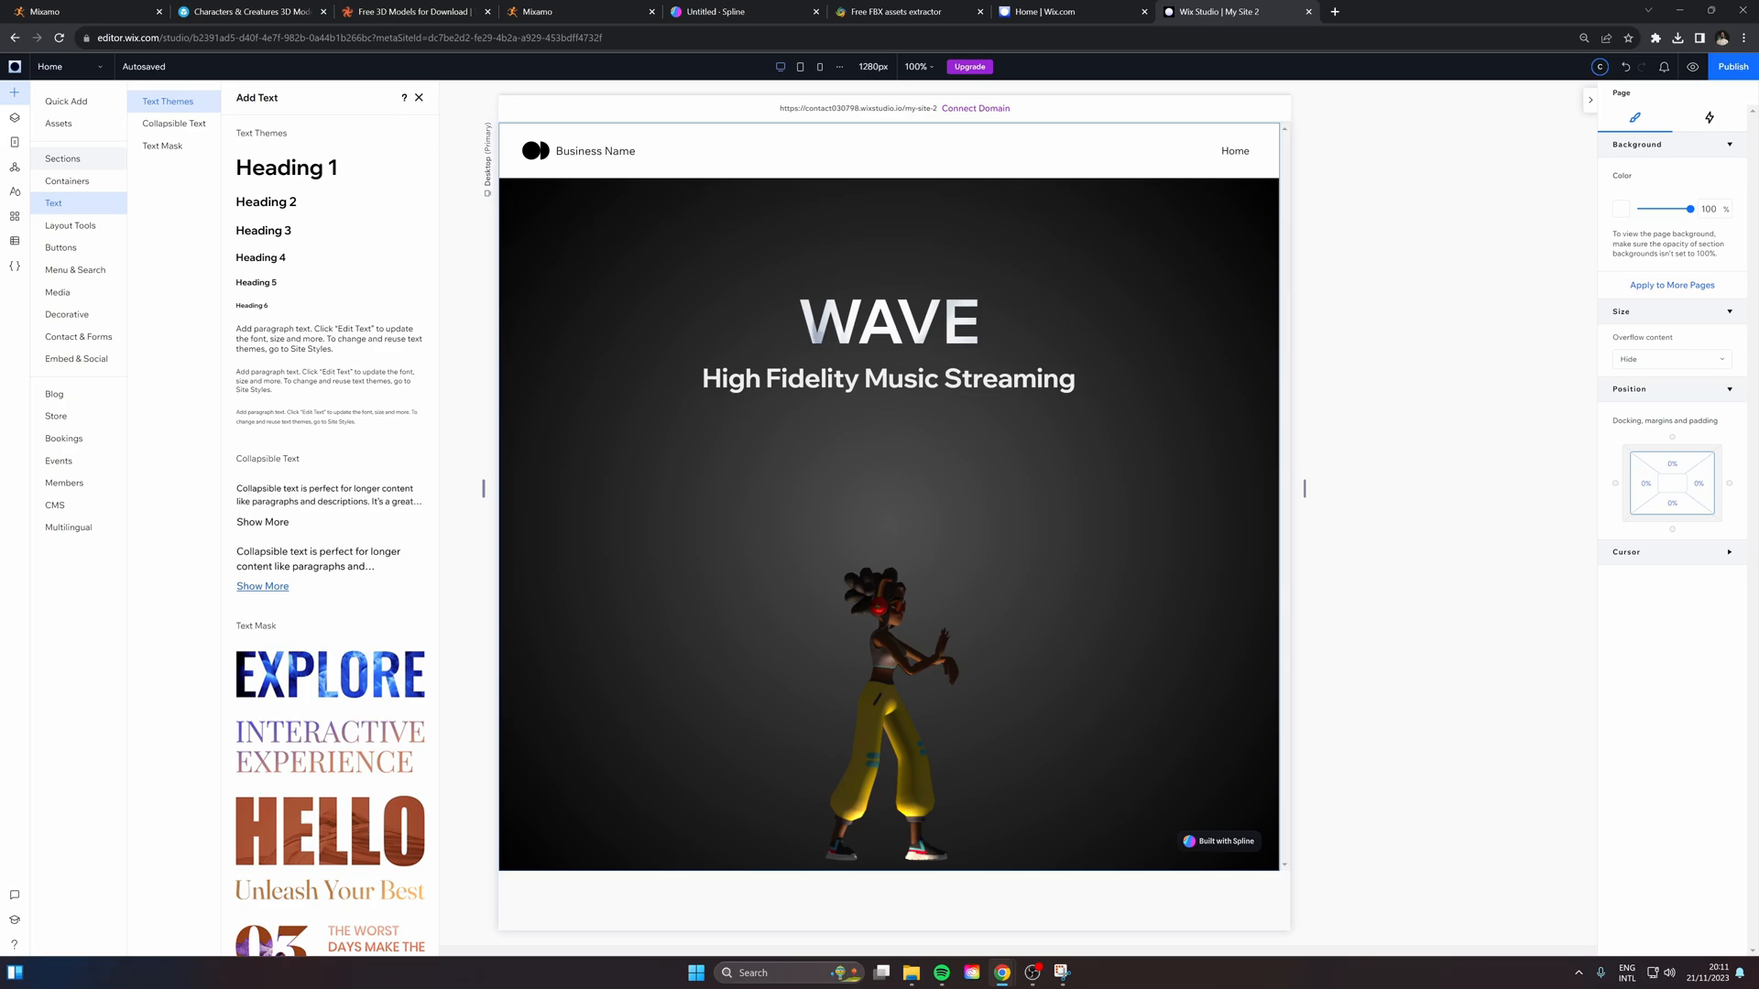
Add a divider line and a white, centred text block with the P HTML tag
{"action": "left_click", "coordinate": [62, 158]}
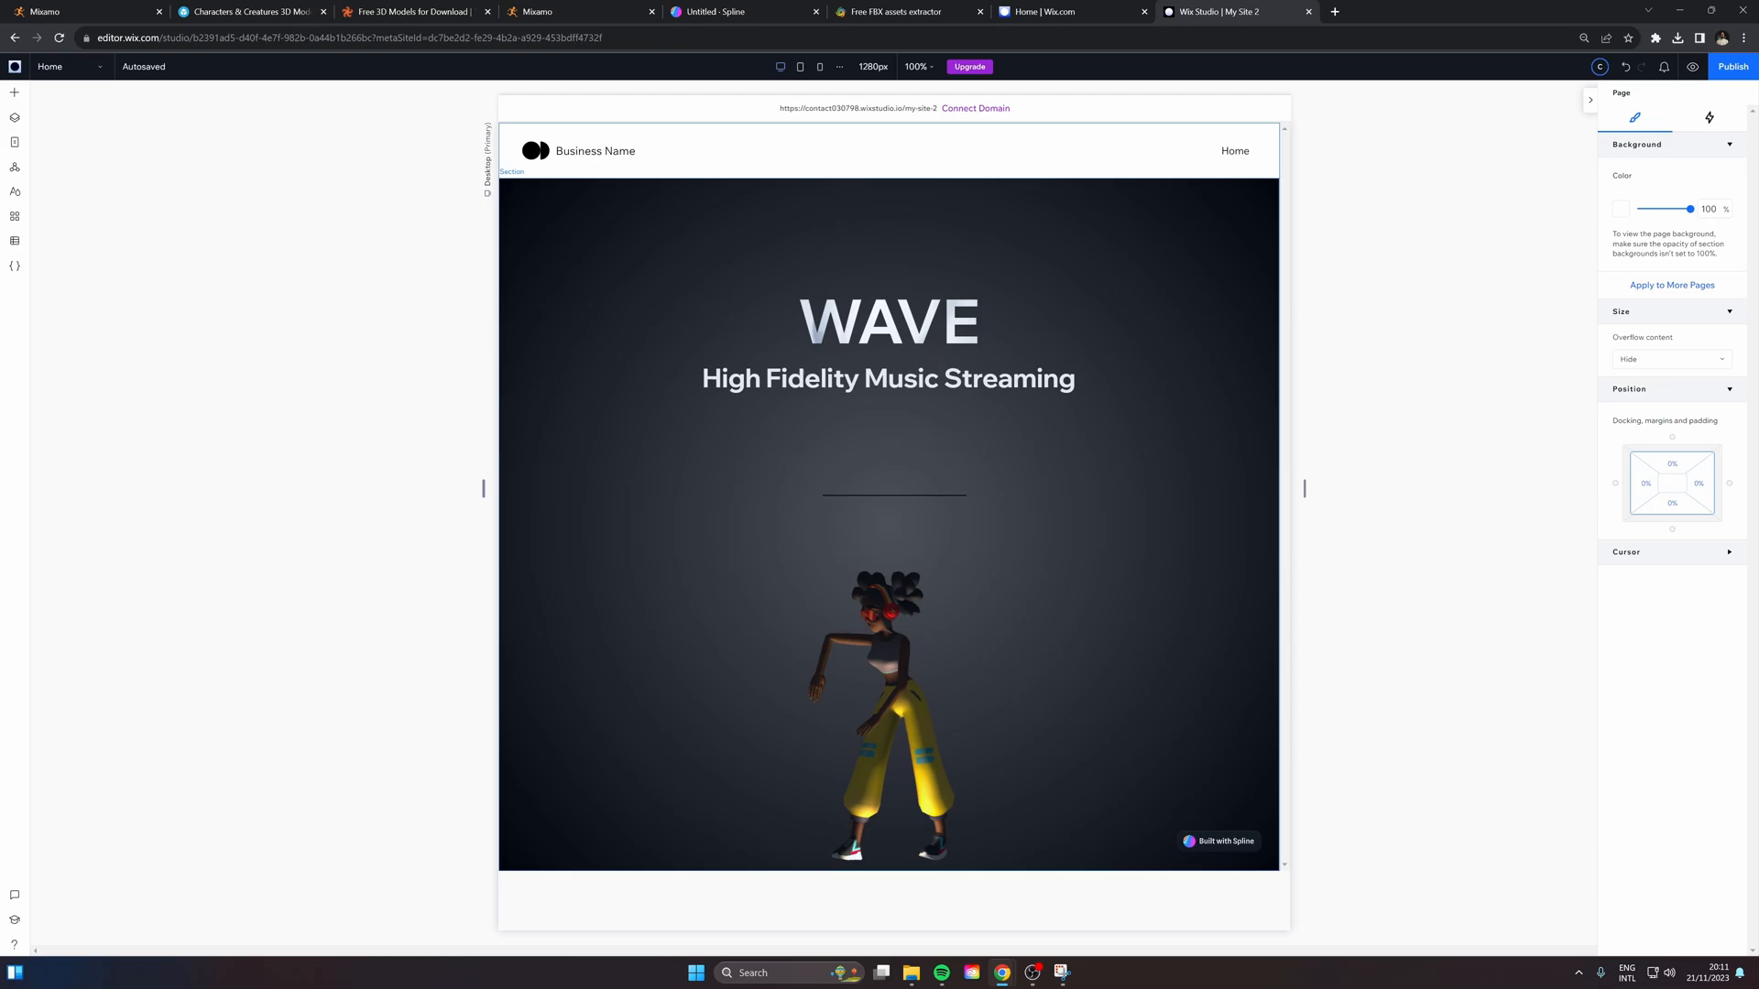
{"action": "left_click", "coordinate": [981, 516]}
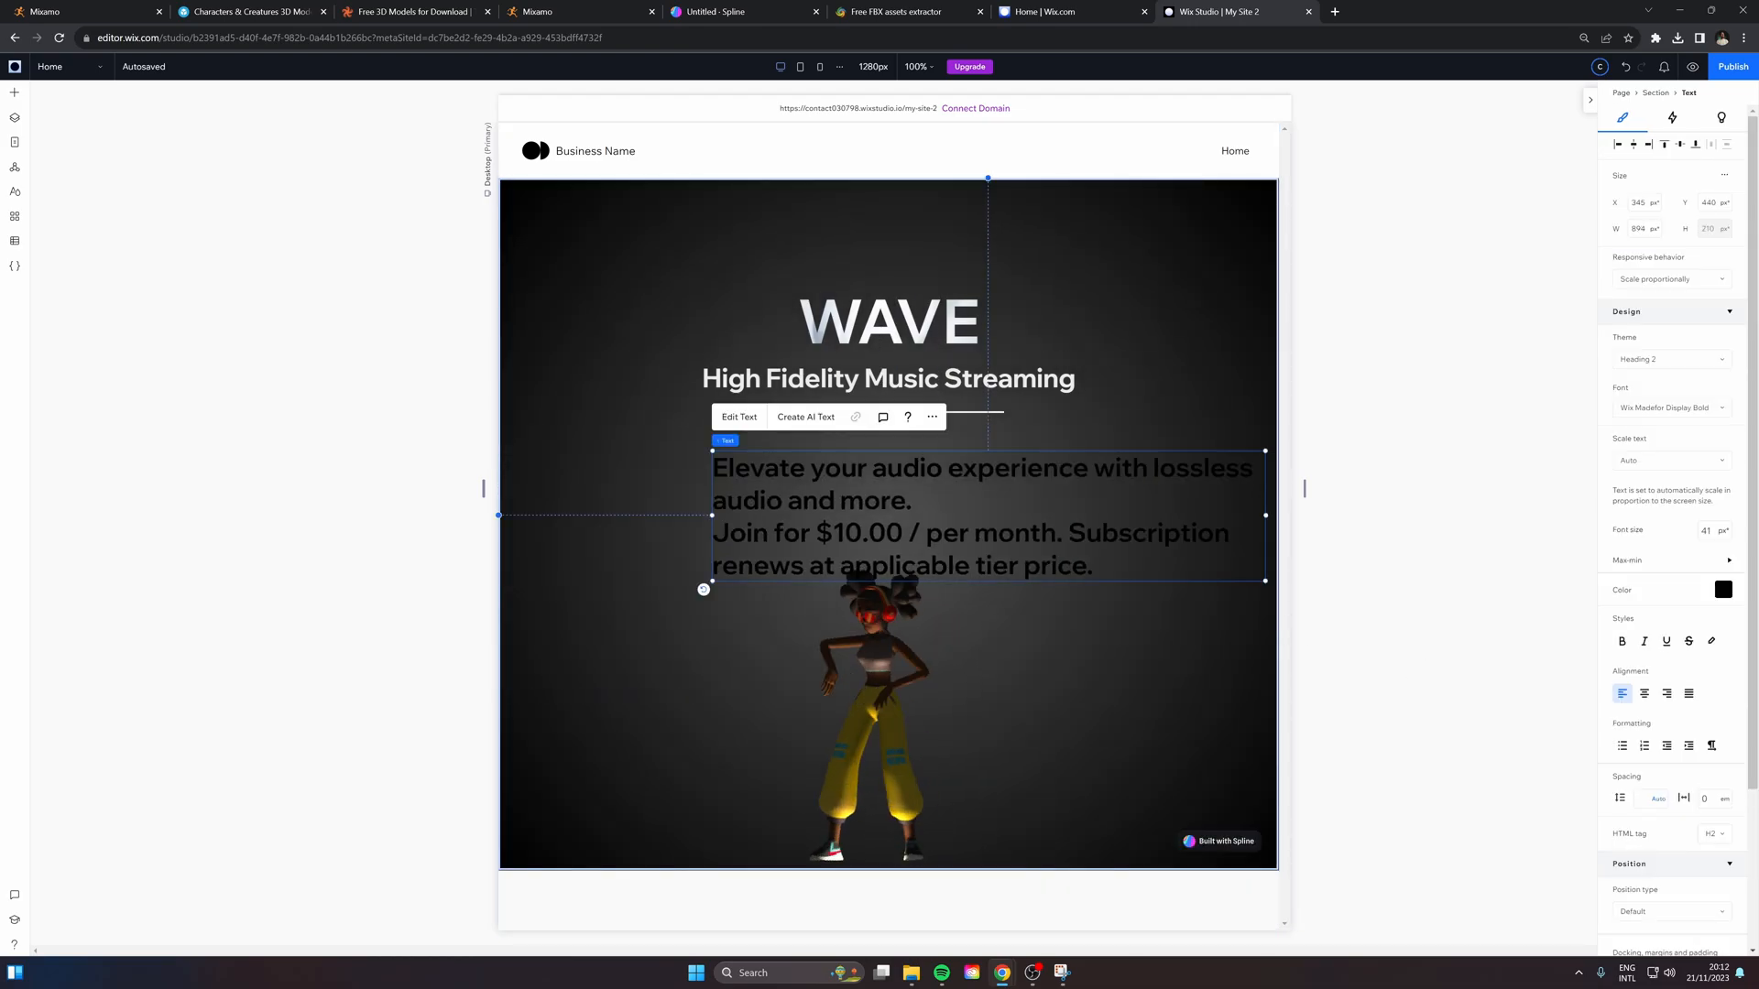
{"action": "left_click", "coordinate": [1723, 589]}
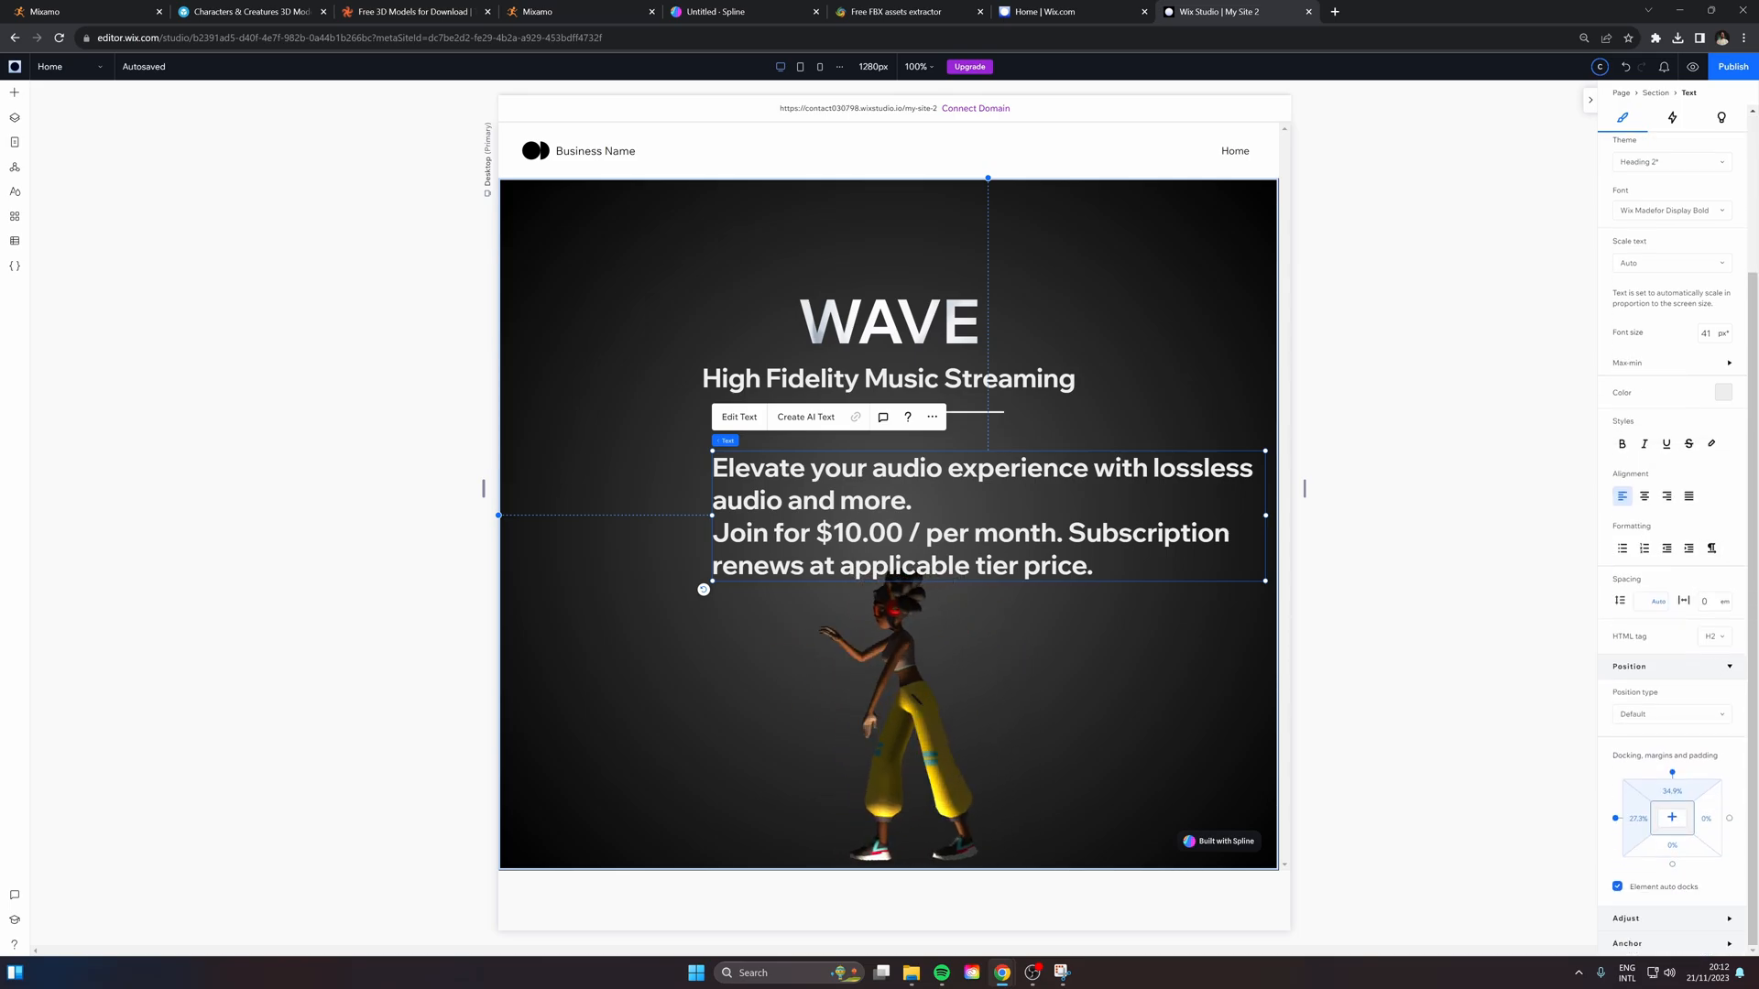
{"action": "left_click", "coordinate": [1712, 636]}
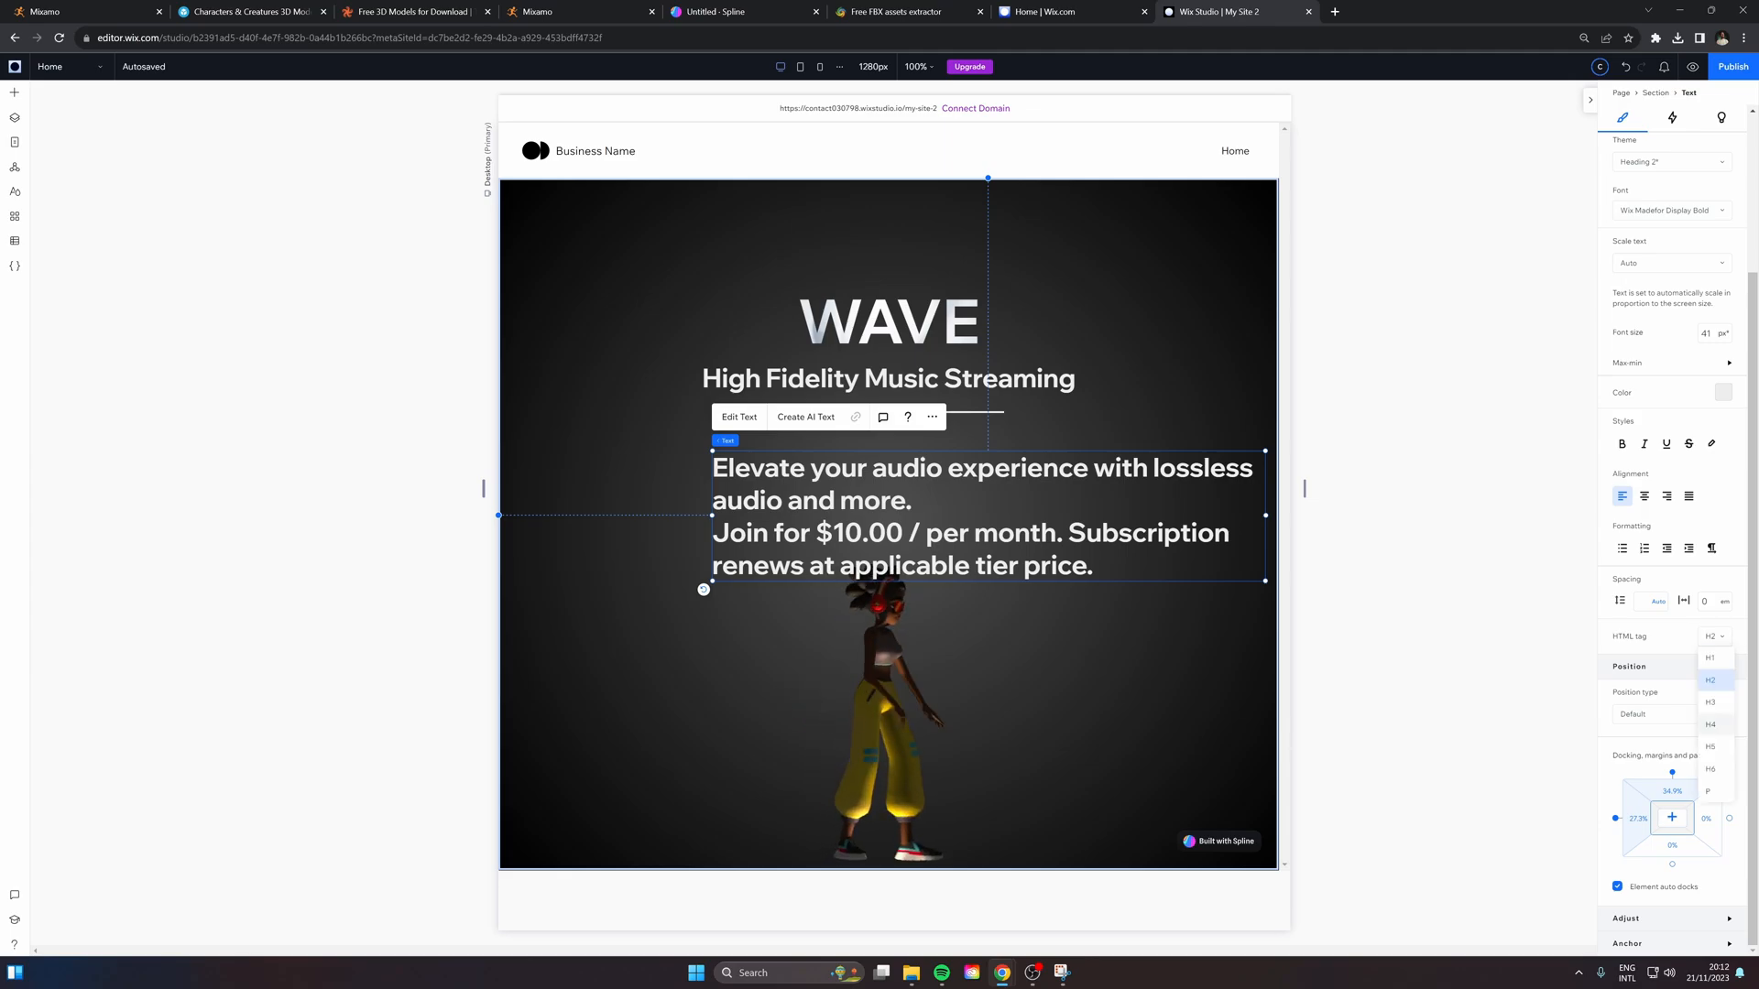
{"action": "left_click", "coordinate": [1708, 790]}
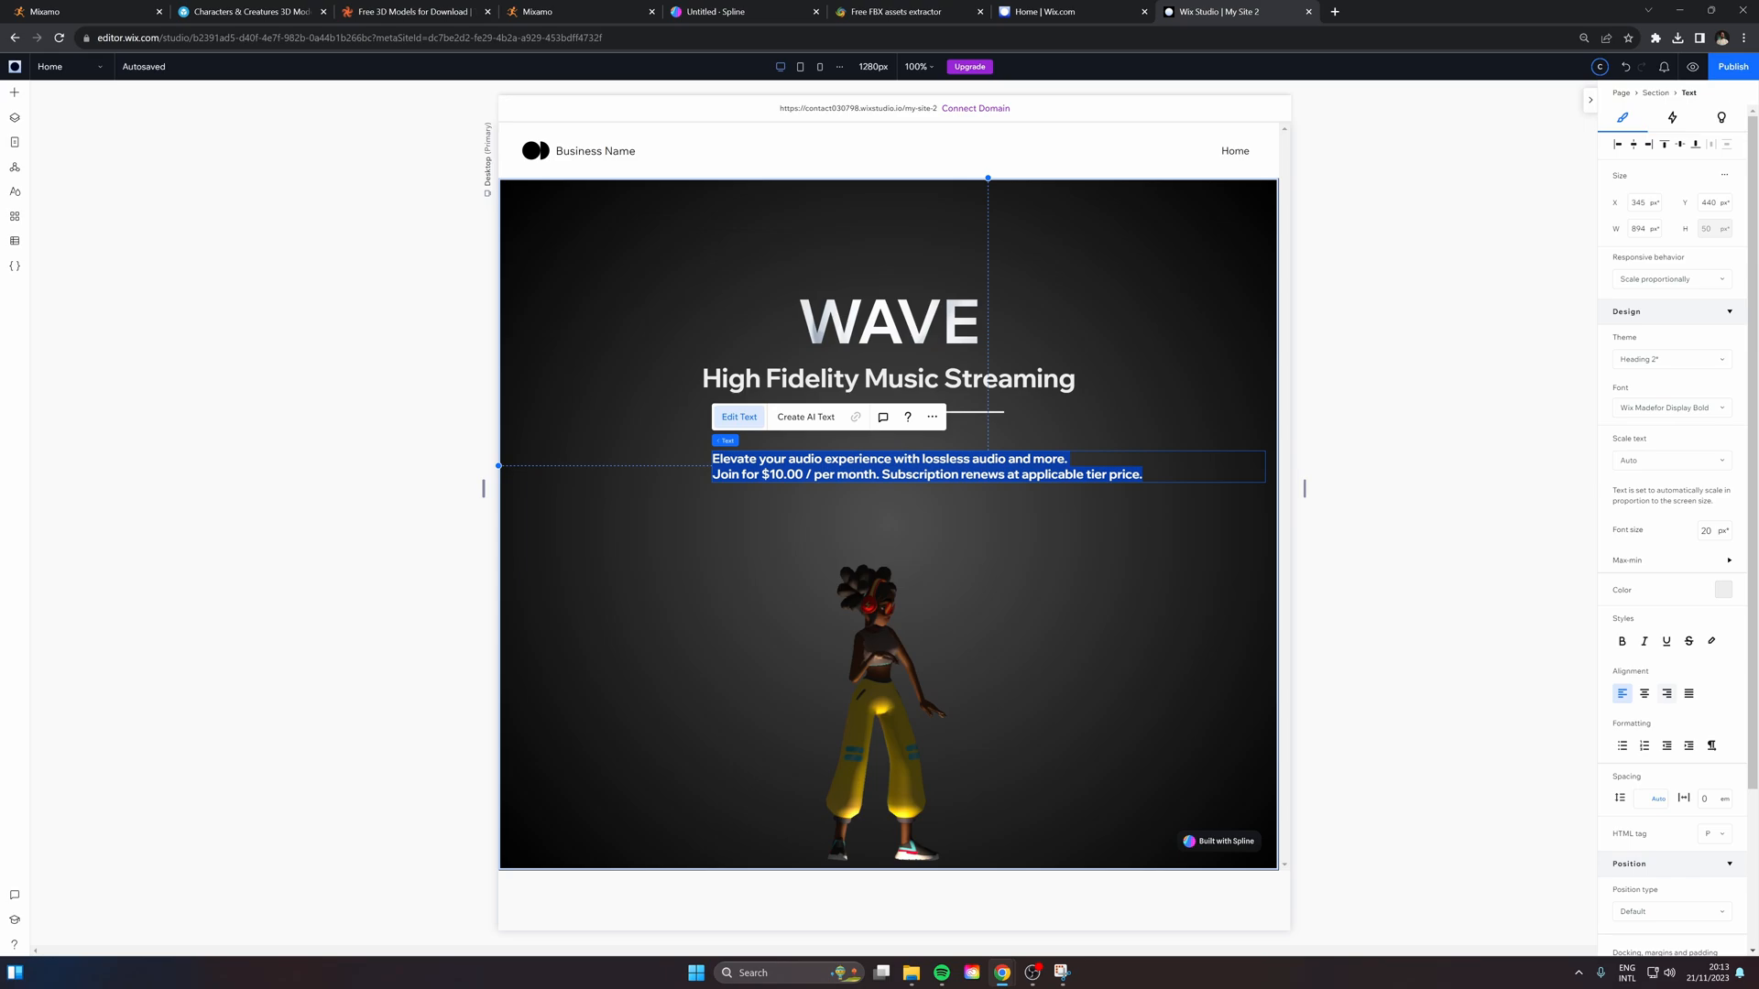
{"action": "left_click", "coordinate": [1644, 555]}
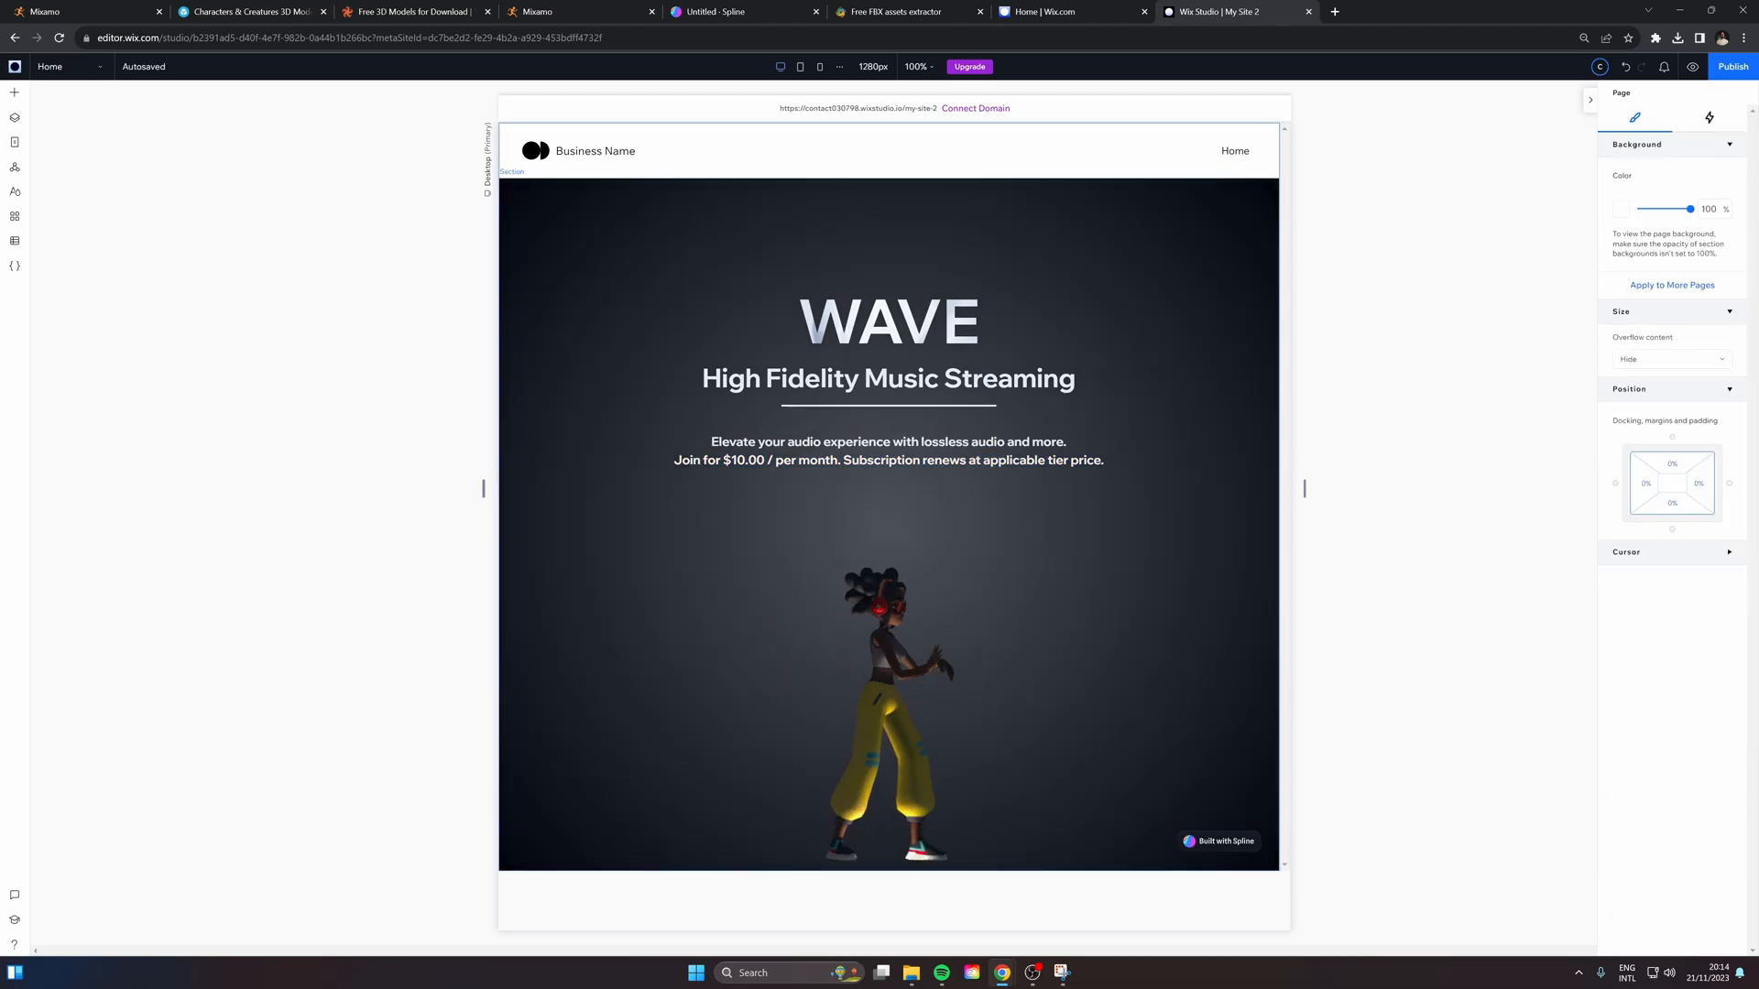
Add a button, give it a dark blue background, and move it left of Explore
{"action": "left_click", "coordinate": [14, 92]}
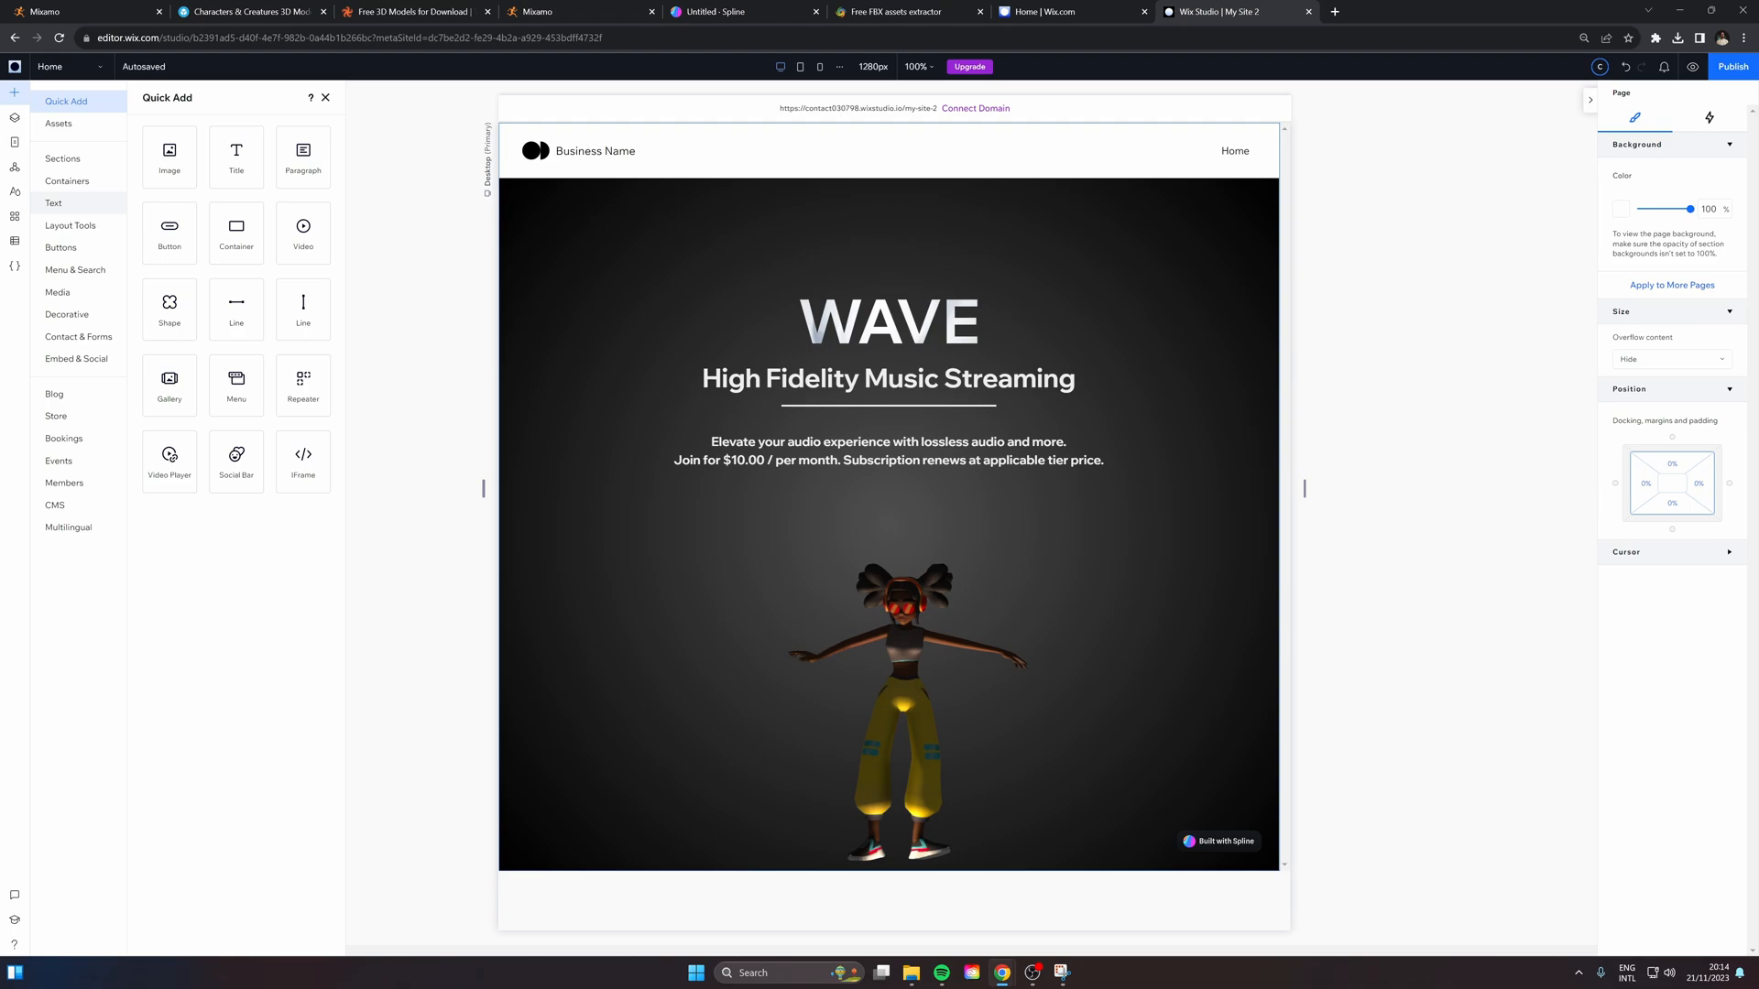
{"action": "left_click", "coordinate": [60, 248]}
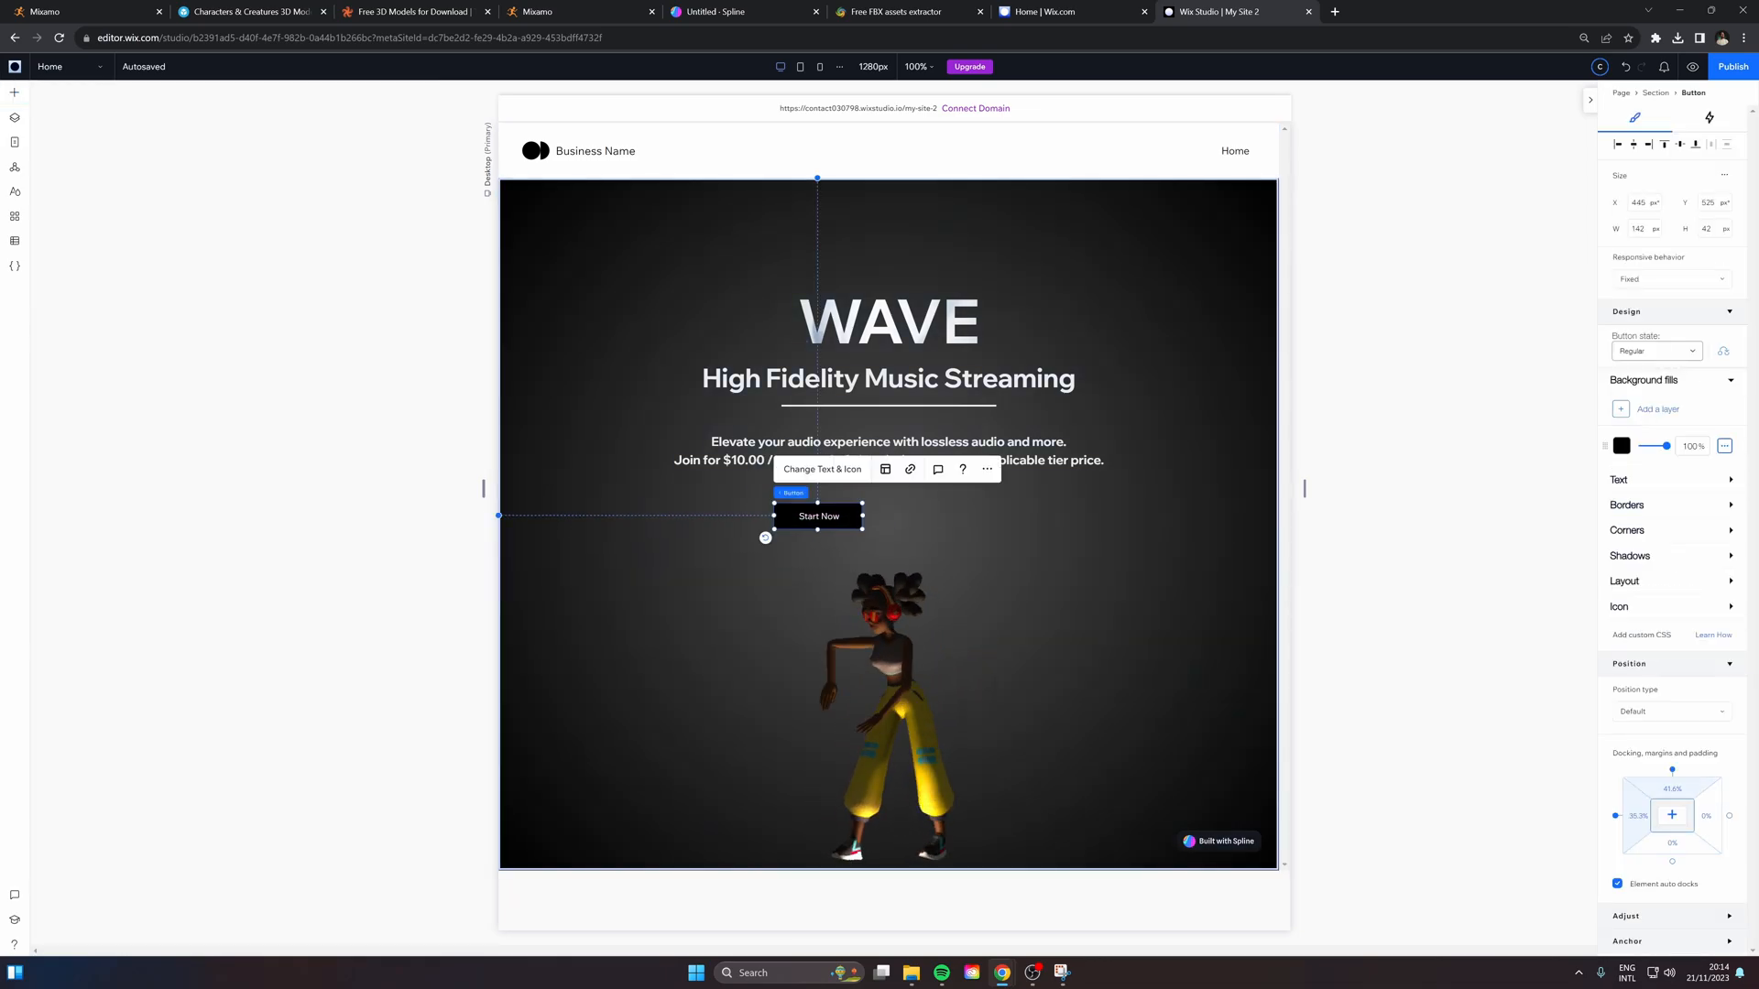
{"action": "left_click", "coordinate": [1620, 446]}
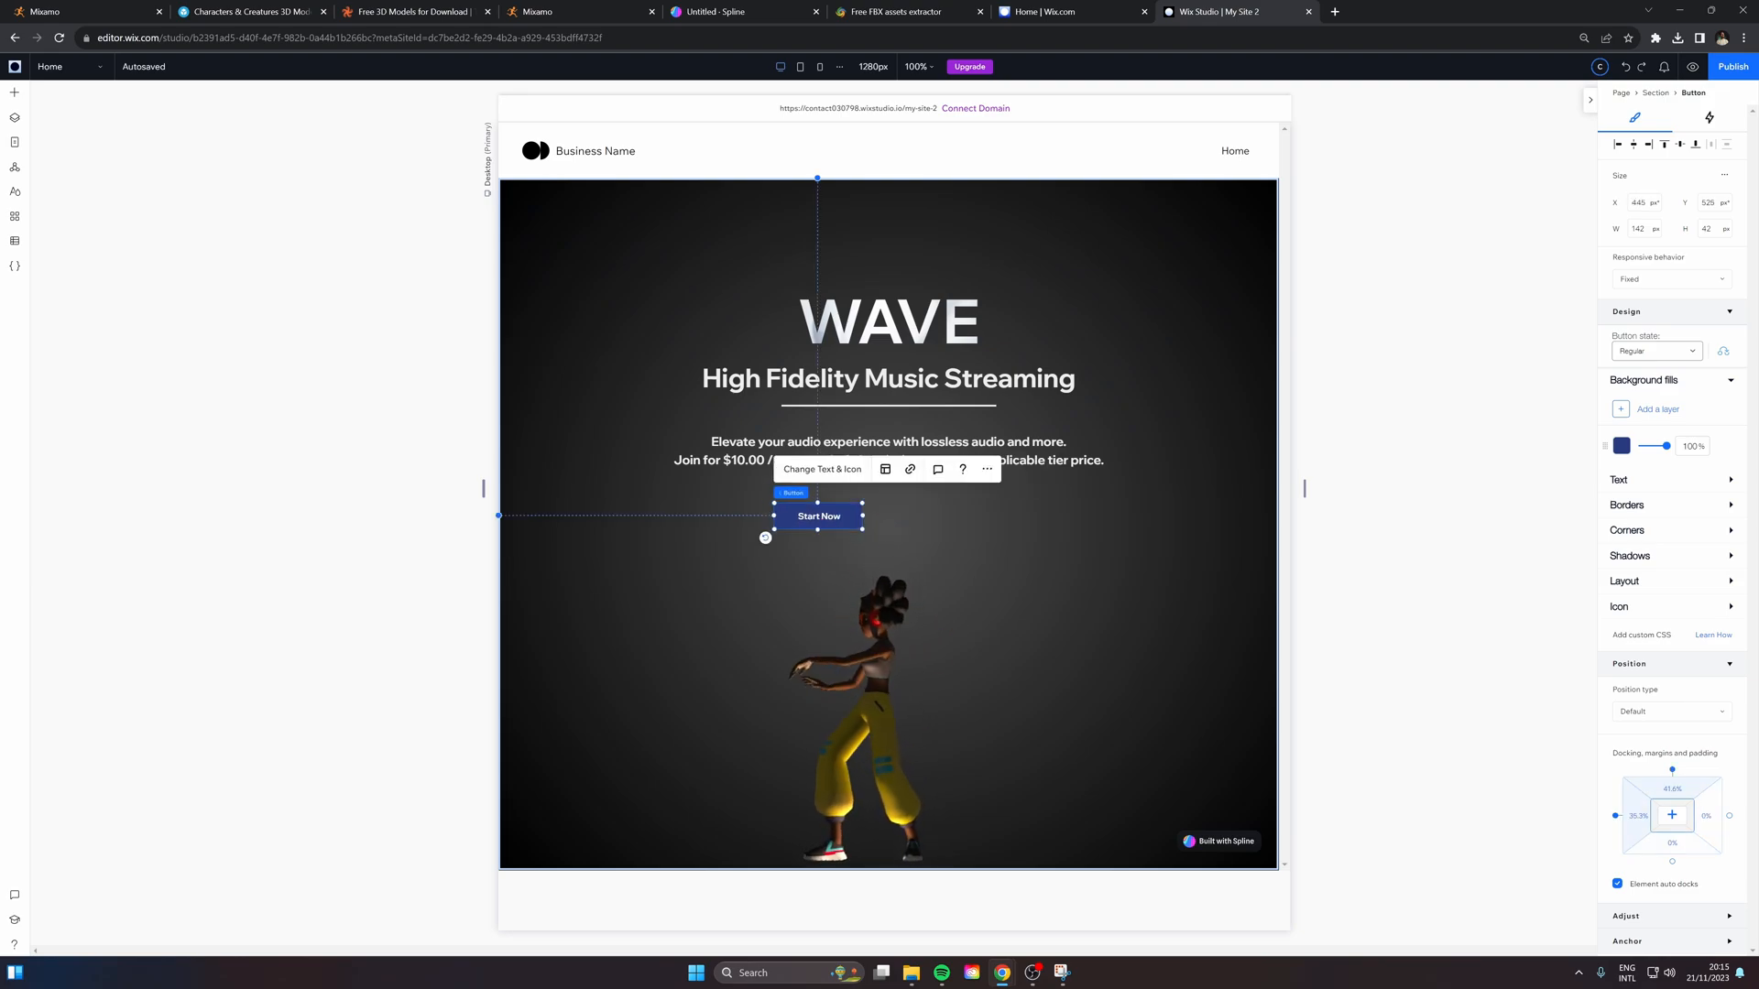
{"action": "left_click_drag", "start_coordinate": [818, 516], "coordinate": [932, 511]}
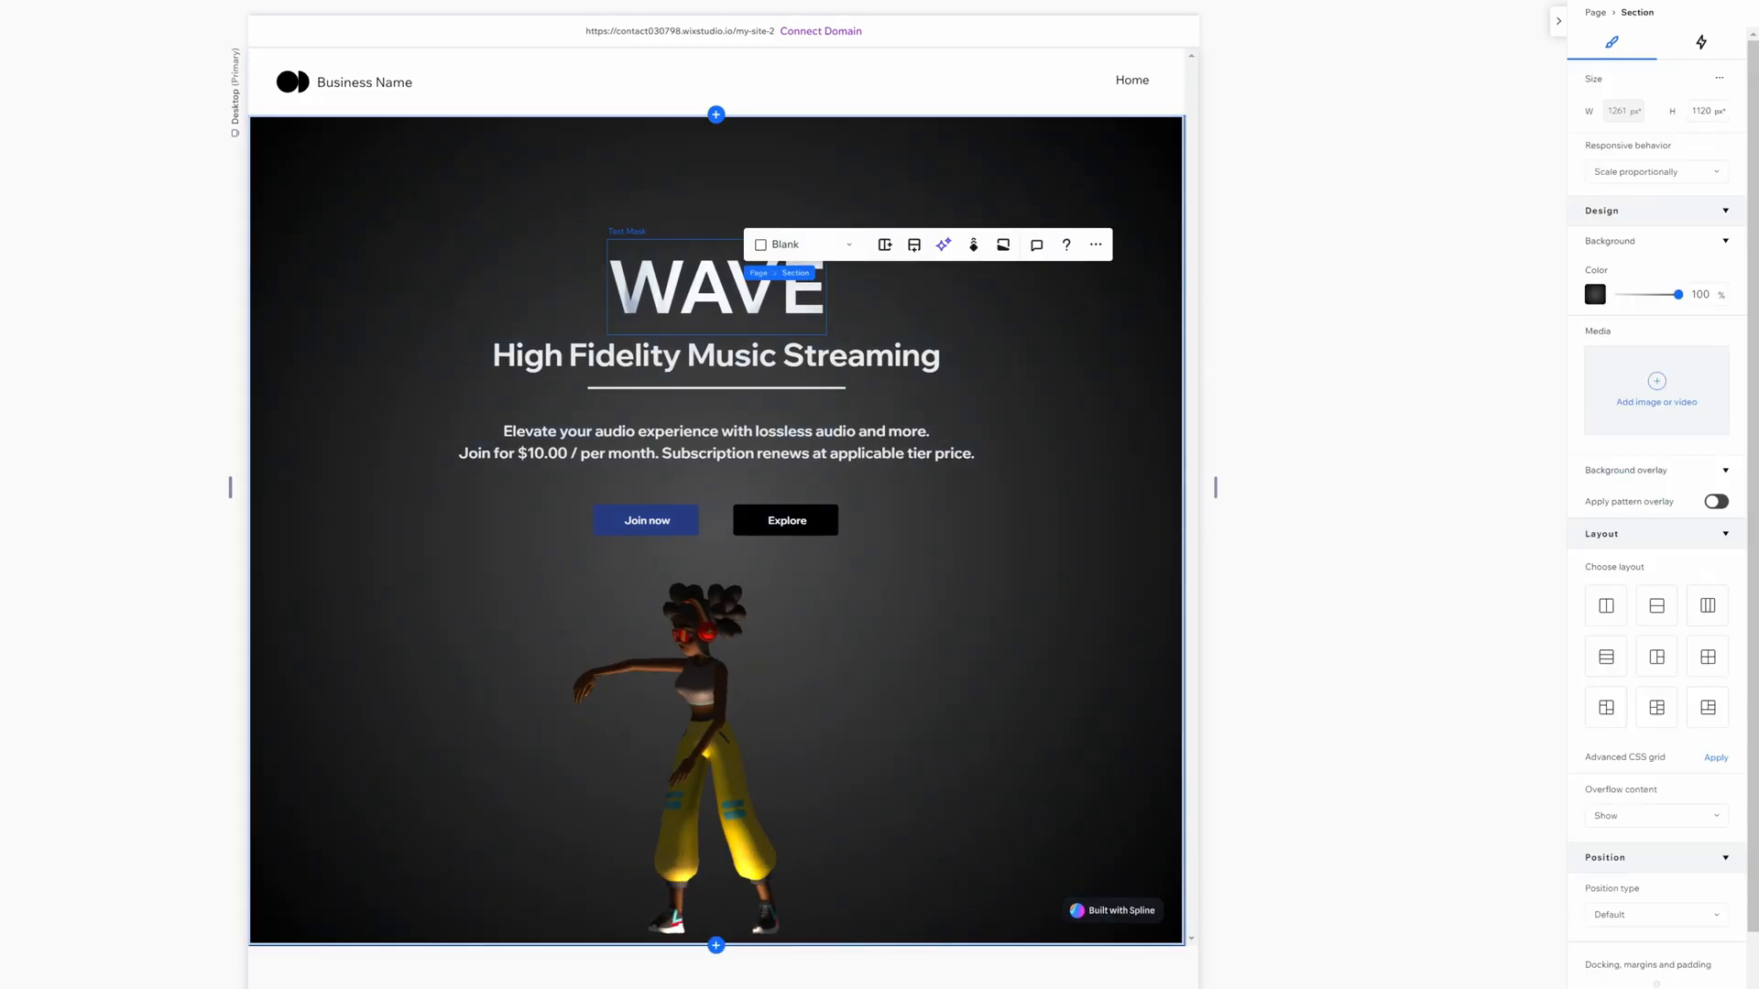
Give the selected WAVE heading a Slide entrance animation after trying Reveal
{"action": "left_click", "coordinate": [714, 286]}
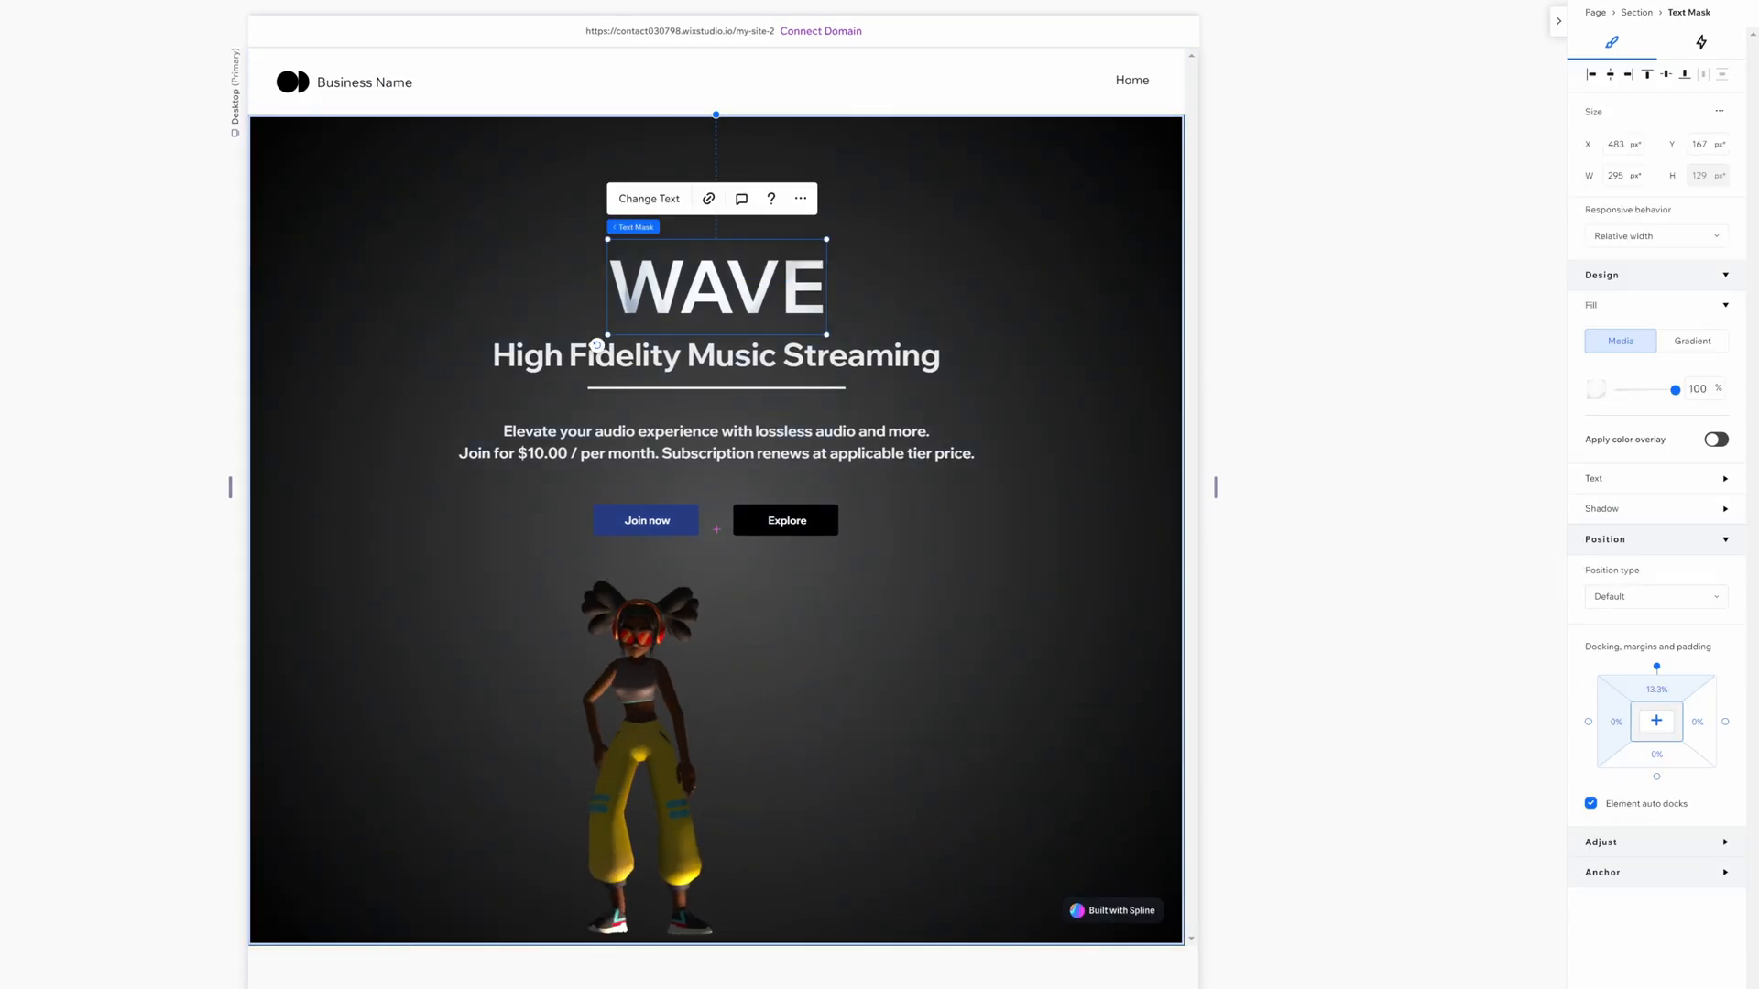
{"action": "left_click", "coordinate": [1700, 41]}
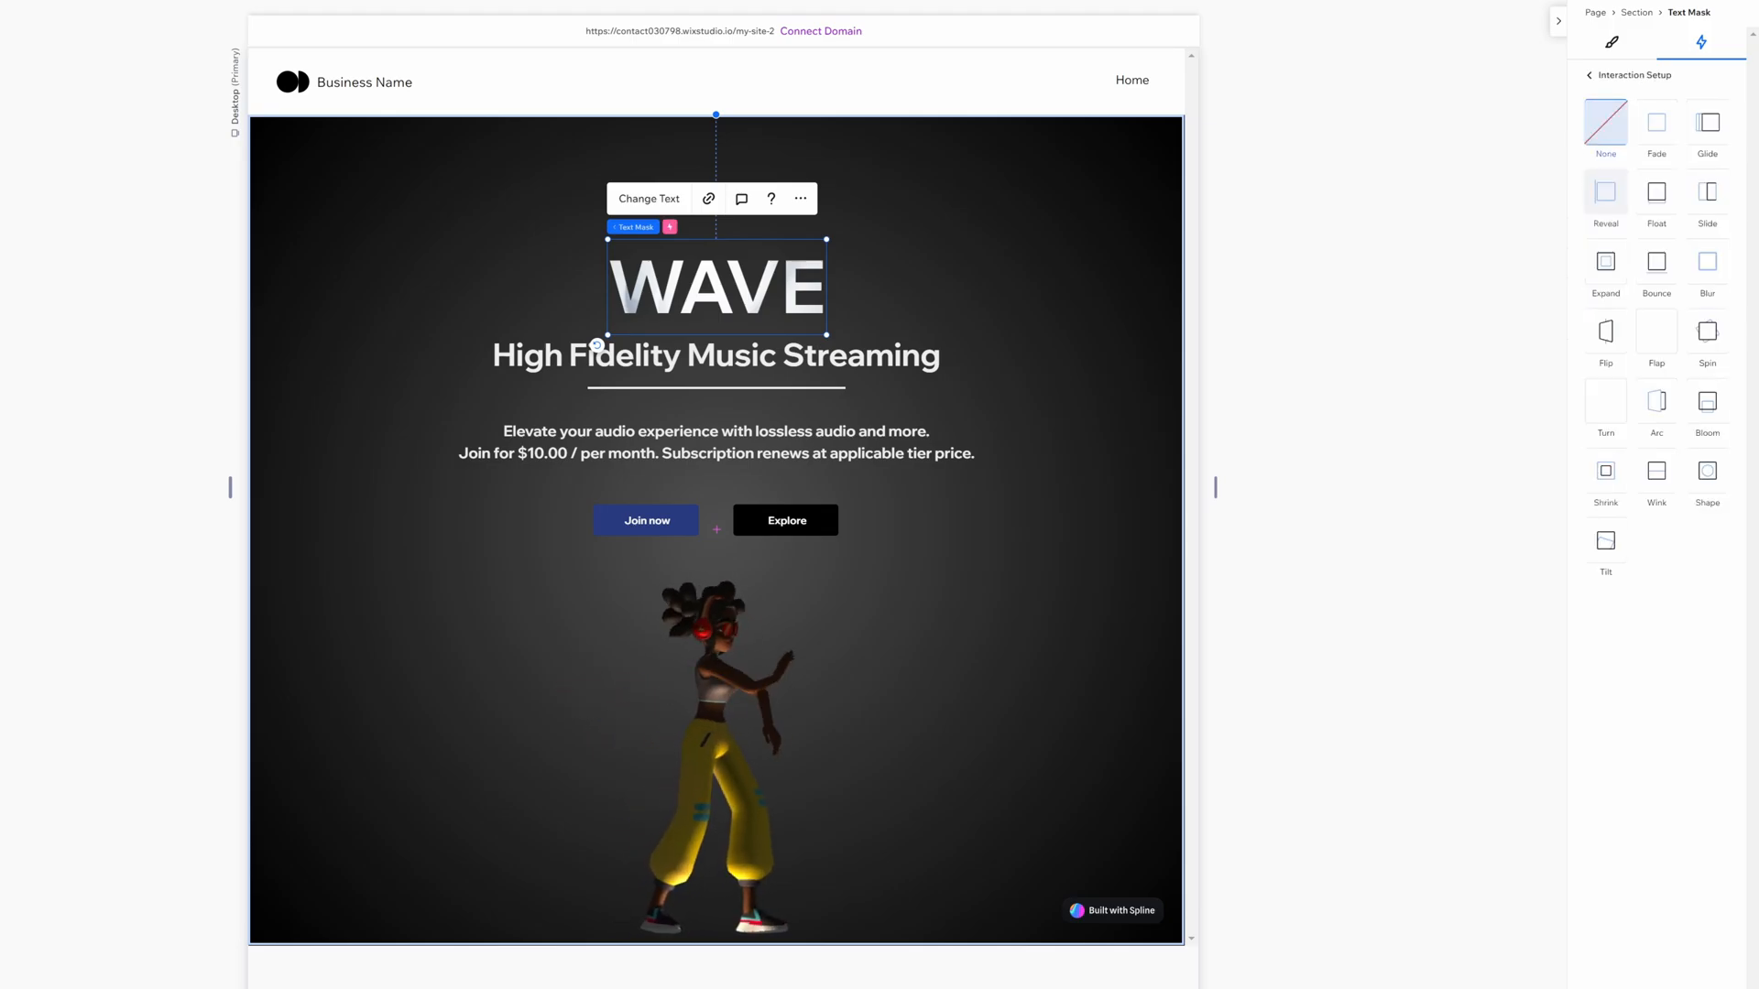
{"action": "left_click", "coordinate": [1604, 191]}
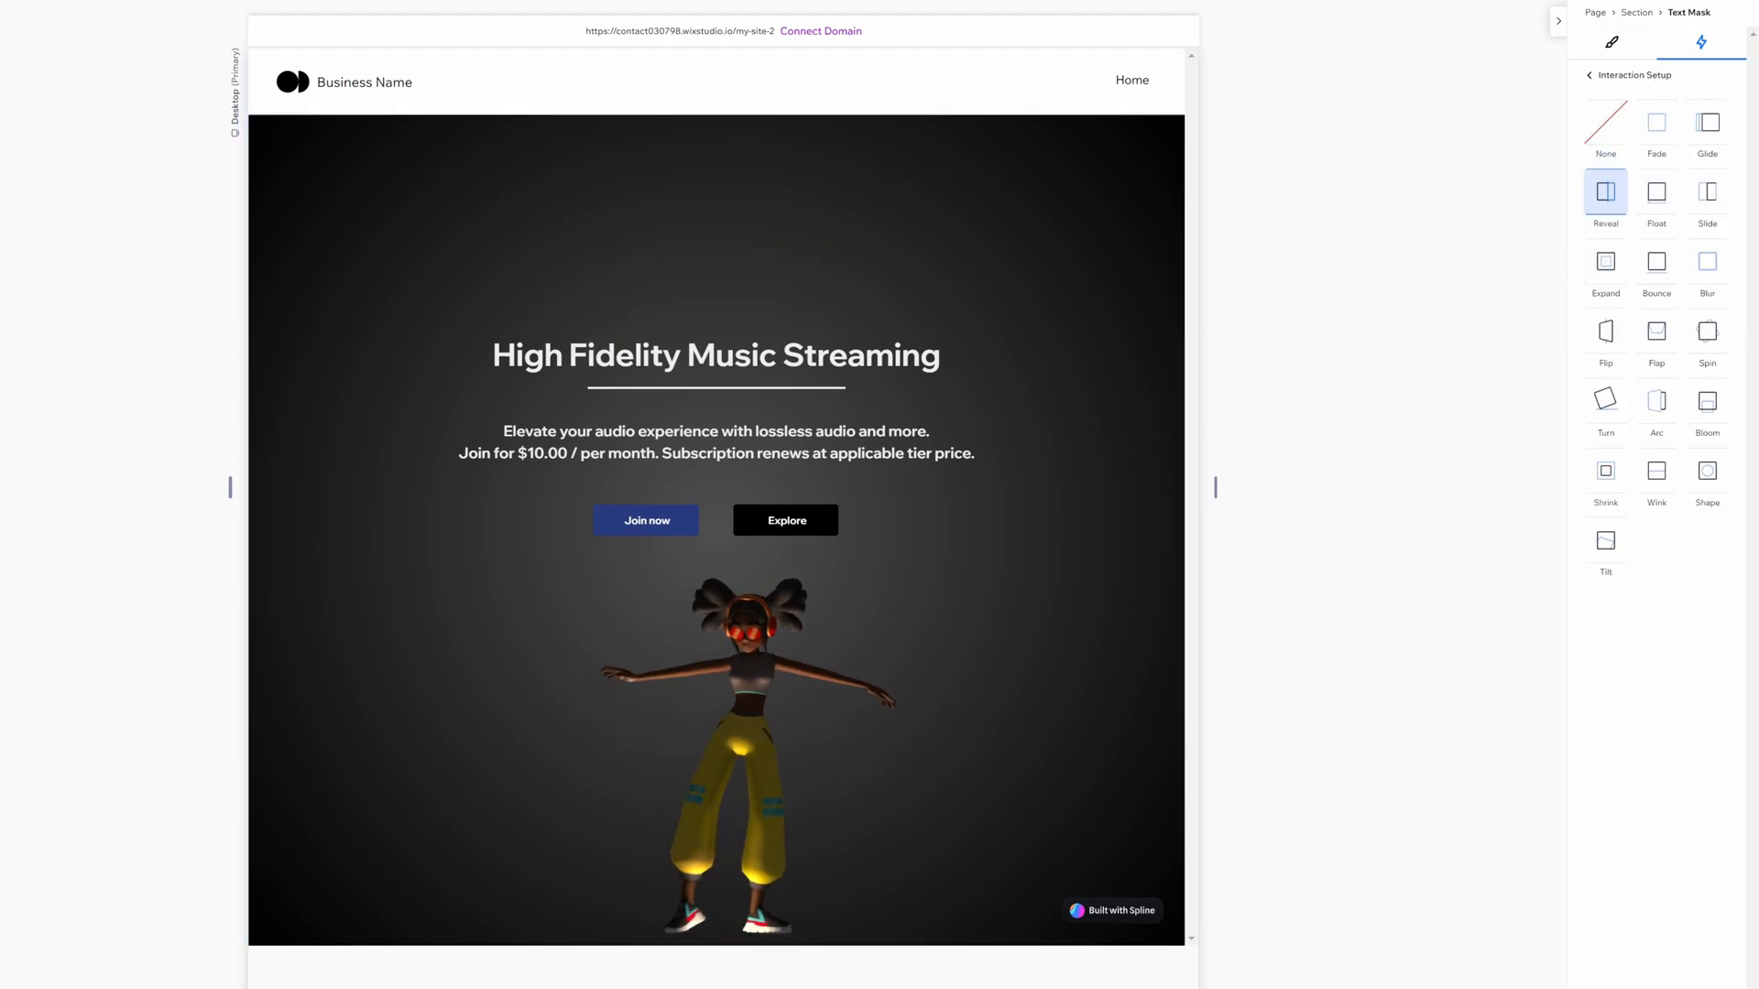
{"action": "left_click", "coordinate": [1708, 201]}
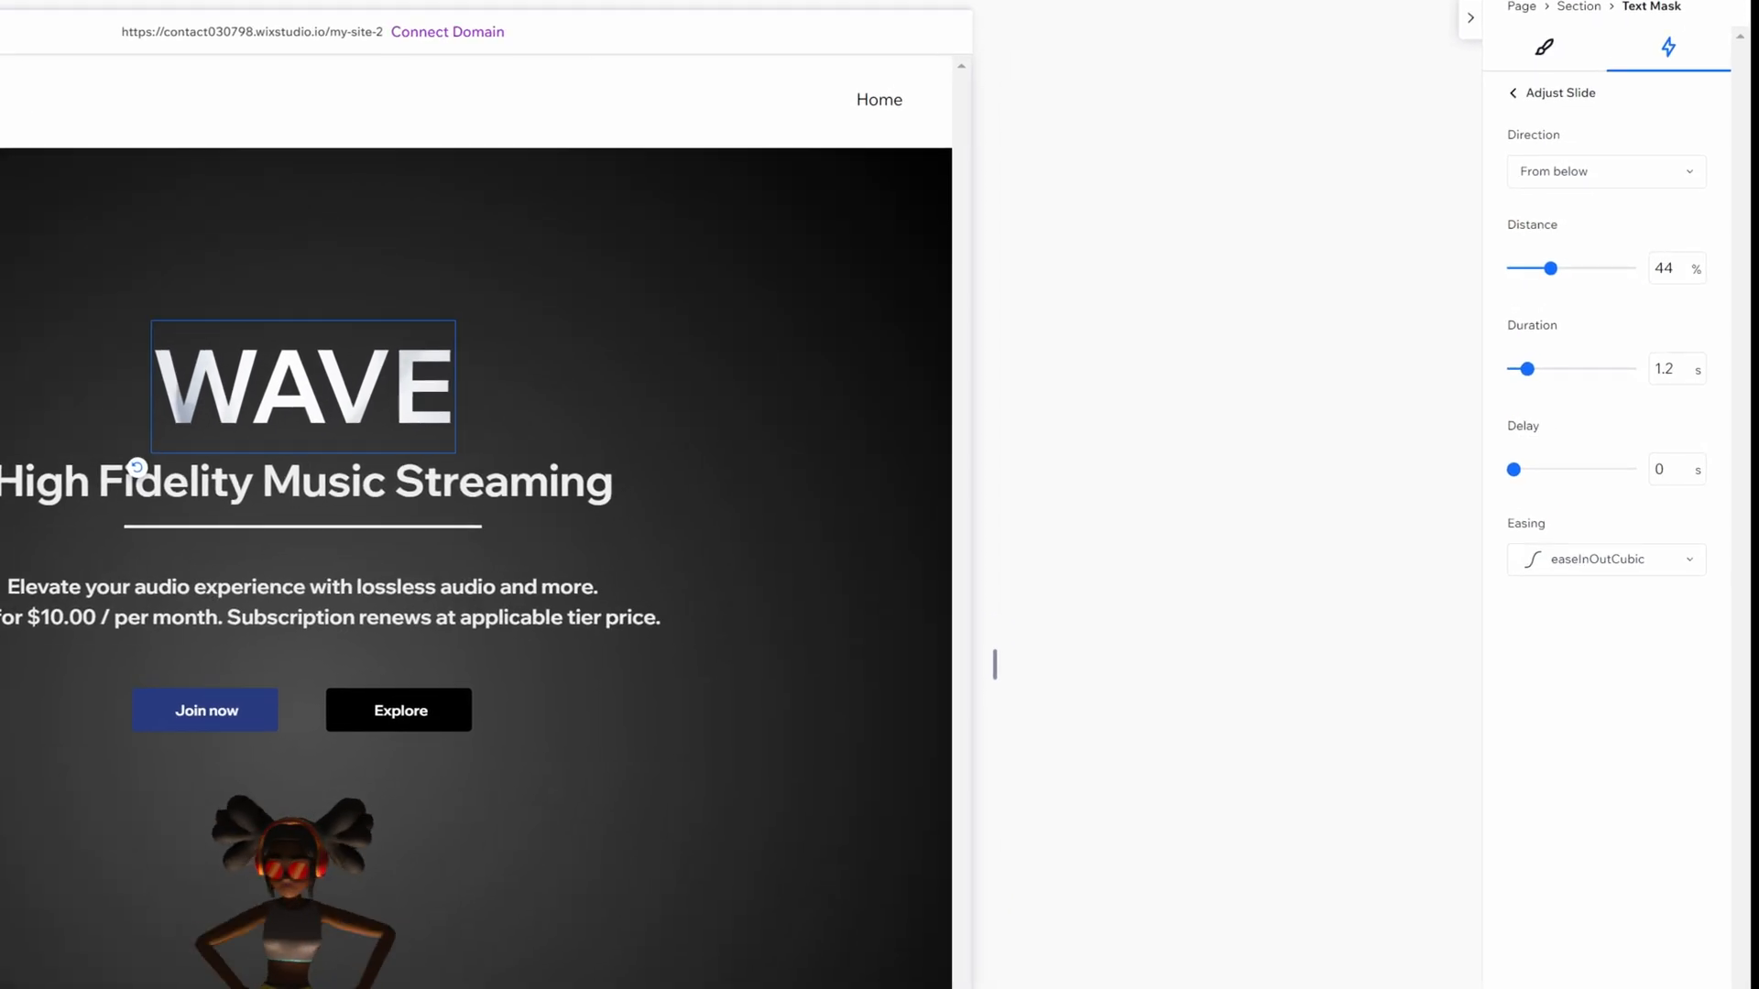
Set the WAVE slide to 50% distance, 1.2 s duration and 0.2 s delay
{"action": "left_click_drag", "start_coordinate": [1551, 269], "coordinate": [1544, 268]}
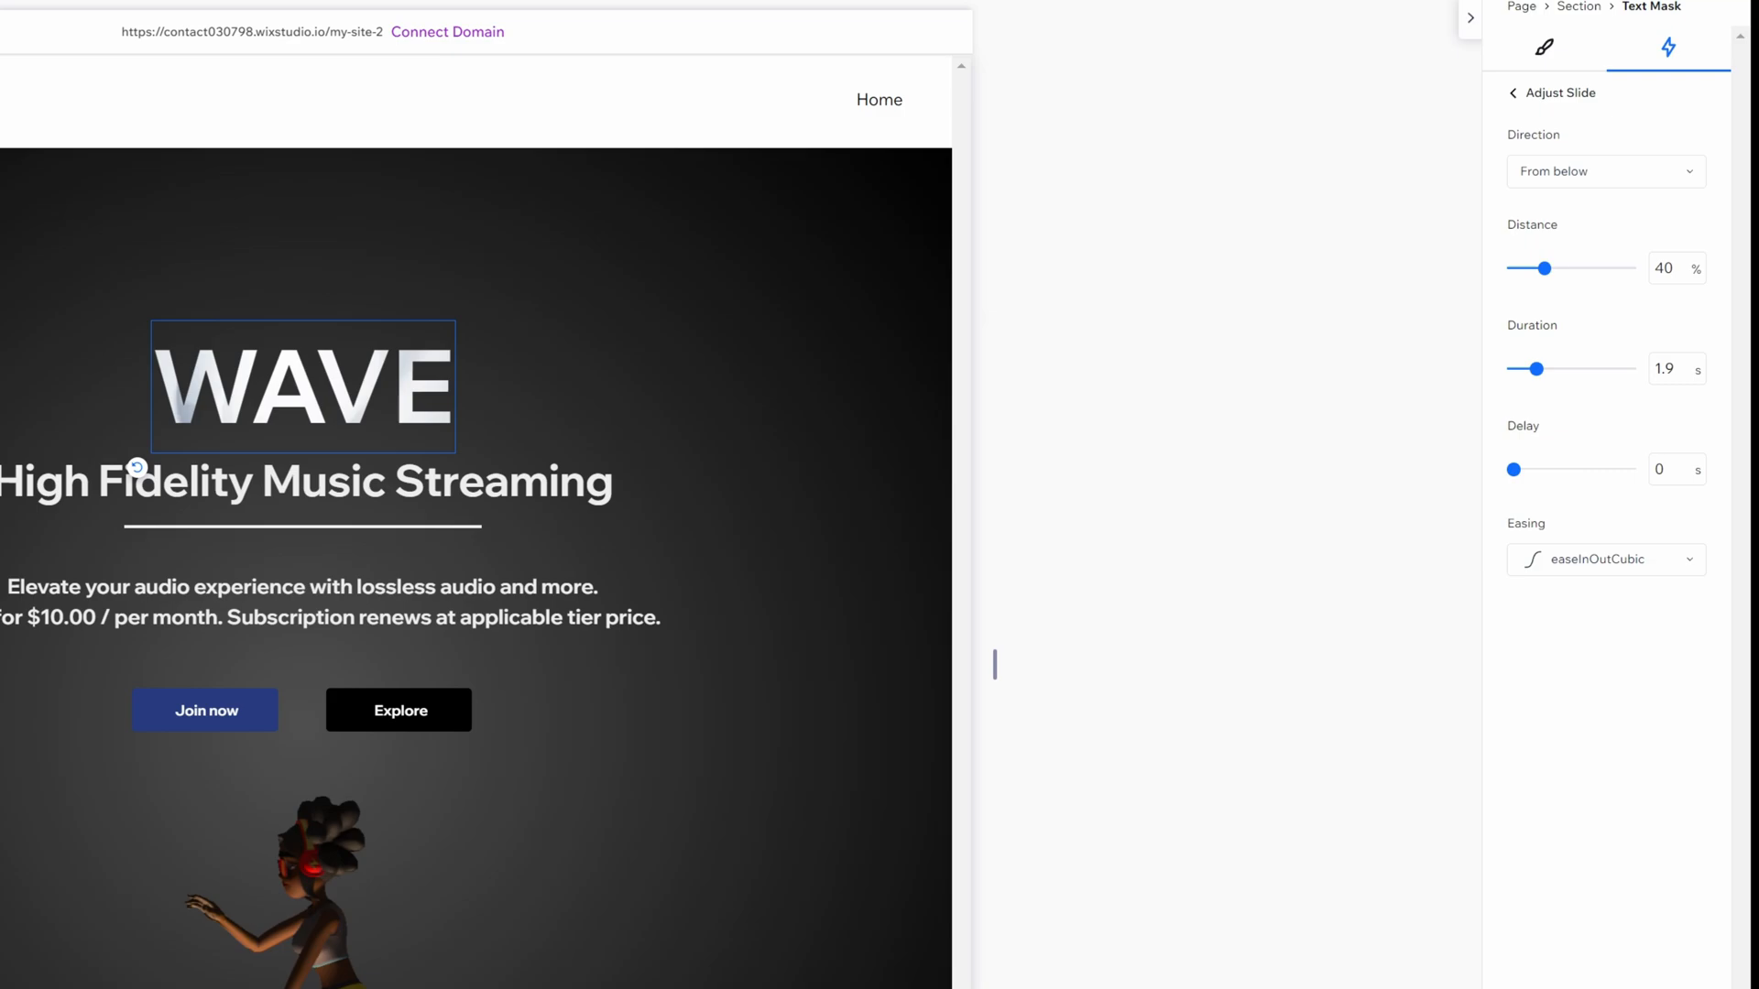
{"action": "left_click_drag", "start_coordinate": [1542, 369], "coordinate": [1527, 368]}
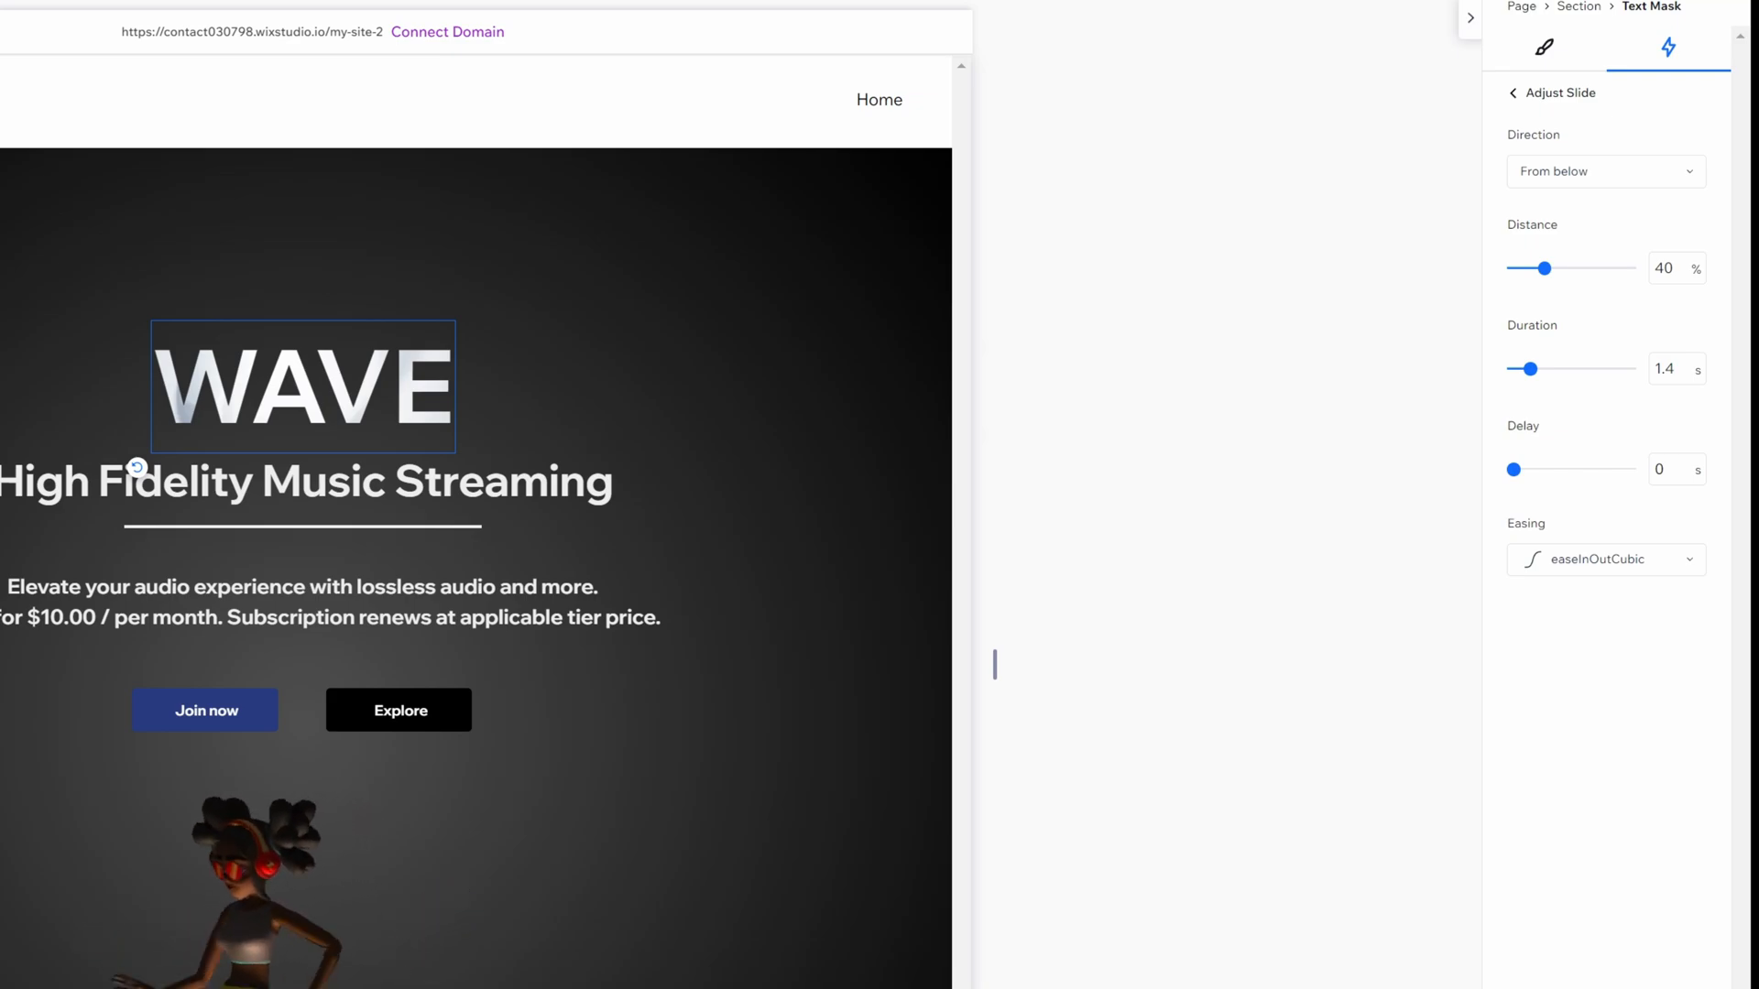
{"action": "left_click_drag", "start_coordinate": [1513, 470], "coordinate": [1518, 470]}
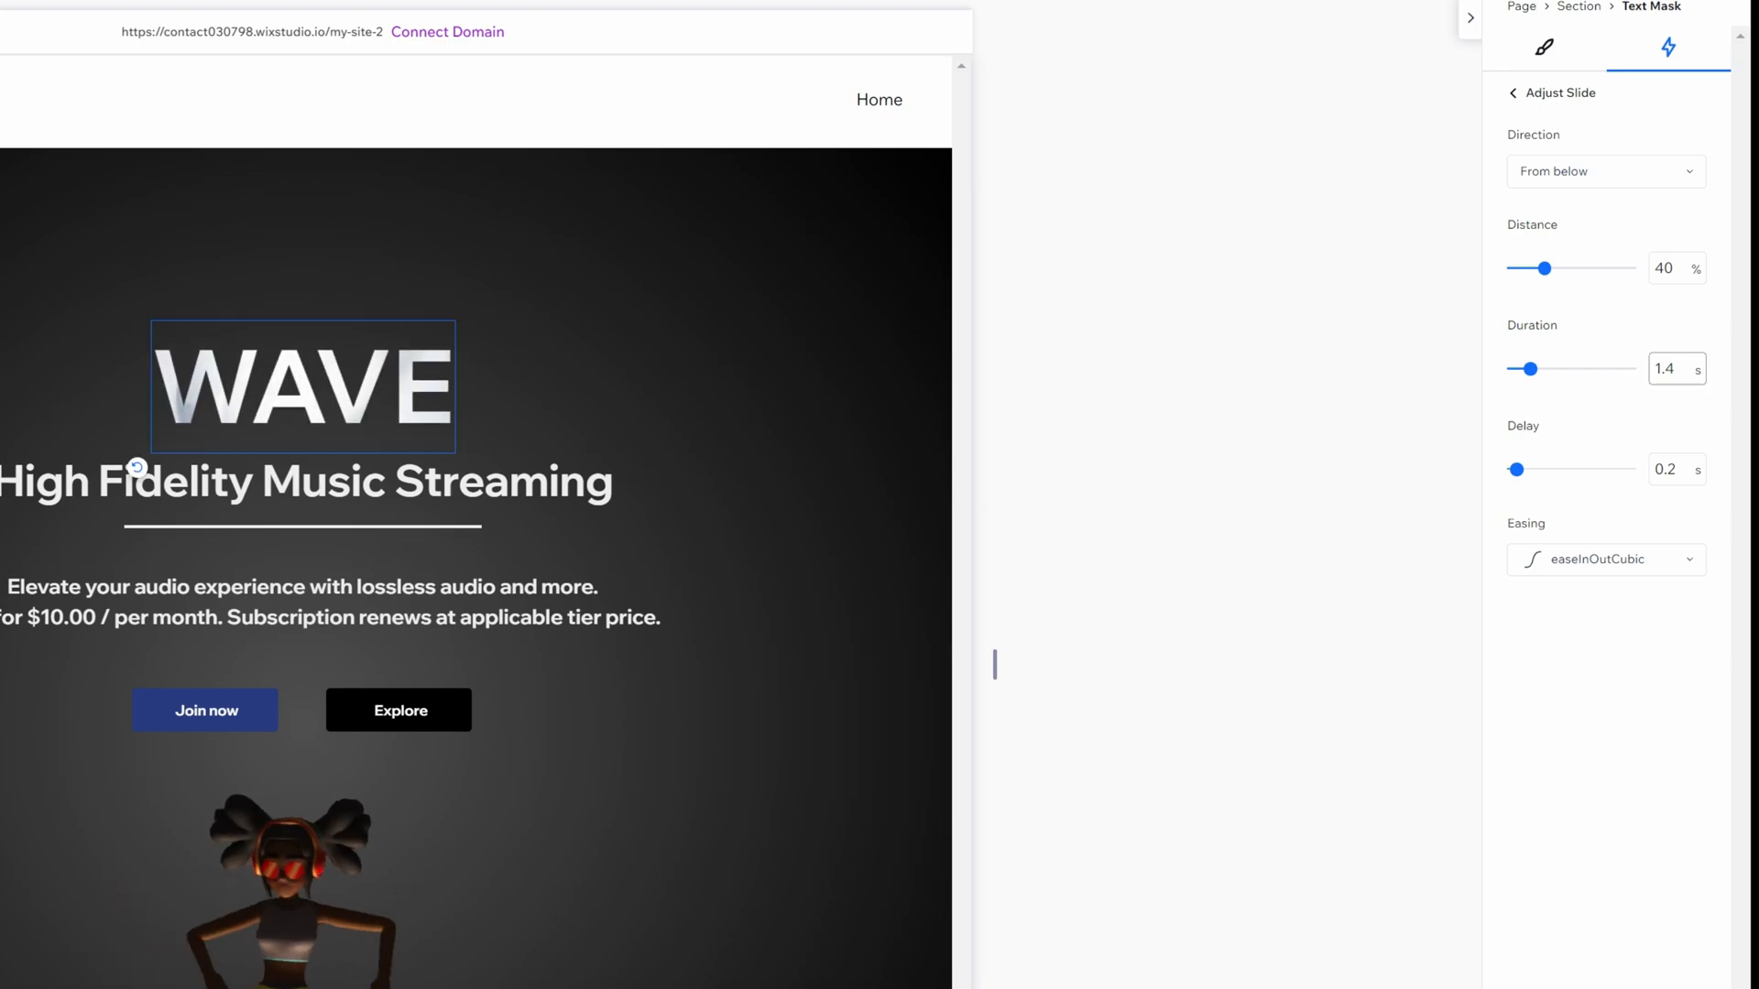
{"action": "left_click_drag", "start_coordinate": [1544, 268], "coordinate": [1555, 268]}
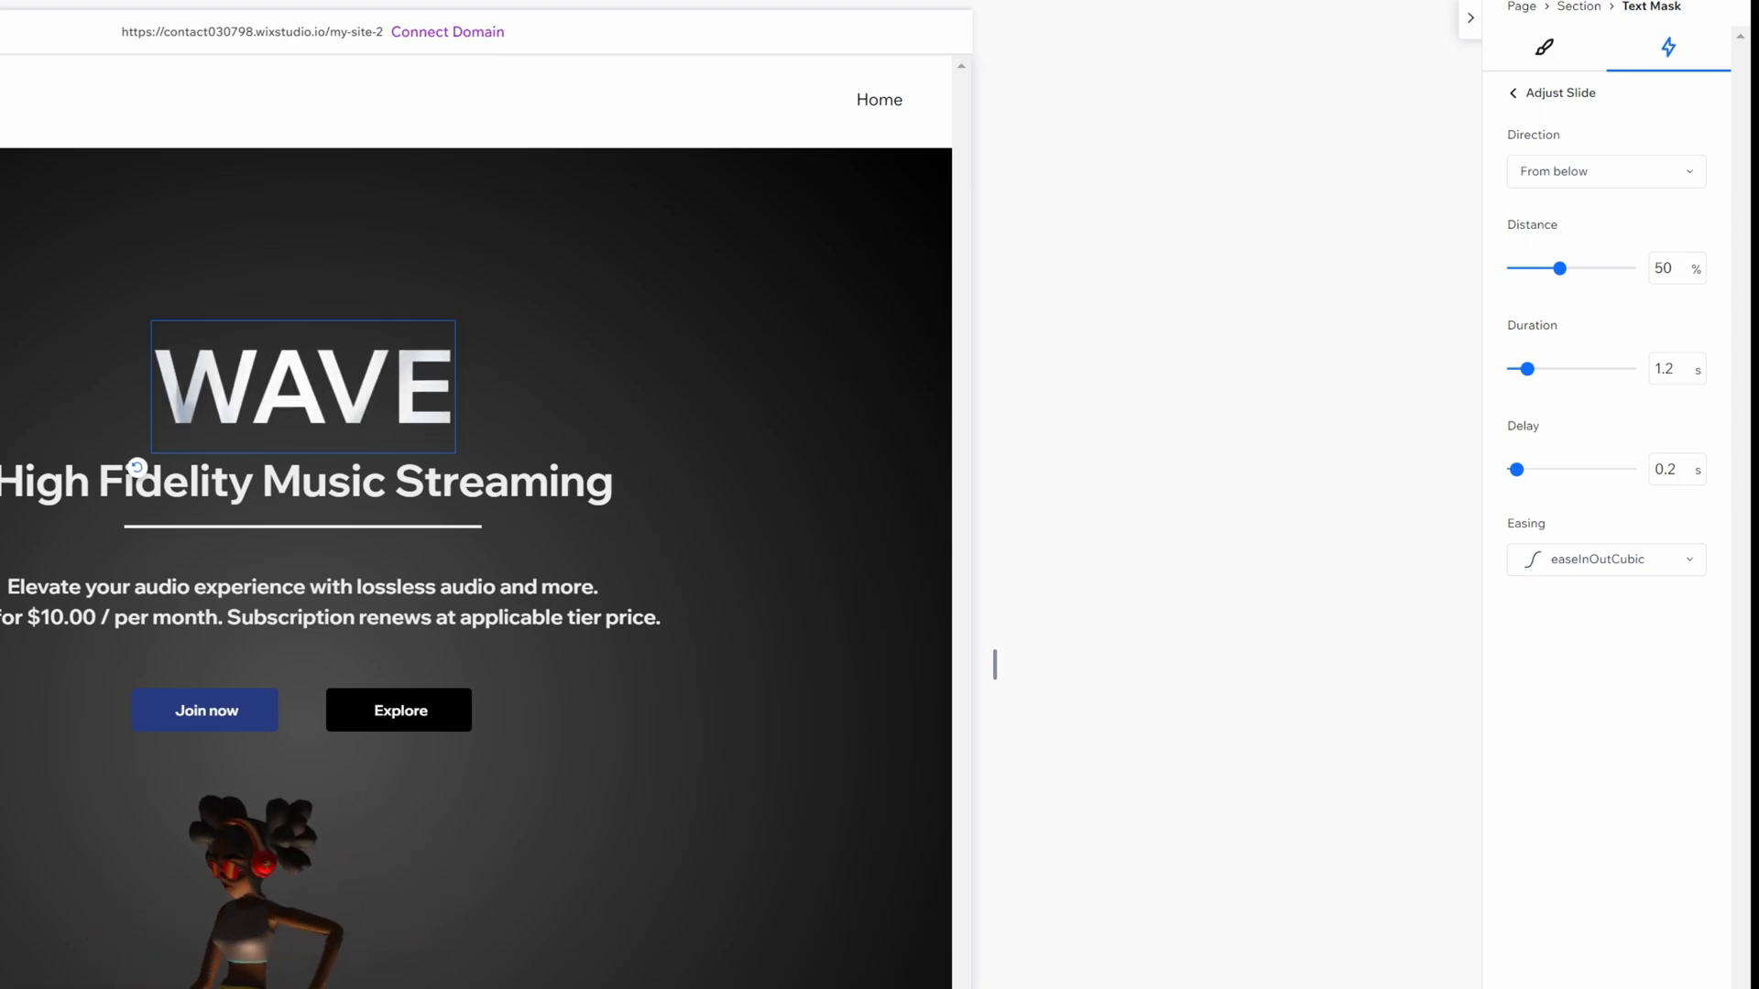
{"action": "left_click_drag", "start_coordinate": [1559, 268], "coordinate": [1634, 268]}
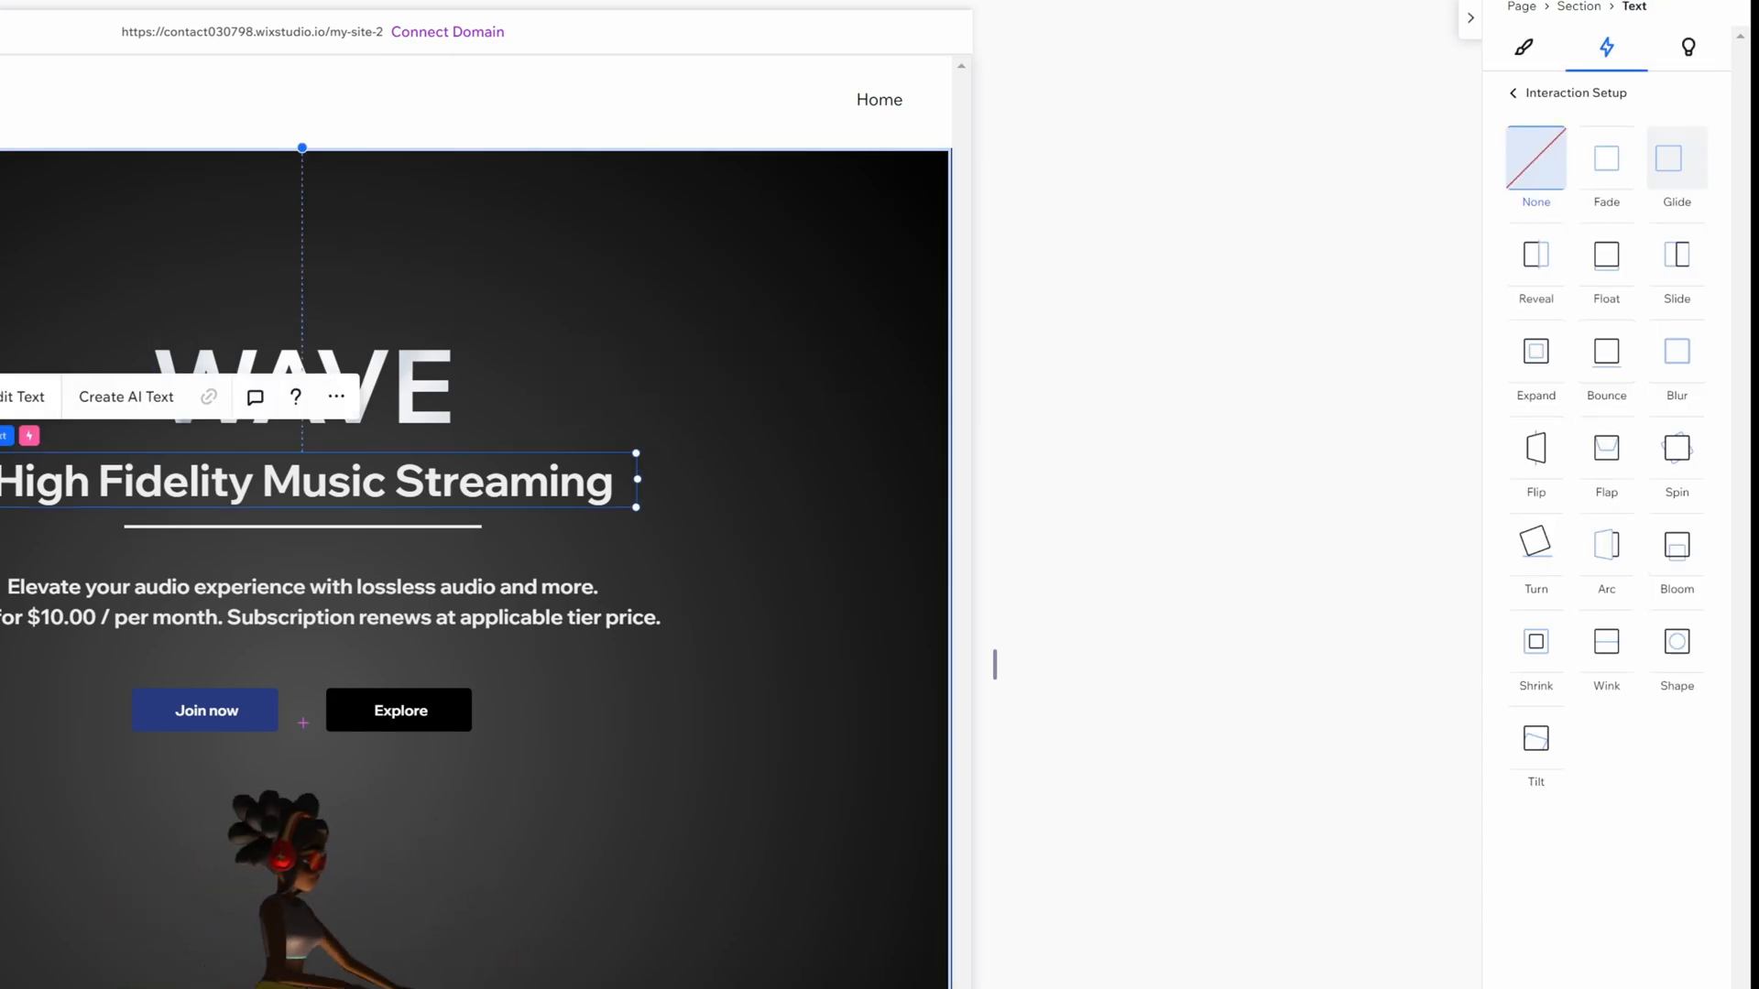
Give the subtitle a Slide entrance with a 0.3 s delay
{"action": "left_click", "coordinate": [1675, 255]}
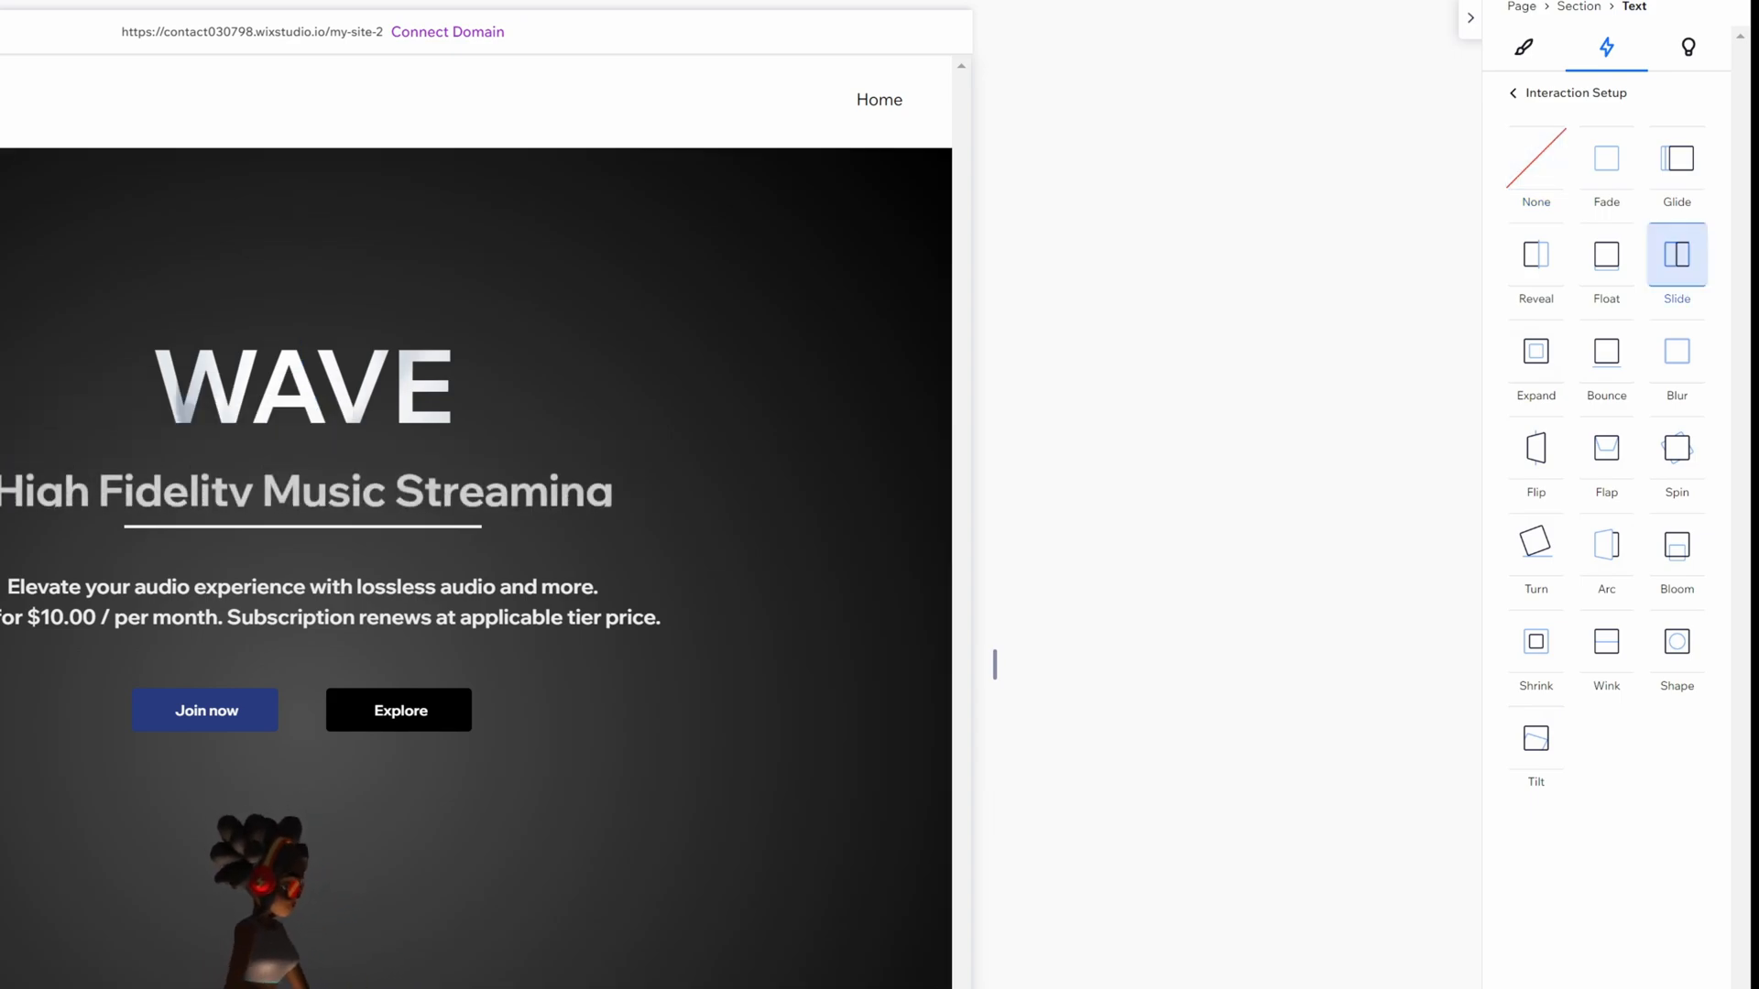
{"action": "left_click", "coordinate": [1675, 254]}
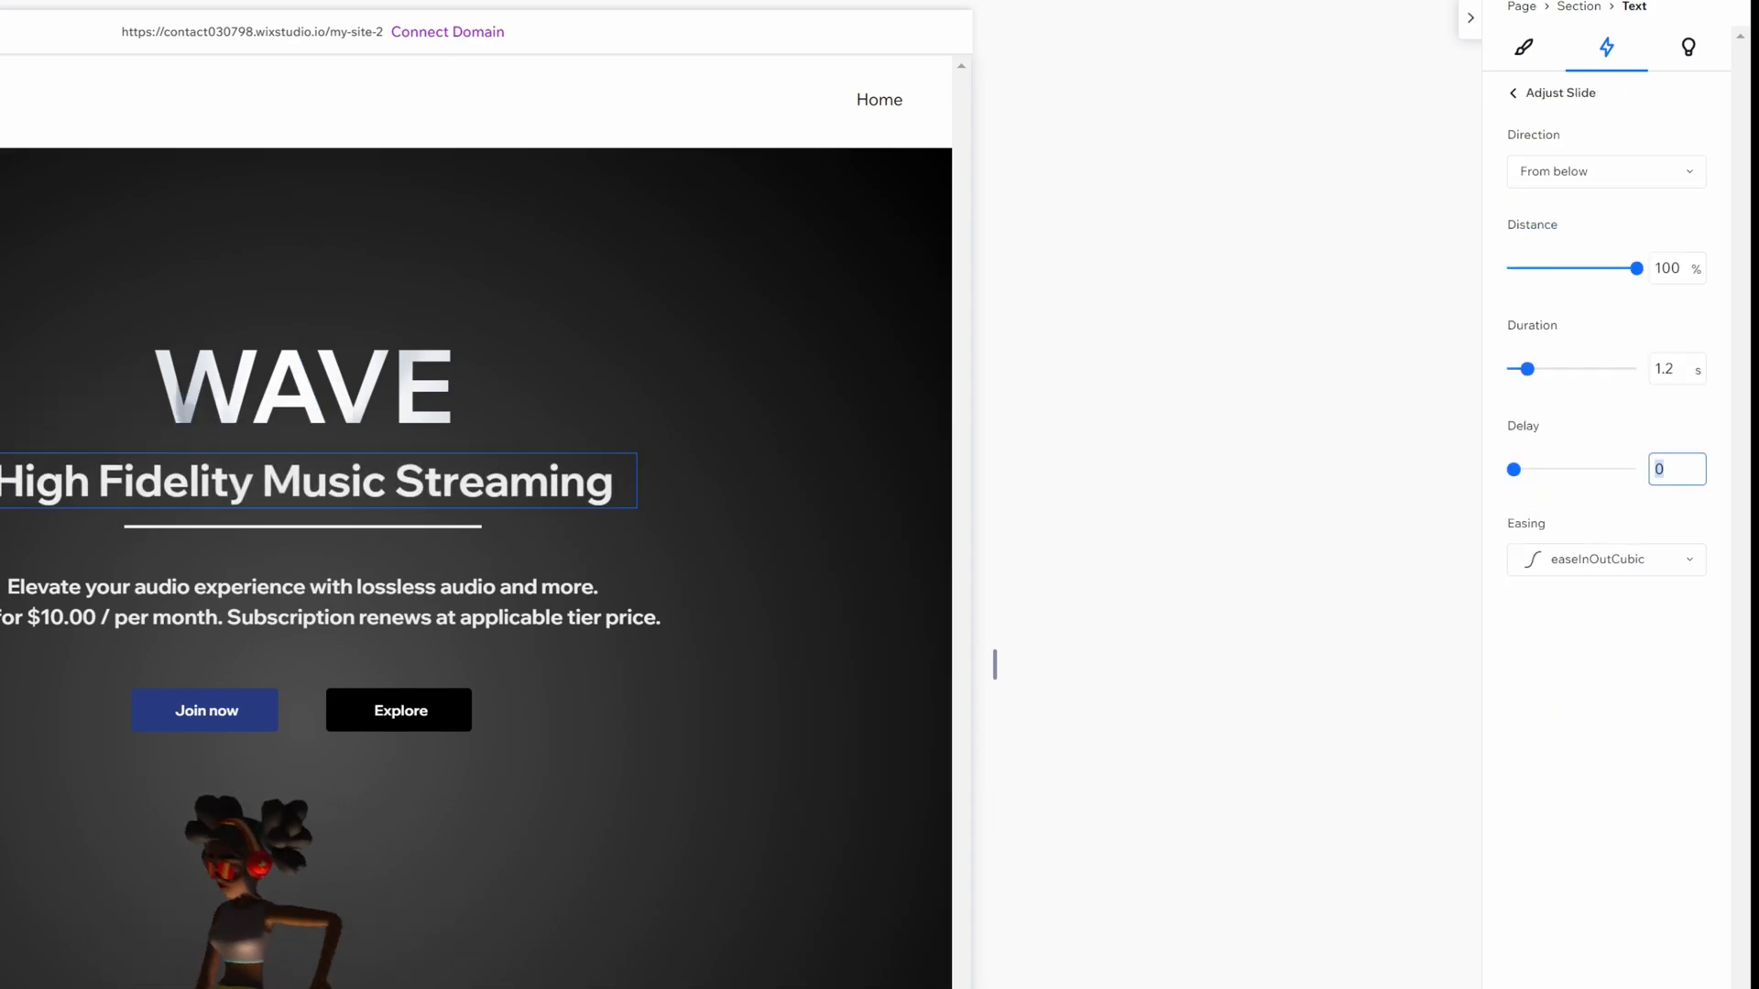
{"action": "type", "text": "0.3"}
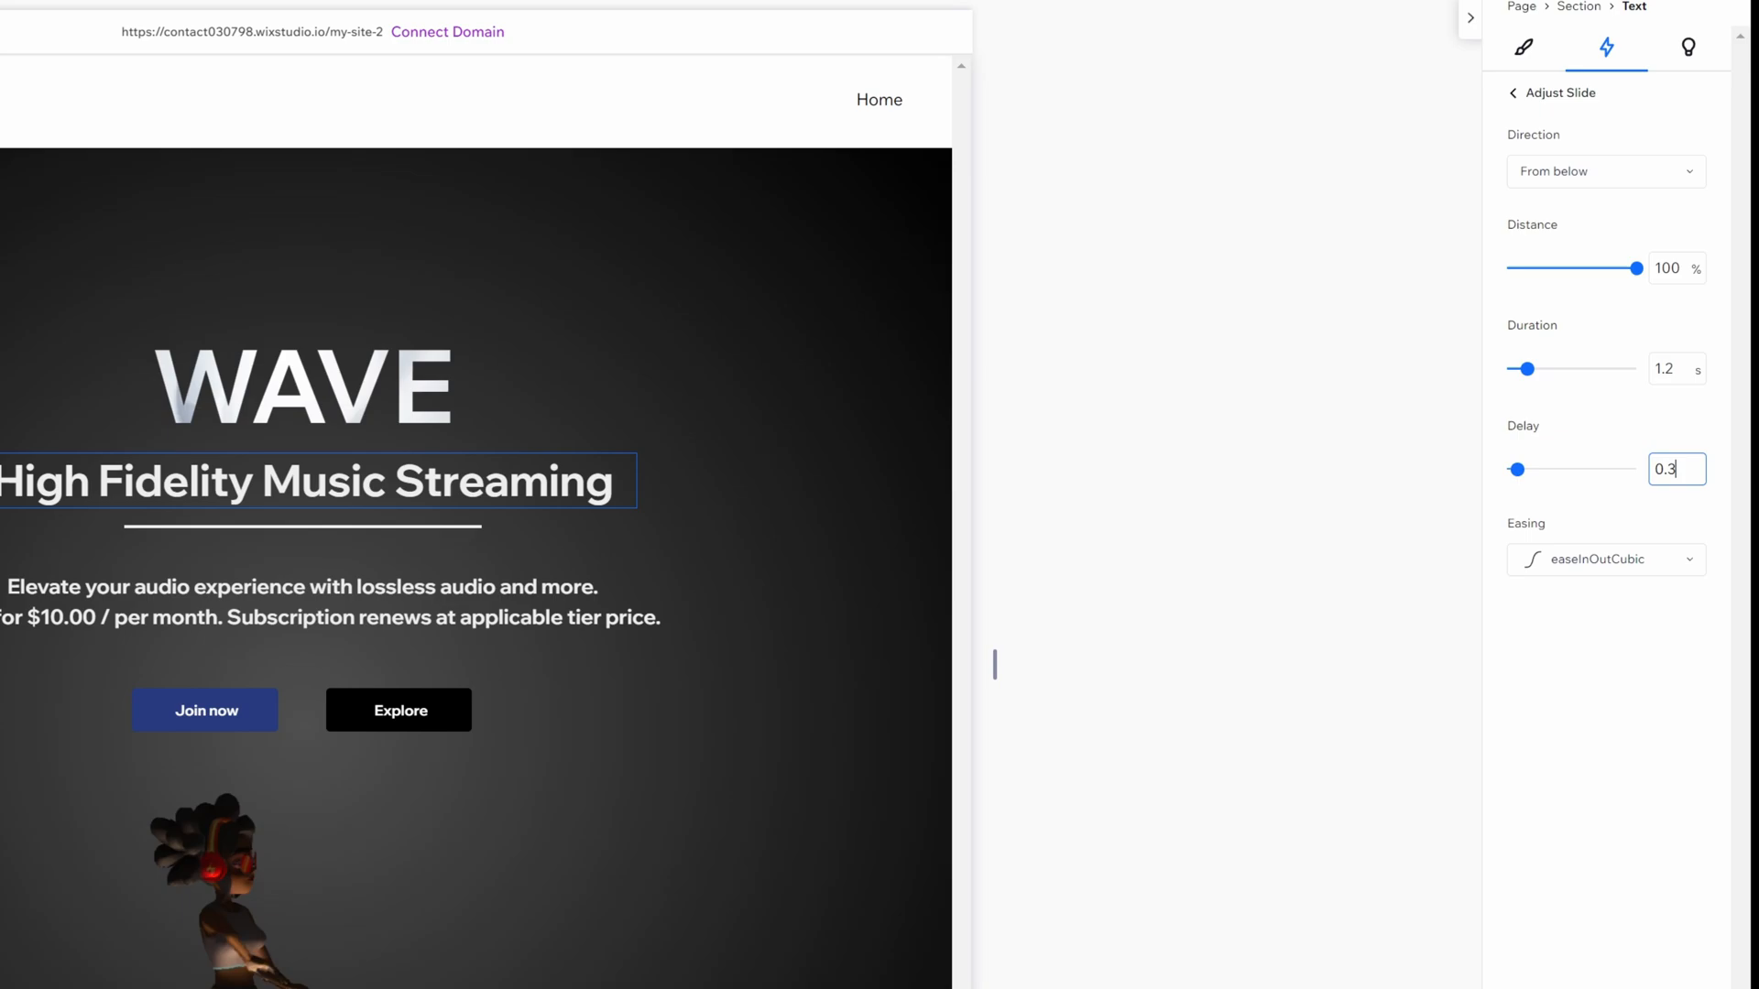
Try several line entrances, then settle on a circular Shape reveal with 0.3 s delay
{"action": "left_click", "coordinate": [1513, 94]}
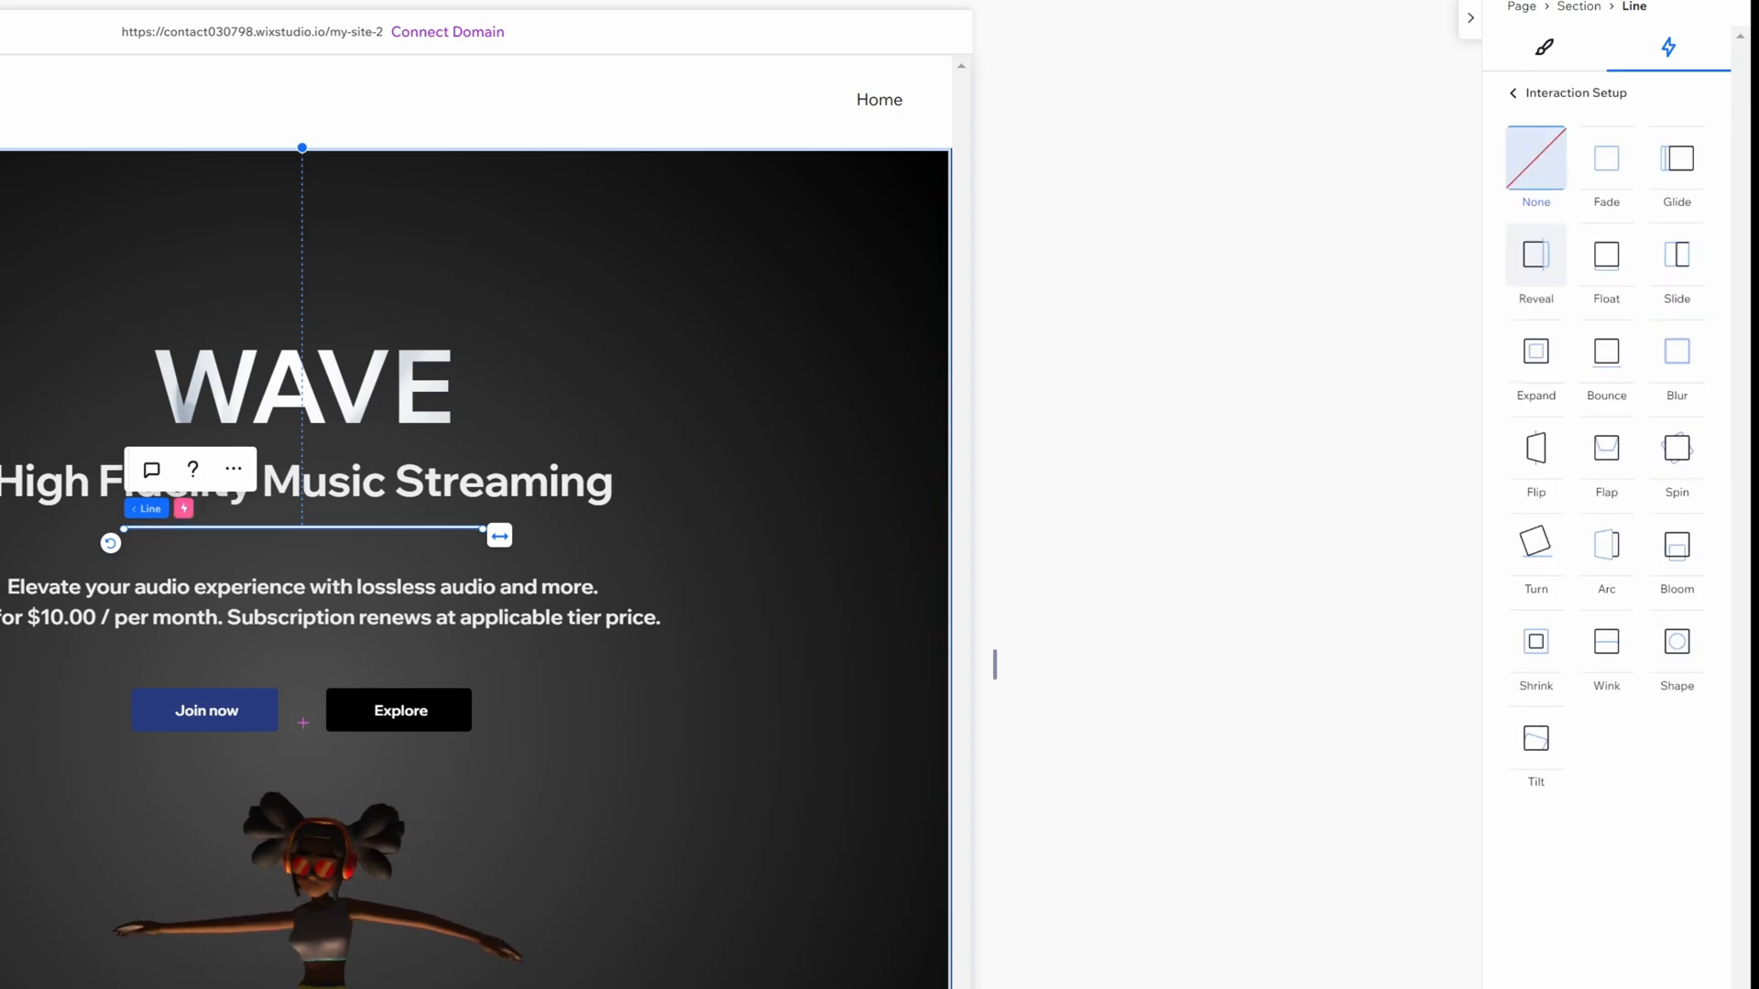
{"action": "left_click", "coordinate": [1604, 351]}
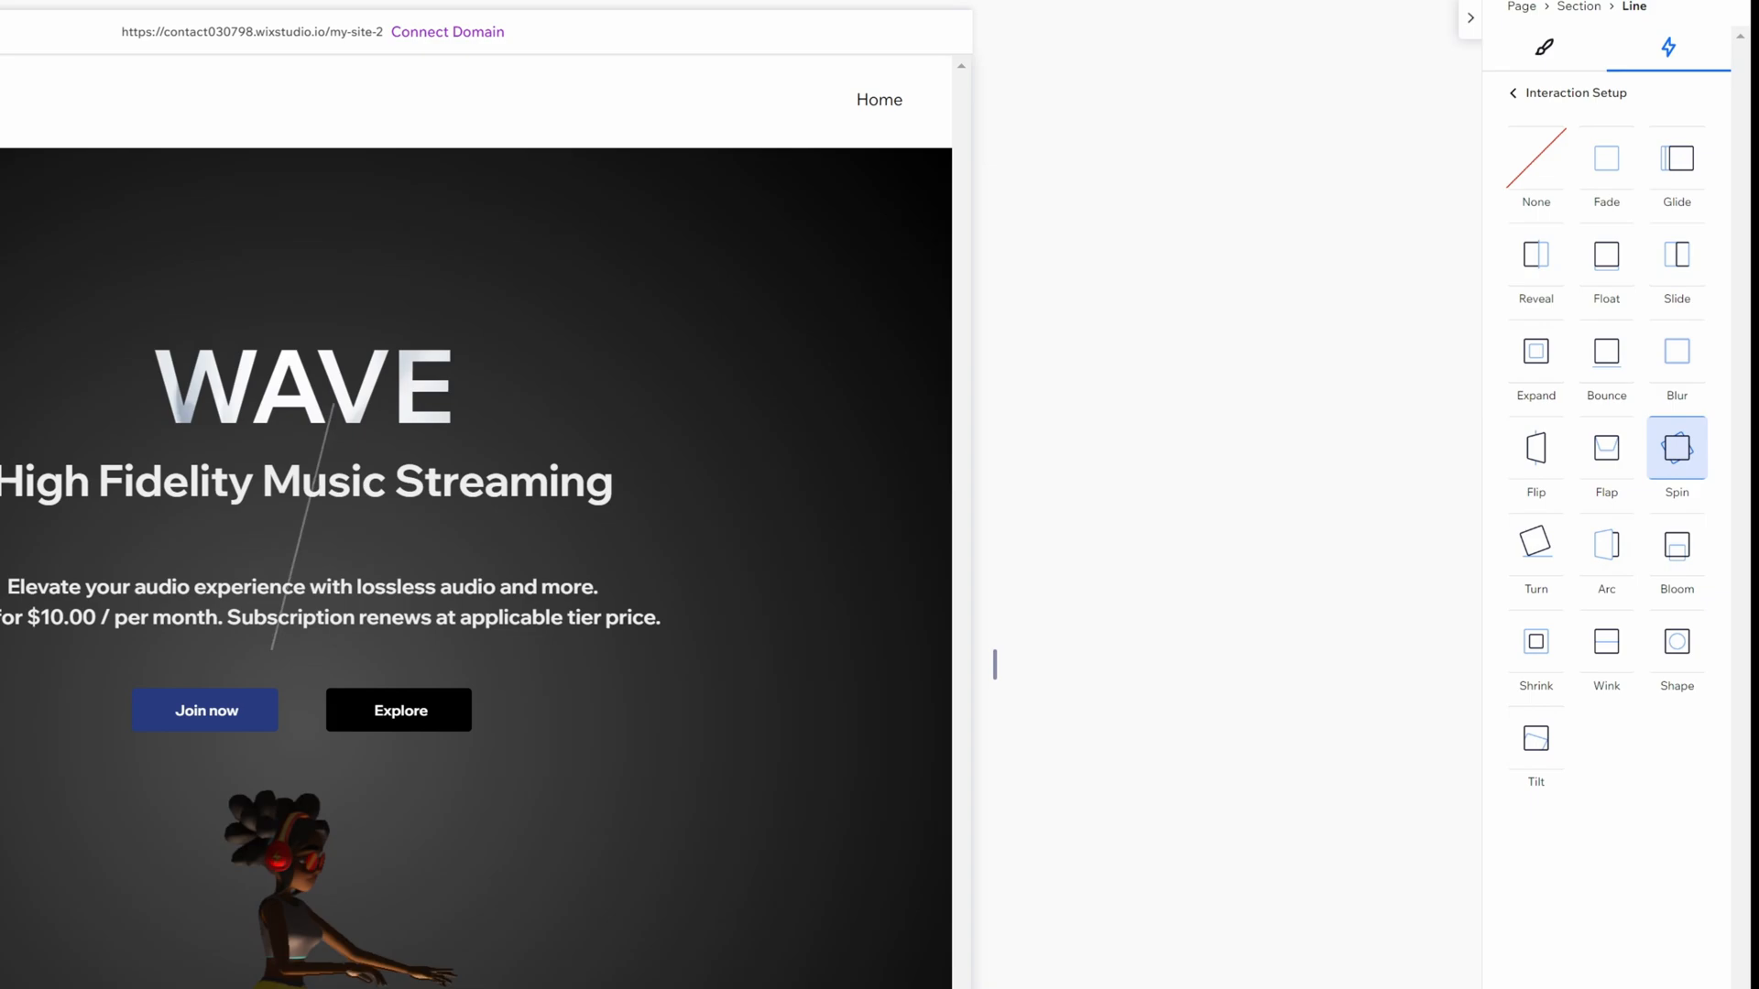
{"action": "left_click", "coordinate": [1535, 448]}
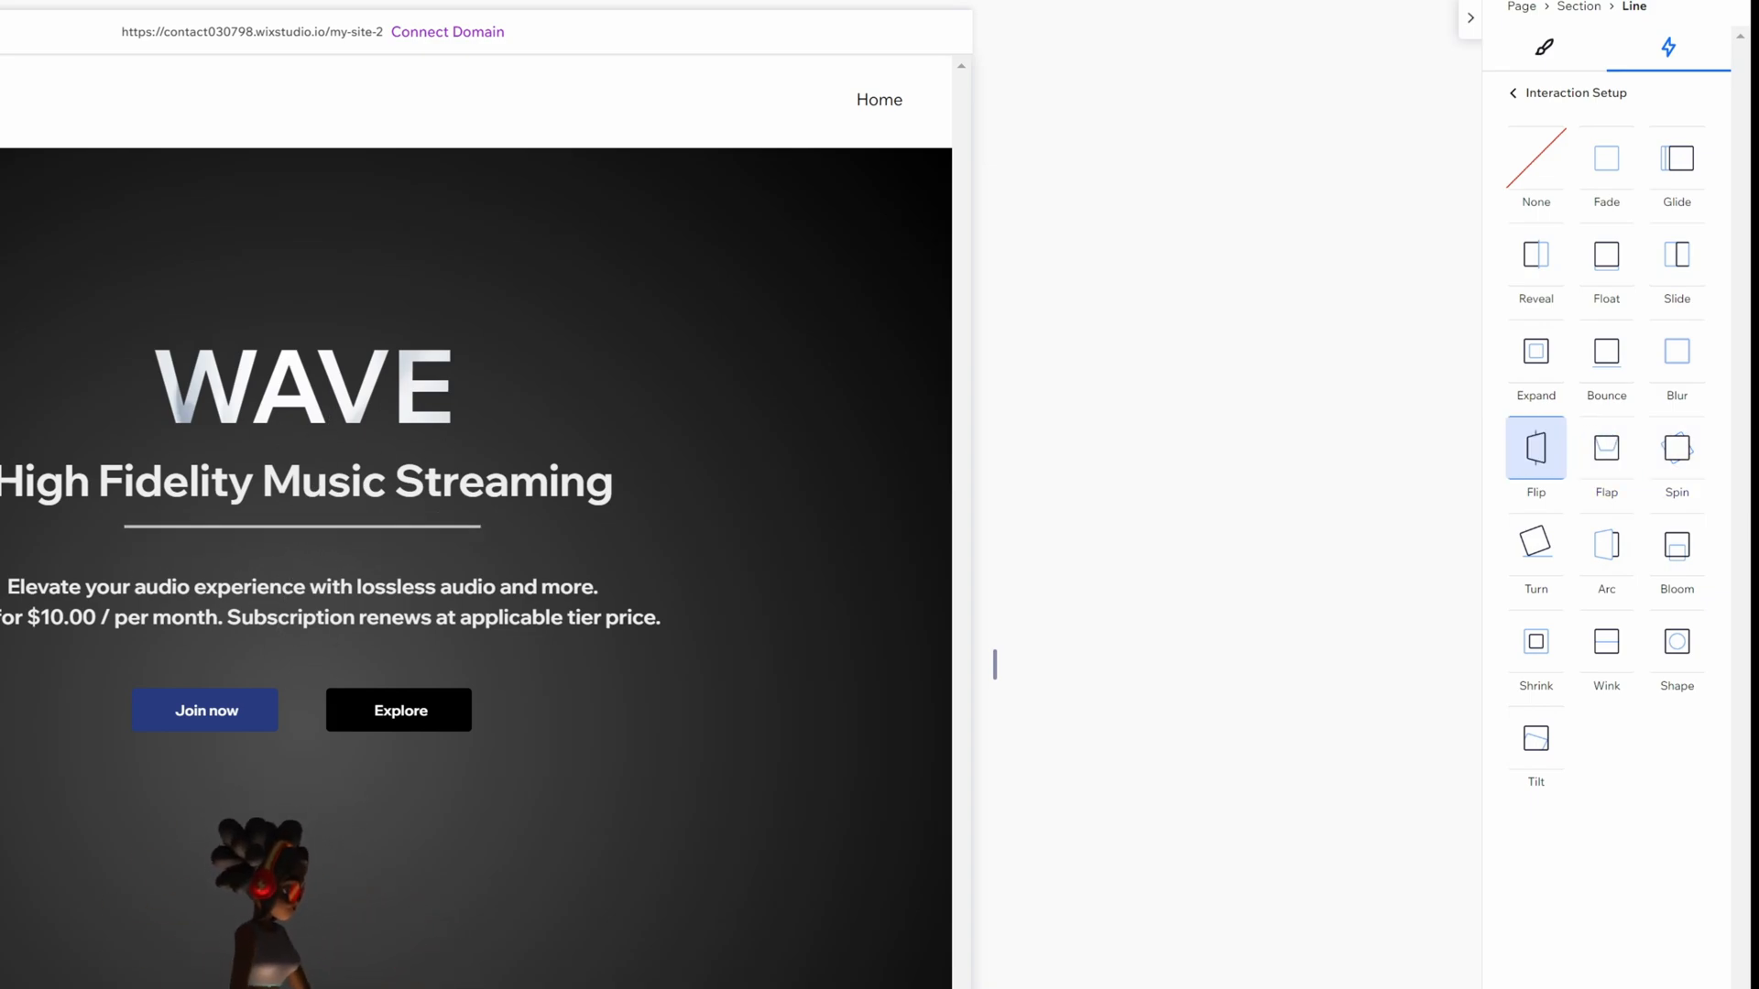
{"action": "left_click", "coordinate": [1605, 546]}
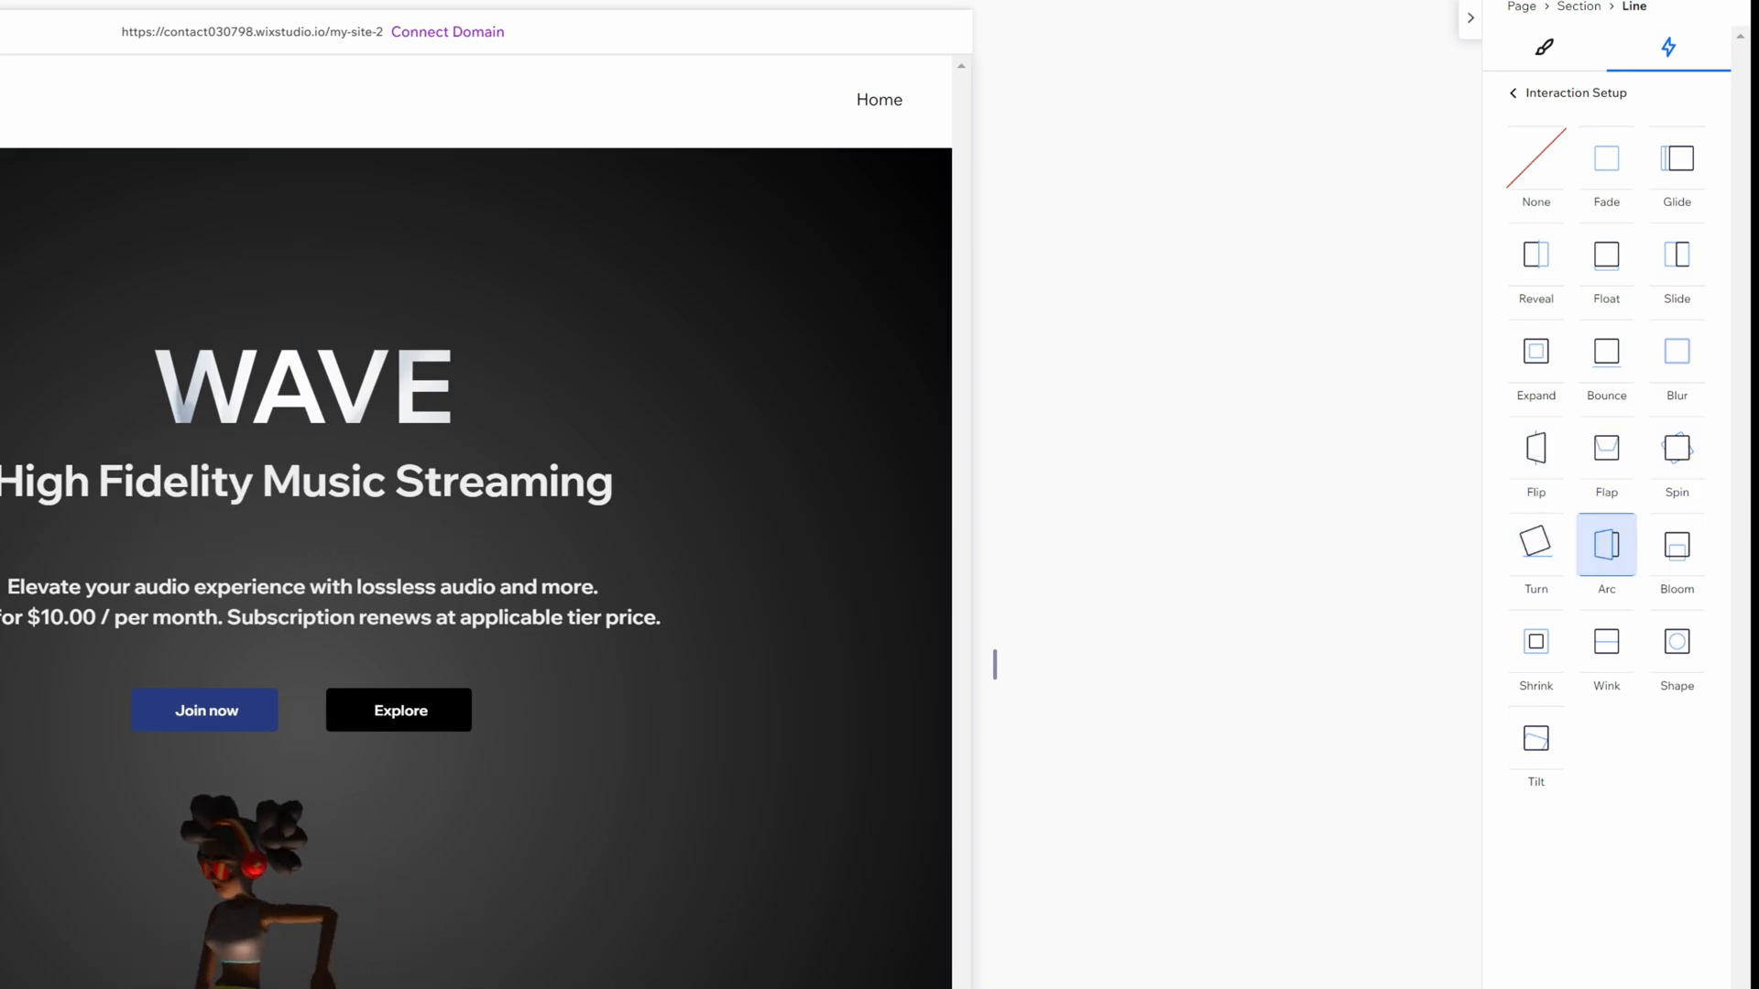
{"action": "left_click", "coordinate": [1675, 545]}
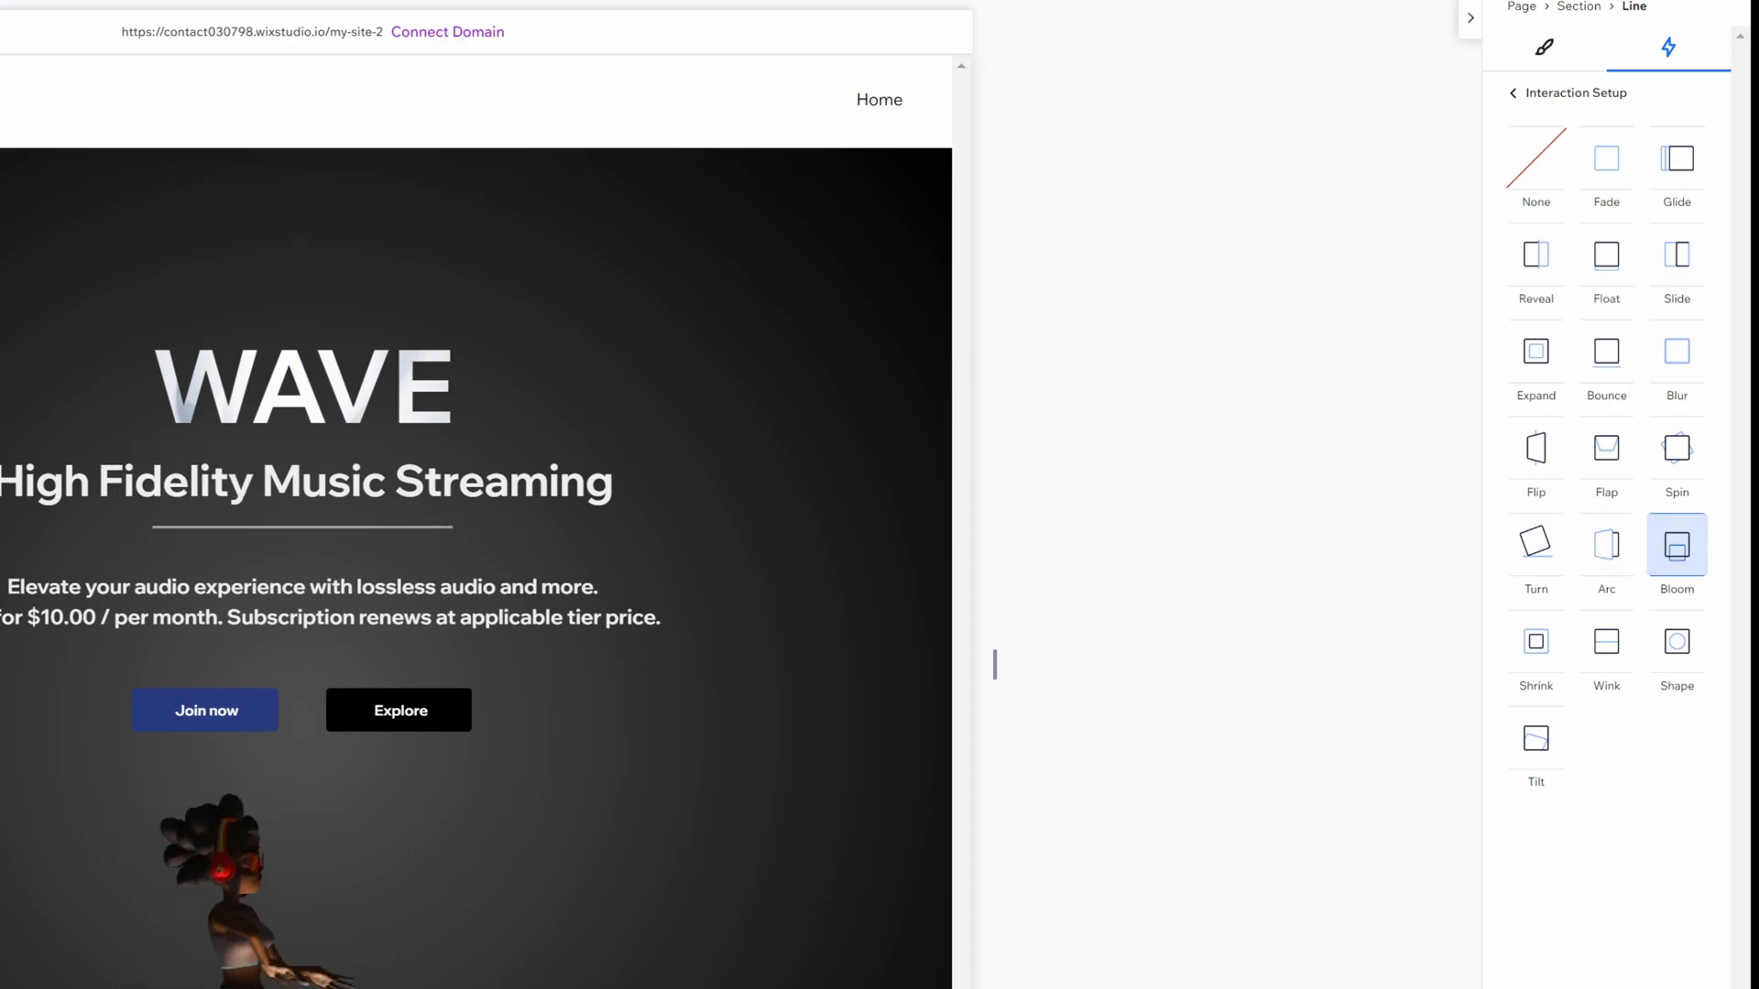
{"action": "left_click", "coordinate": [1675, 641]}
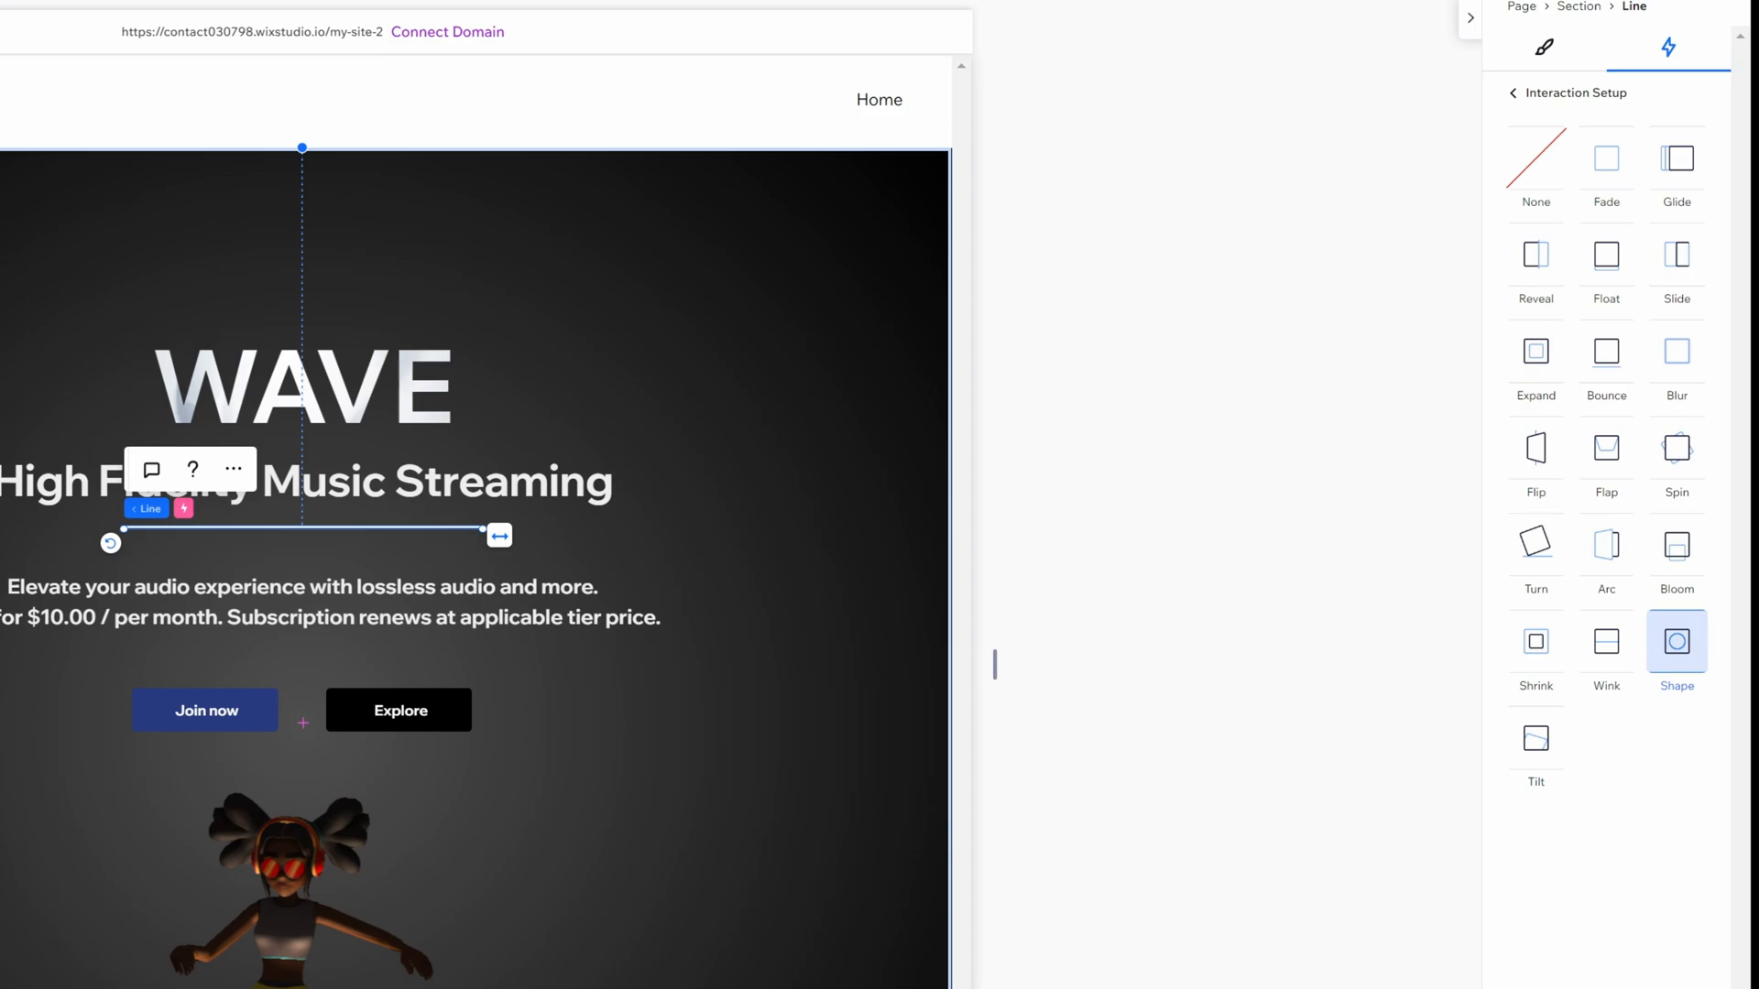
{"action": "left_click", "coordinate": [1676, 641]}
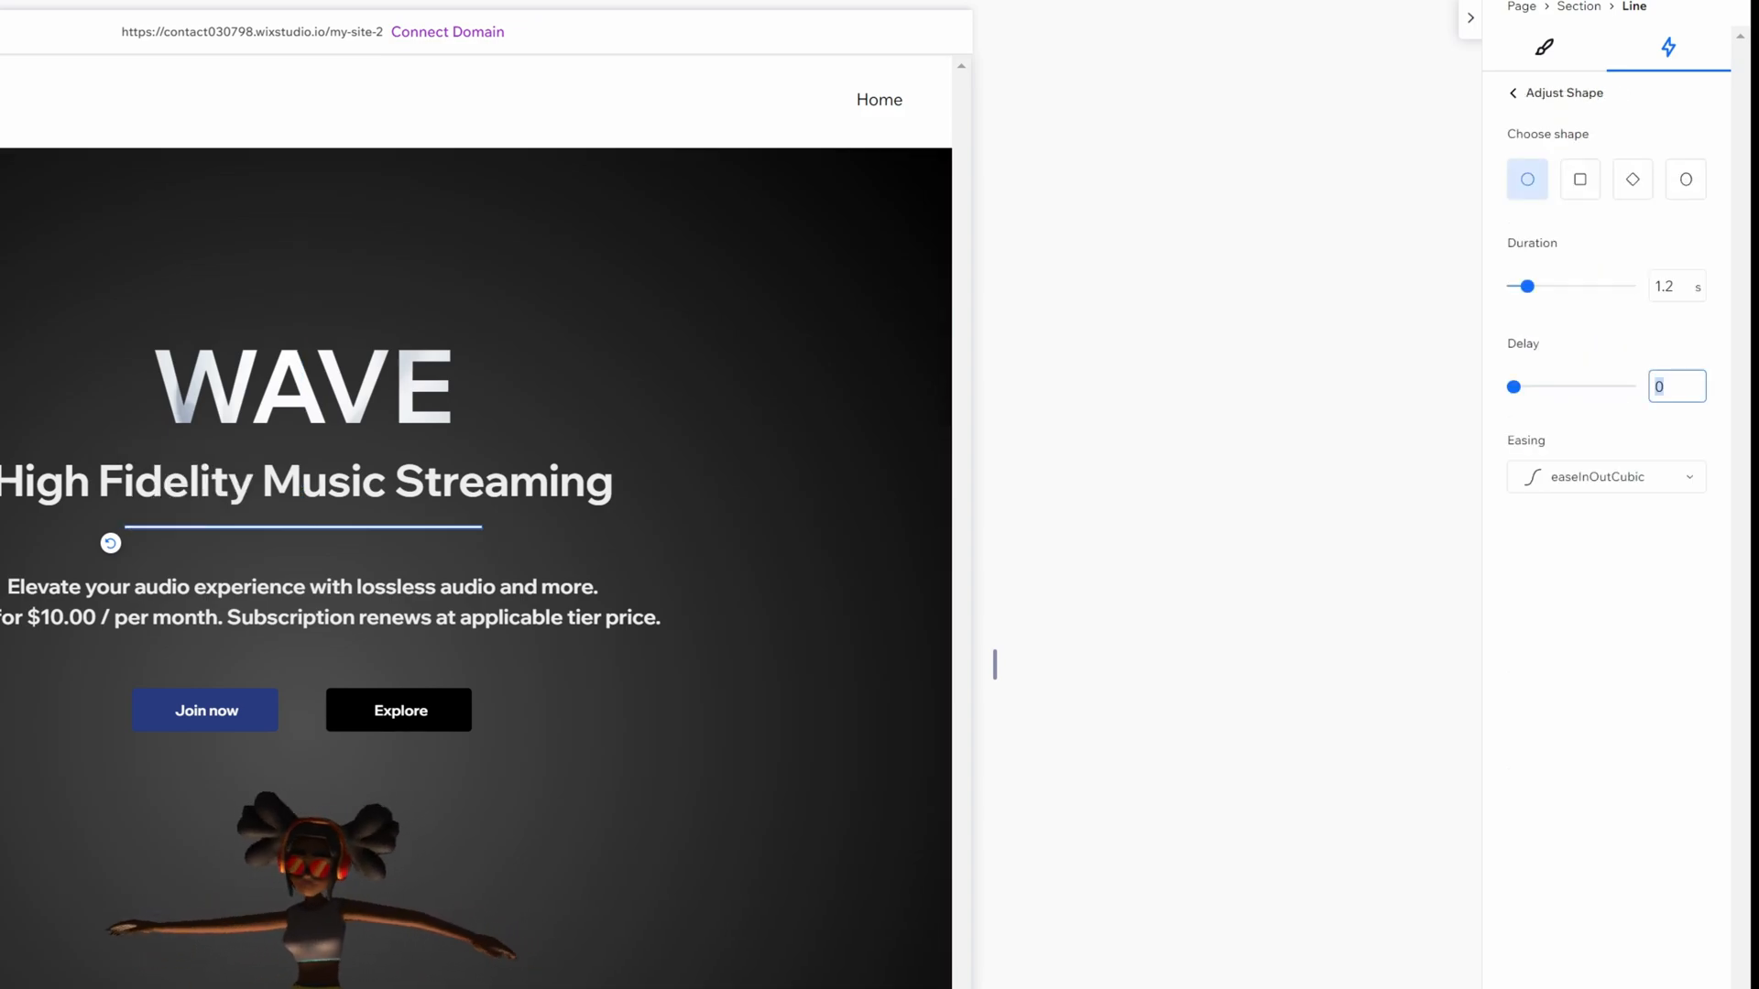
{"action": "type", "text": "0.3"}
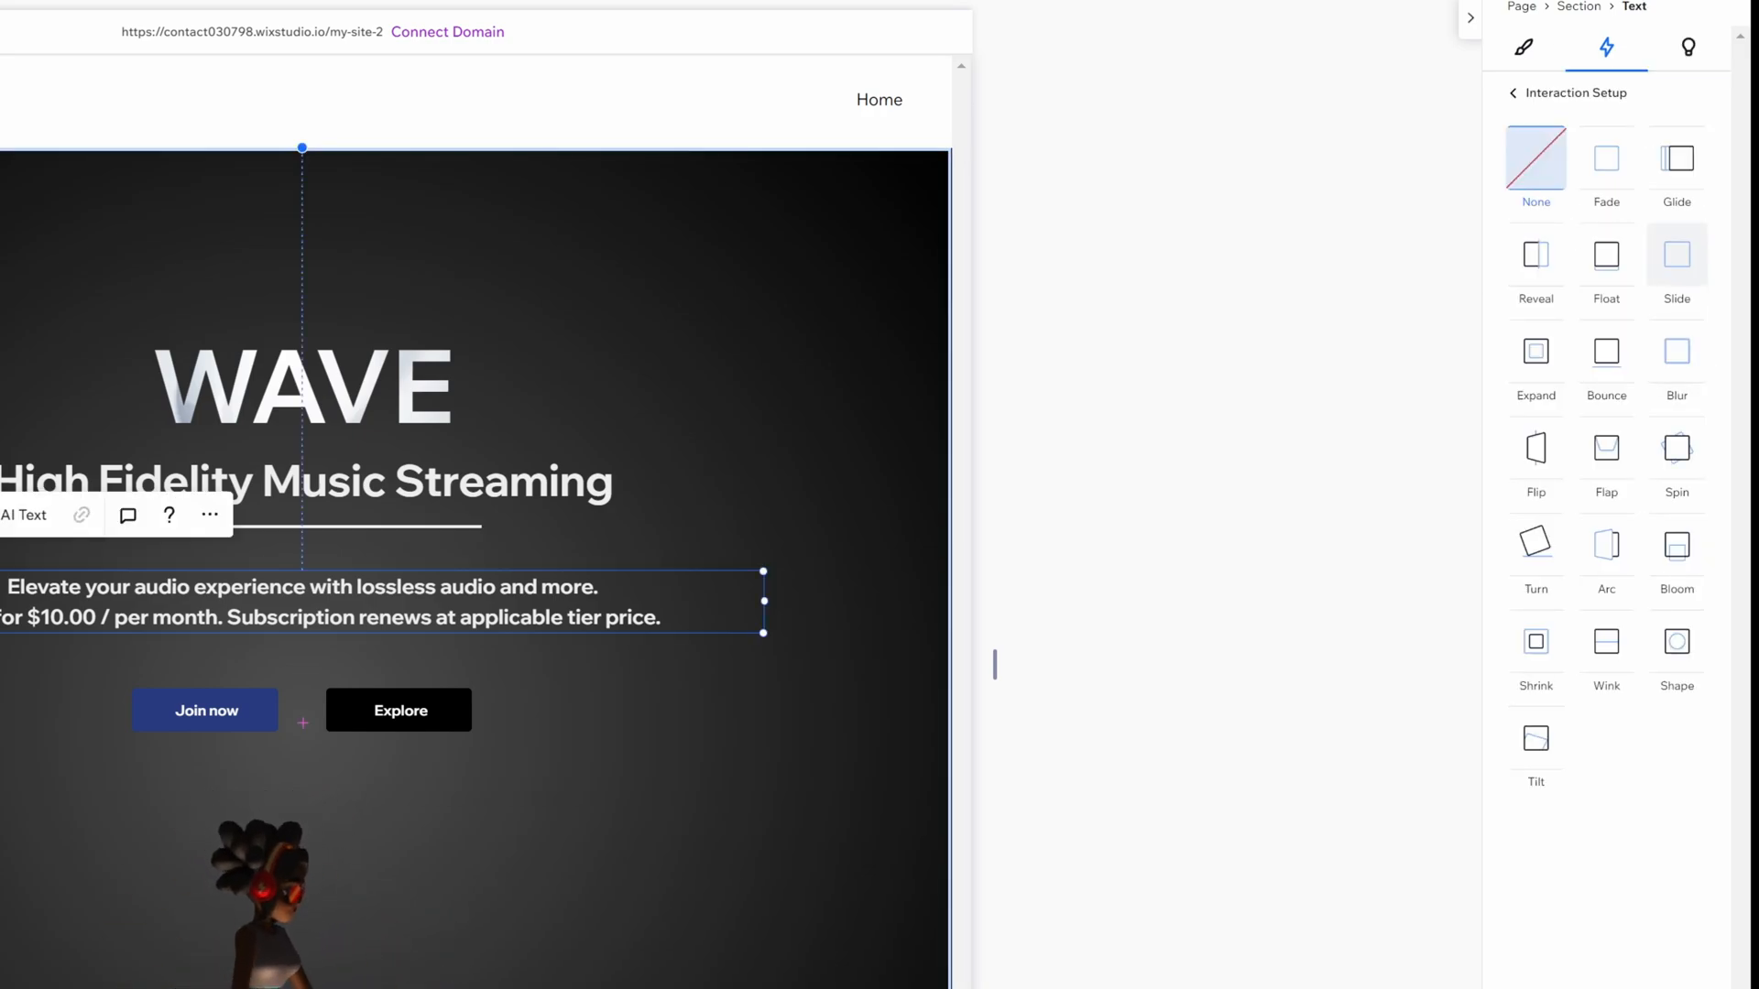
Give the paragraph a Slide entrance with 0.6 s delay and the Explore button a Fade
{"action": "left_click", "coordinate": [1675, 255]}
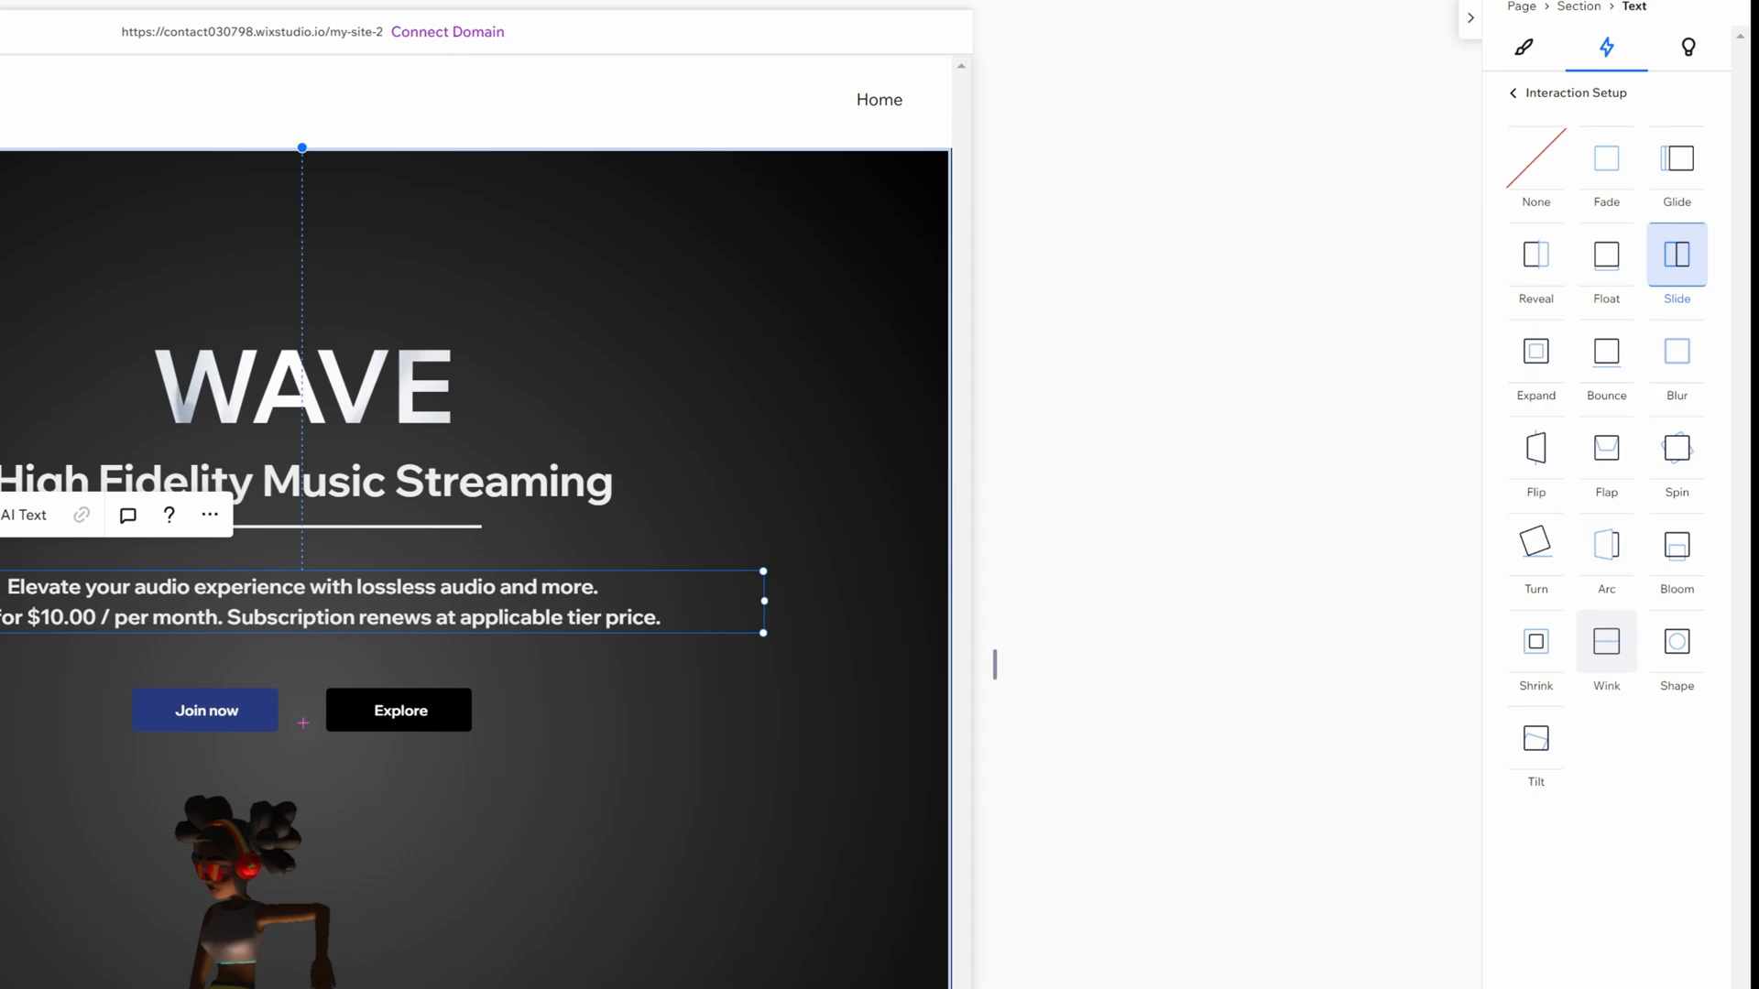
{"action": "left_click", "coordinate": [1675, 255]}
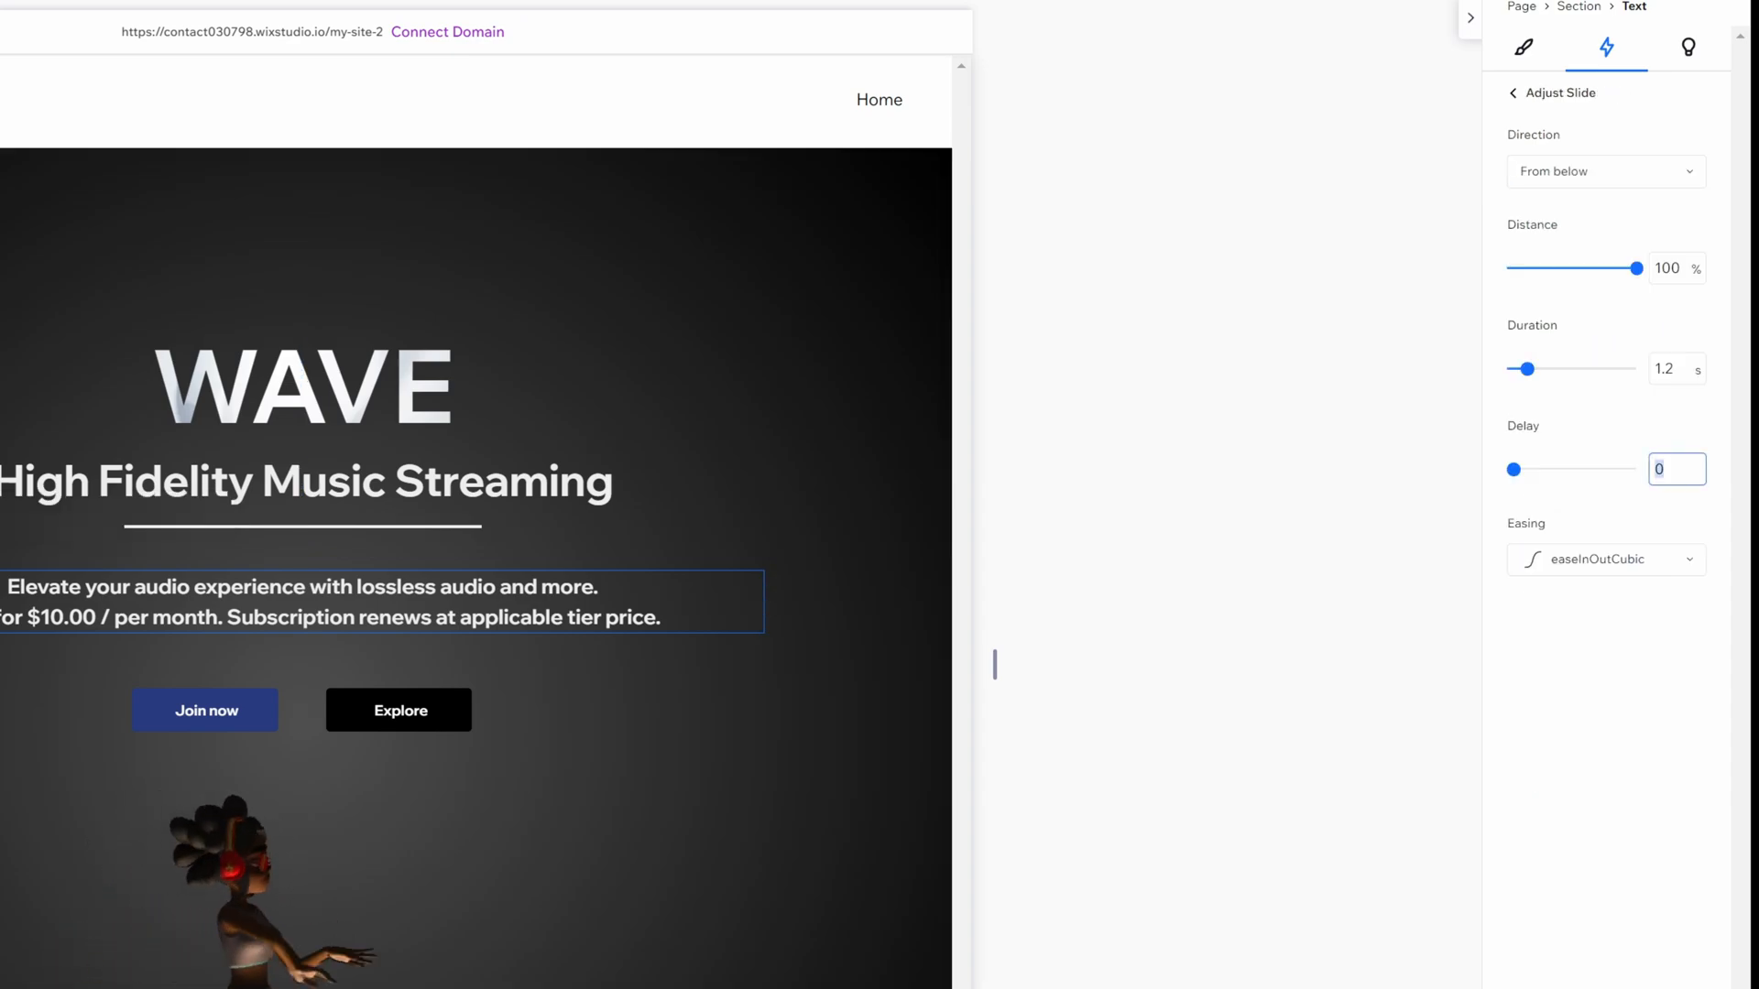
{"action": "type", "text": "0.6"}
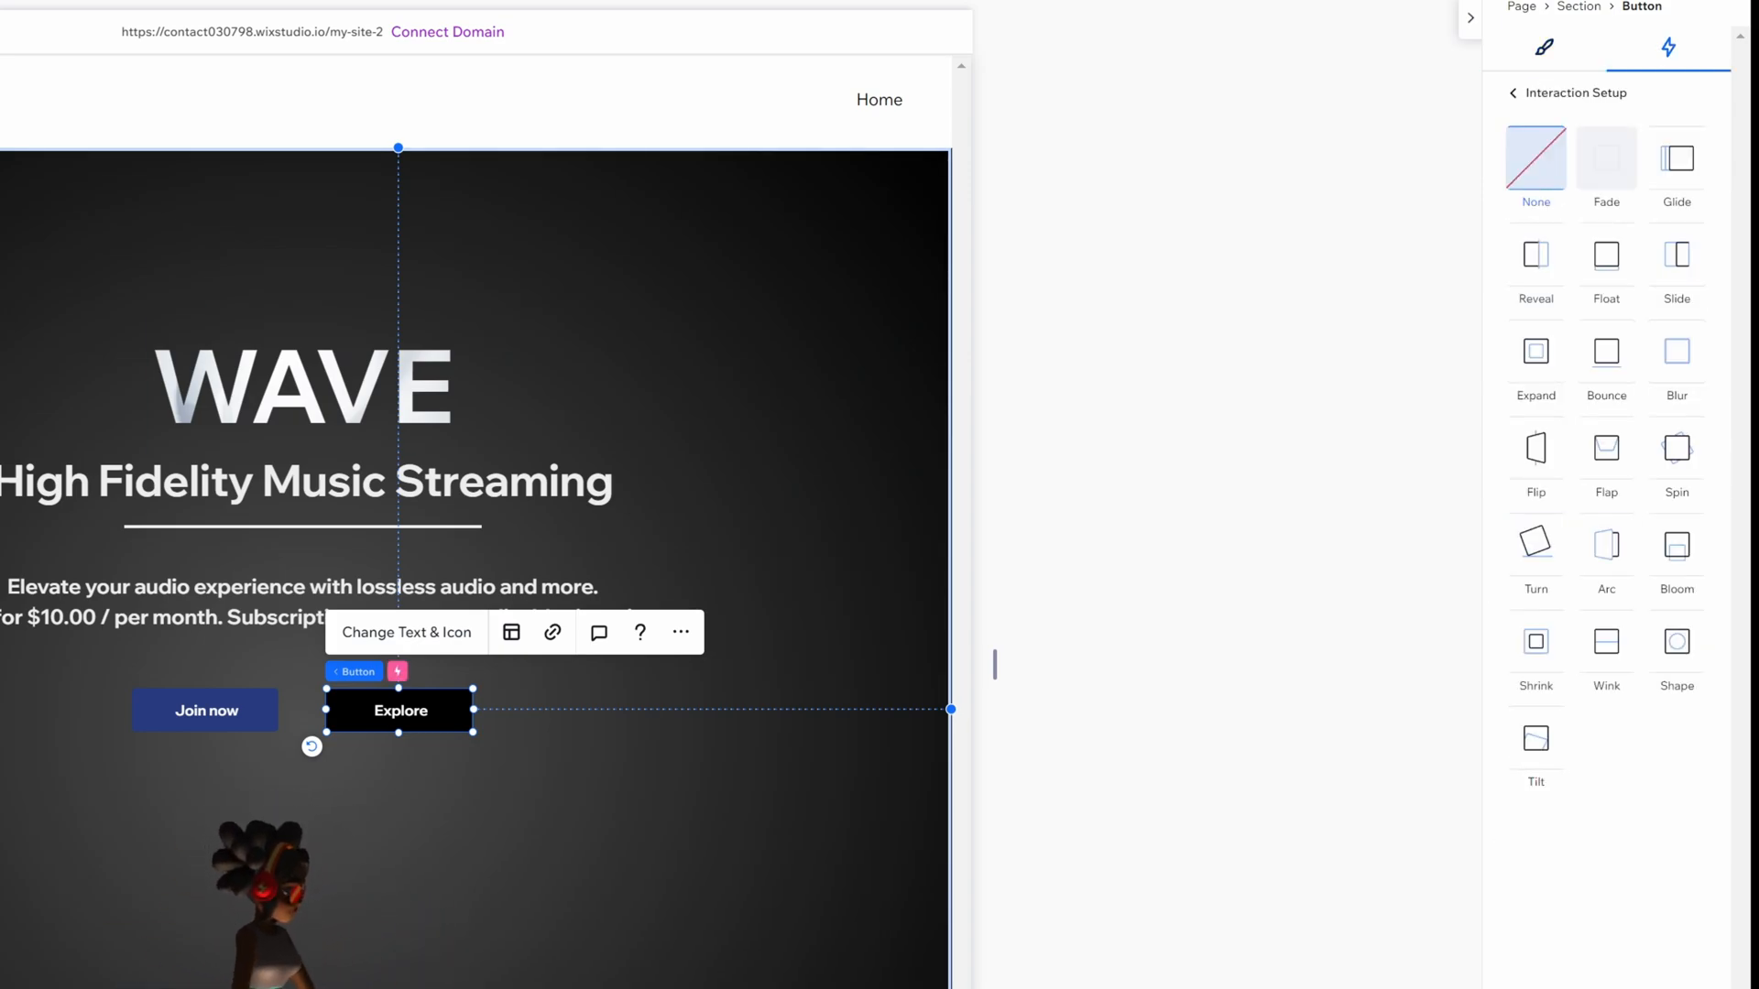
{"action": "left_click", "coordinate": [1606, 158]}
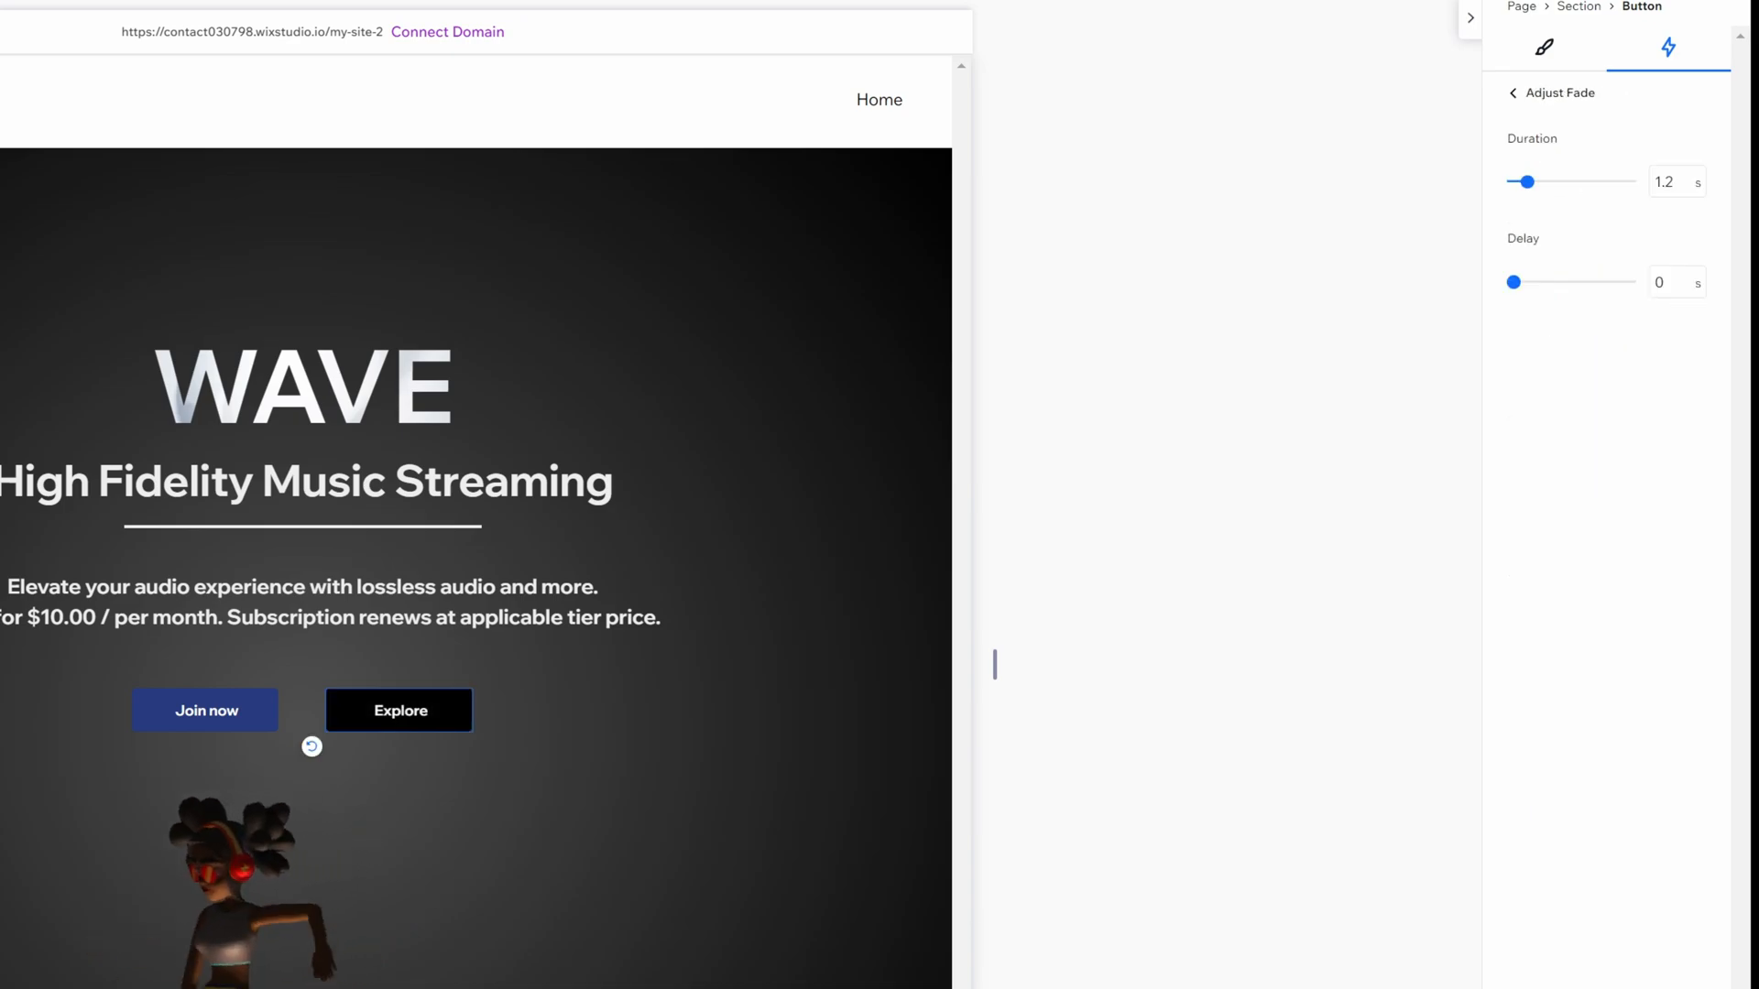